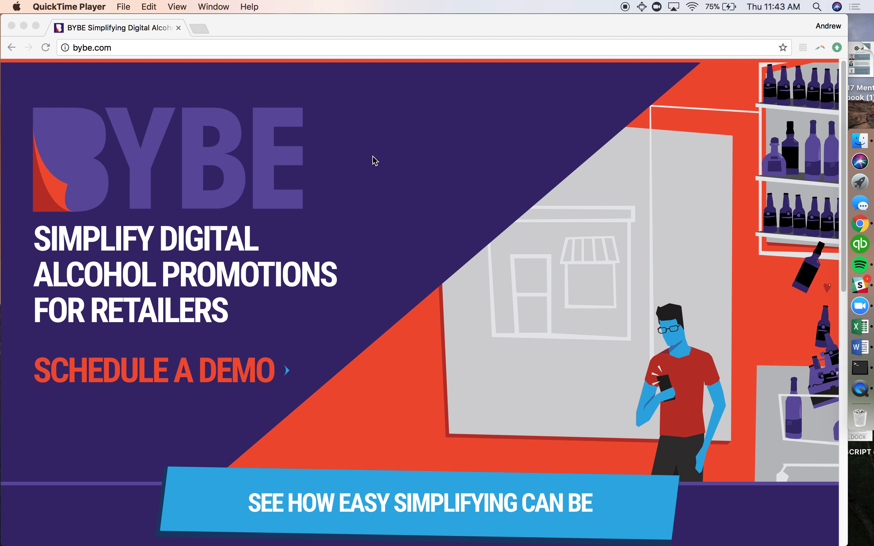
pyautogui.moveTo(264, 195)
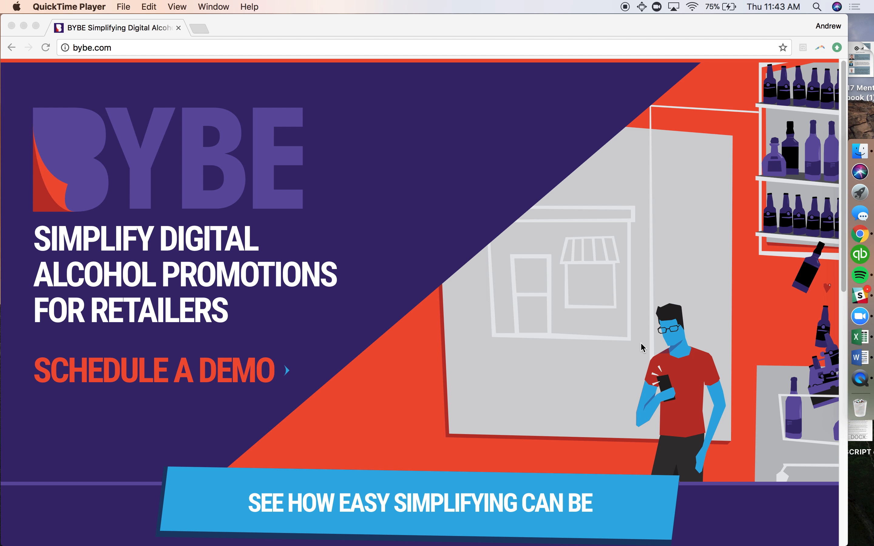
# Search 'node js', go to nodejs.org and start the 8.11.0 LTS macOS installer download
pyautogui.write('nodejs')
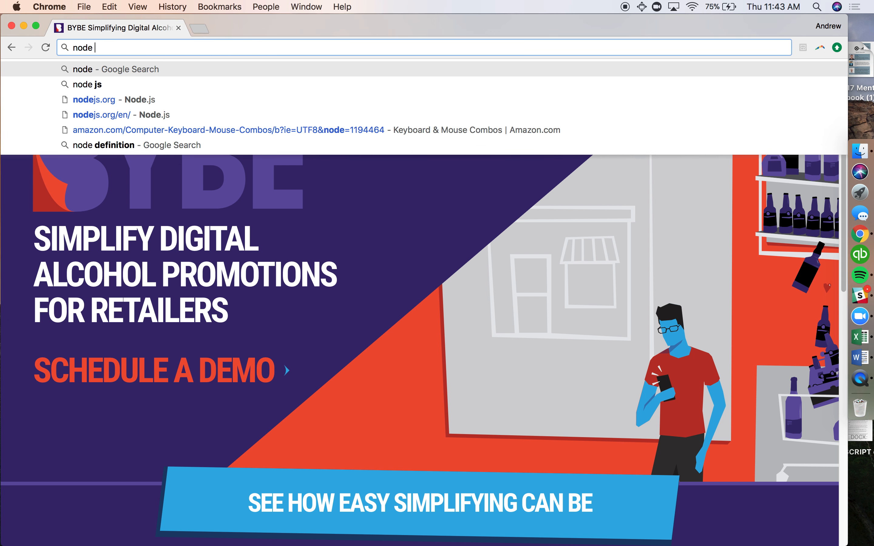
pyautogui.write('js')
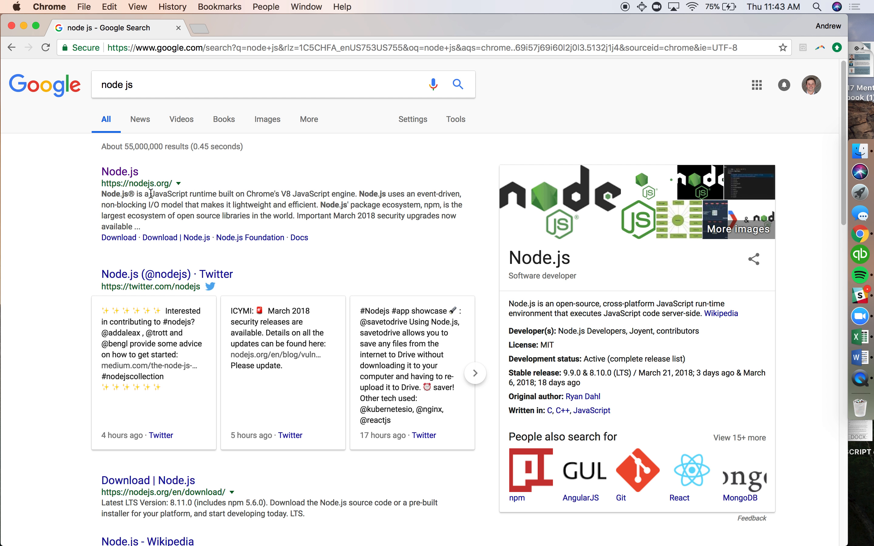
pyautogui.moveTo(119, 172)
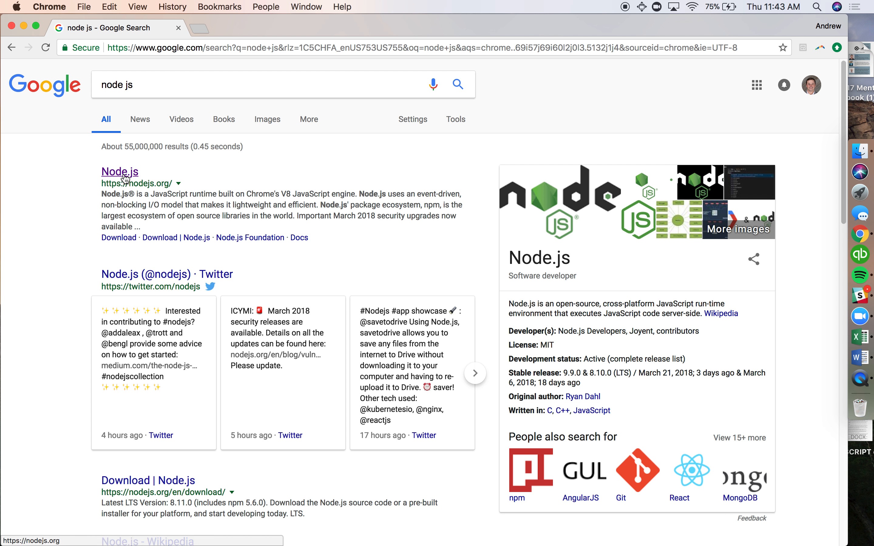
pyautogui.click(119, 172)
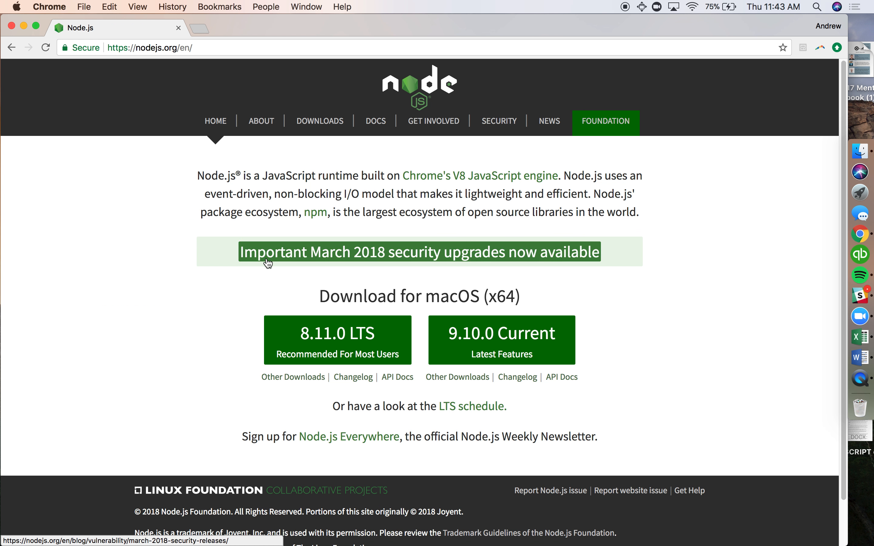
pyautogui.moveTo(500, 340)
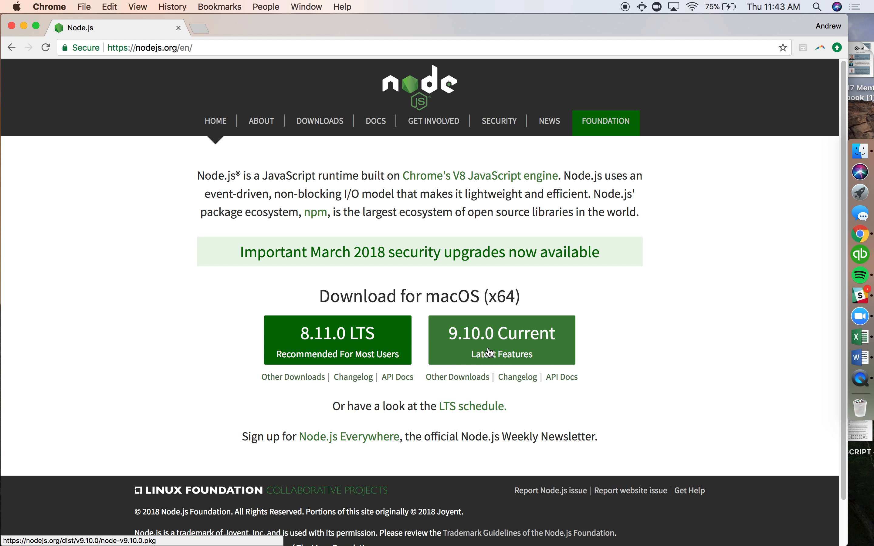
pyautogui.moveTo(337, 371)
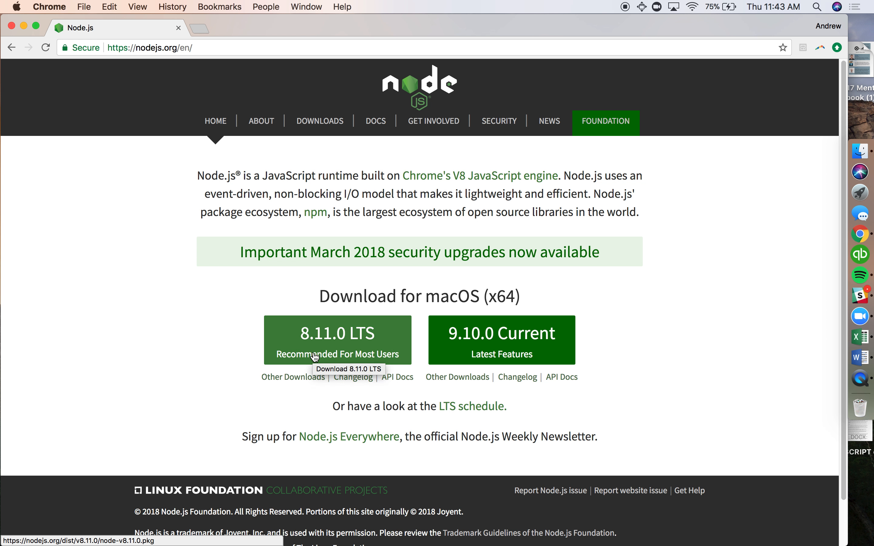
pyautogui.moveTo(341, 350)
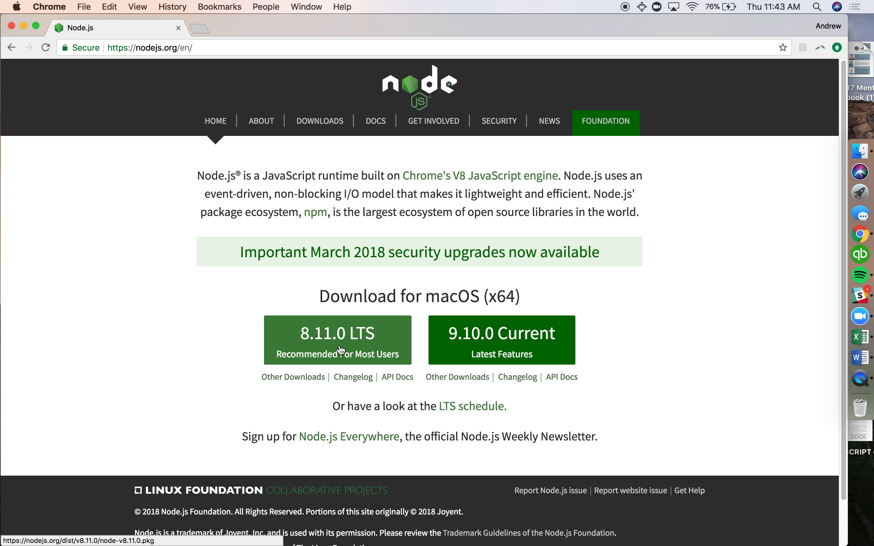
pyautogui.click(337, 340)
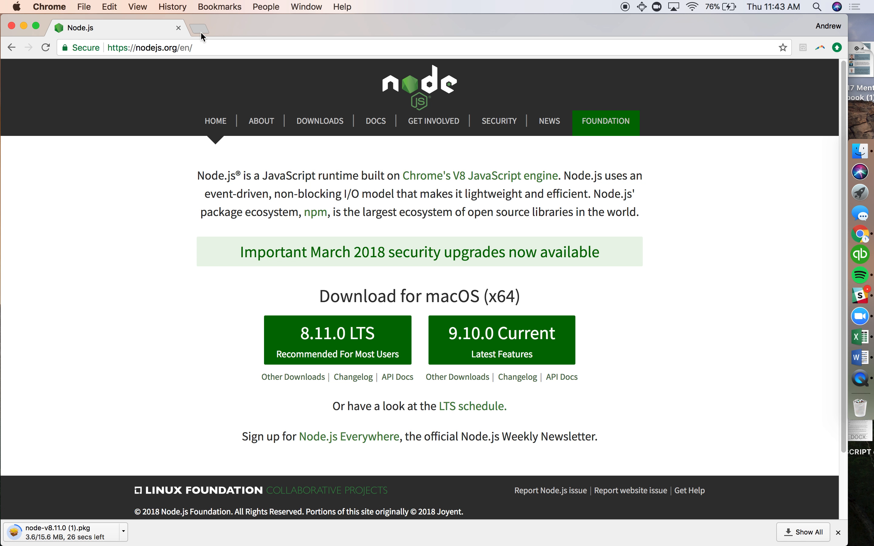
# In a new tab, search 'sass css' and load the Sass homepage at sass-lang.com
pyautogui.click(195, 27)
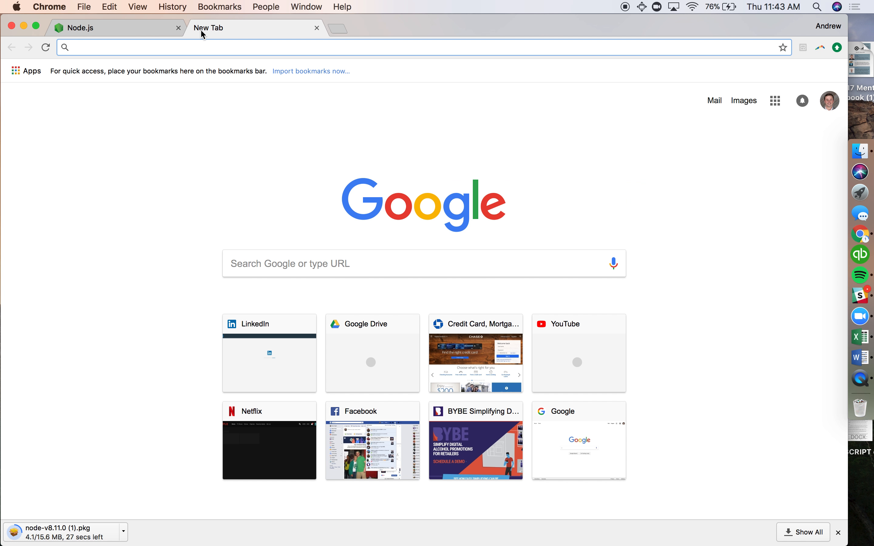
pyautogui.write('sass css')
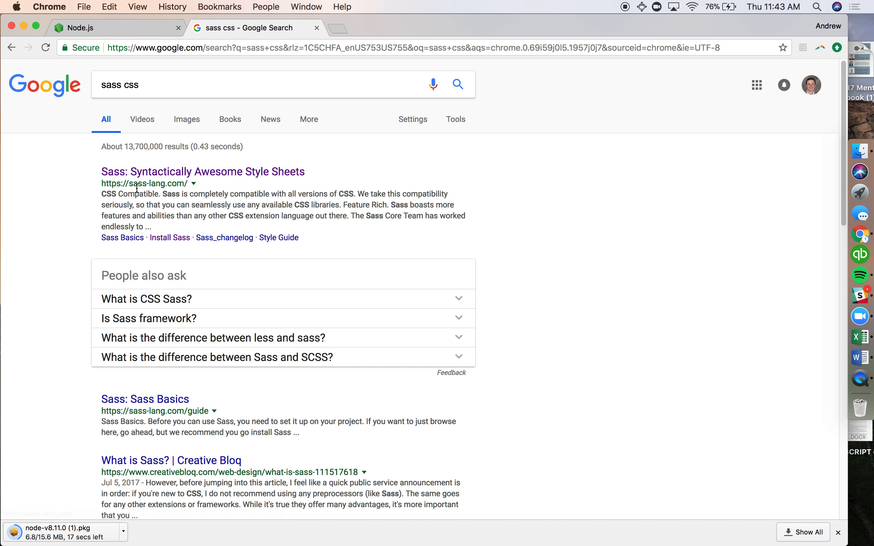
pyautogui.moveTo(202, 172)
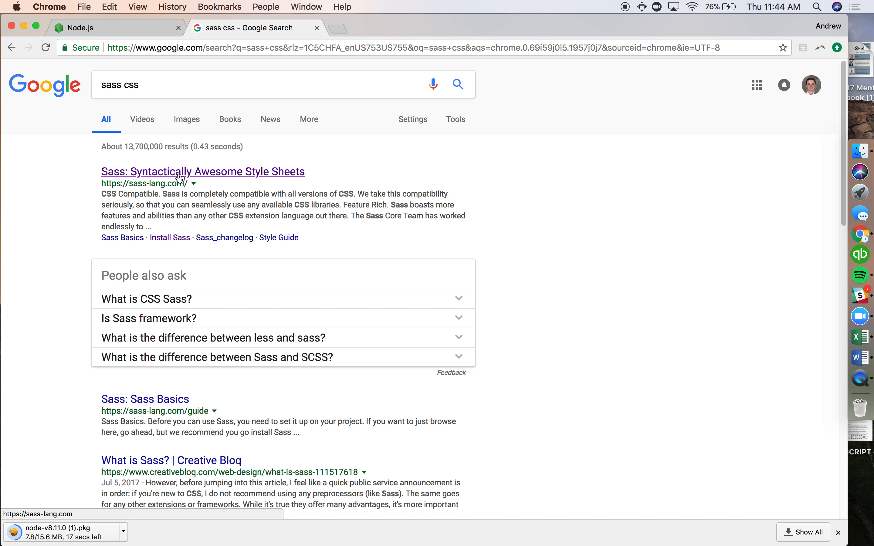
pyautogui.click(202, 172)
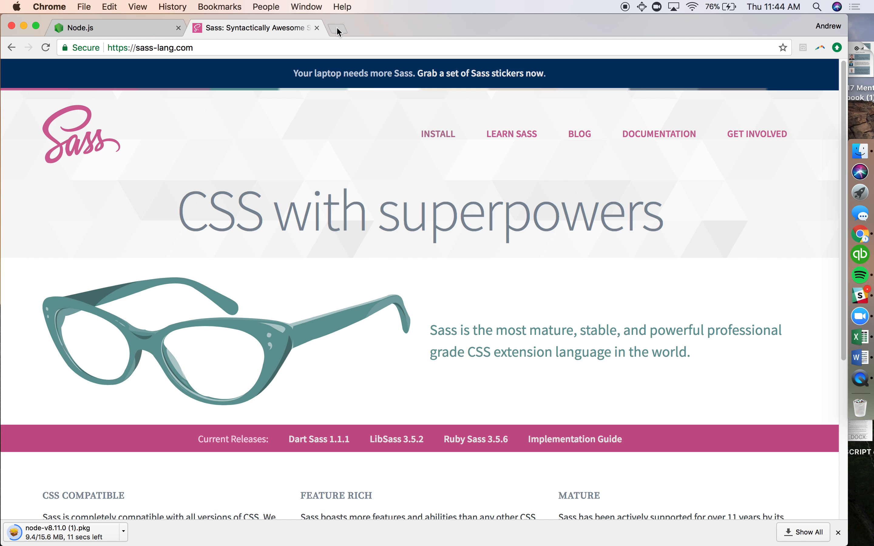
# In another tab, search for a Ruby Windows installer and load rubyinstaller.org
pyautogui.click(337, 28)
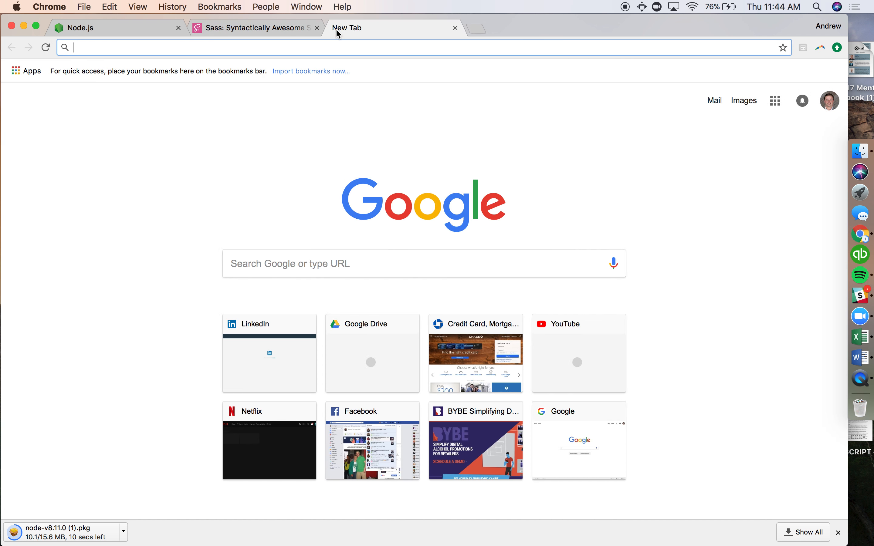
pyautogui.write('rub')
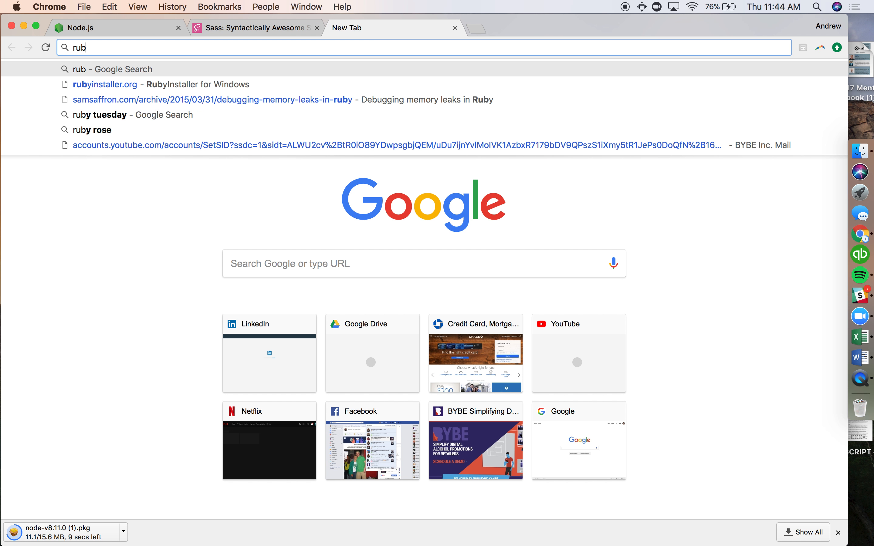
pyautogui.press('Return')
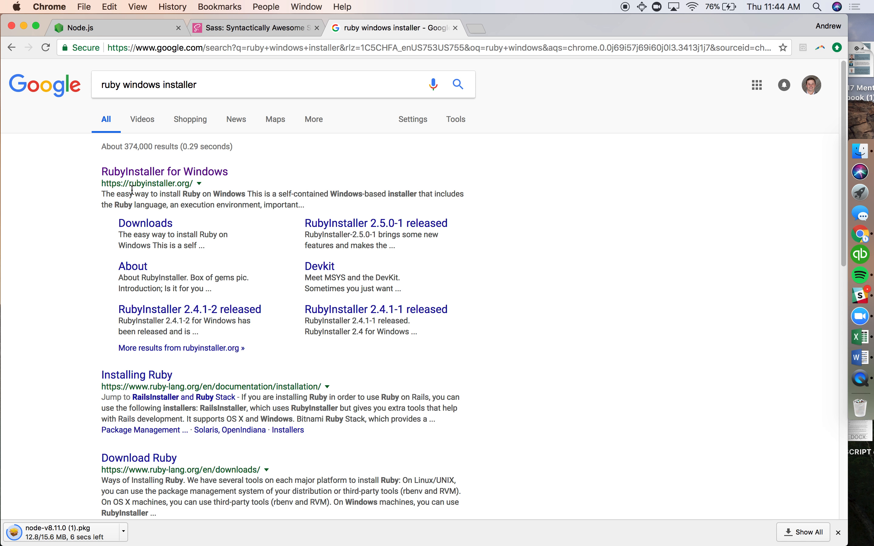
pyautogui.click(164, 172)
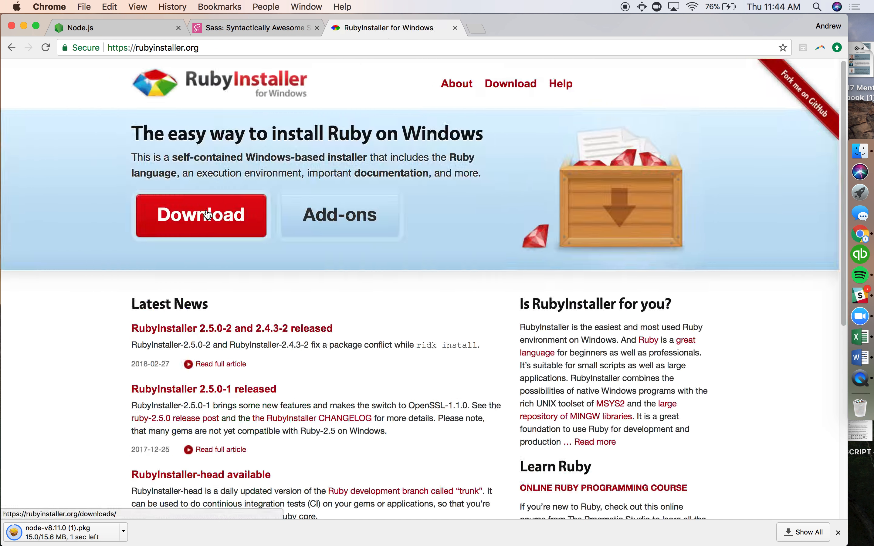
pyautogui.moveTo(413, 51)
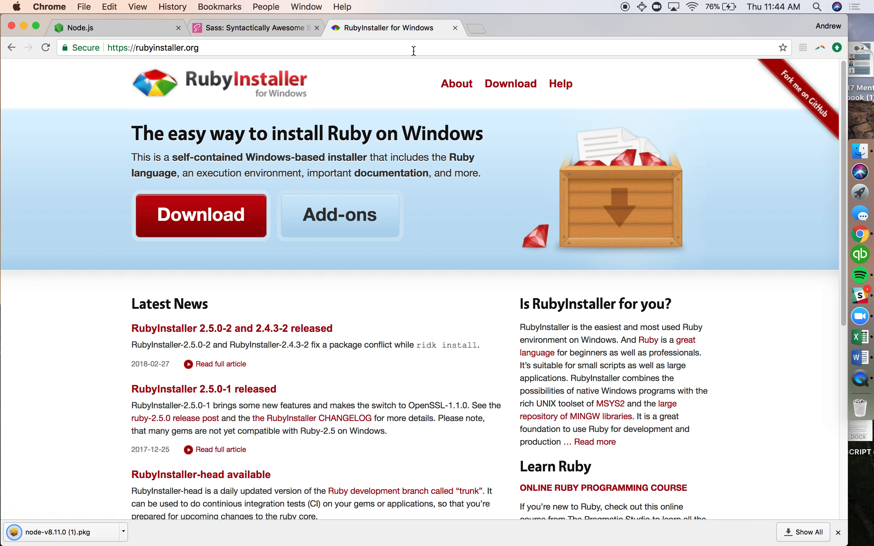
# Search for brew and bring up the Homebrew homepage showing its install command
pyautogui.write('broadway.com')
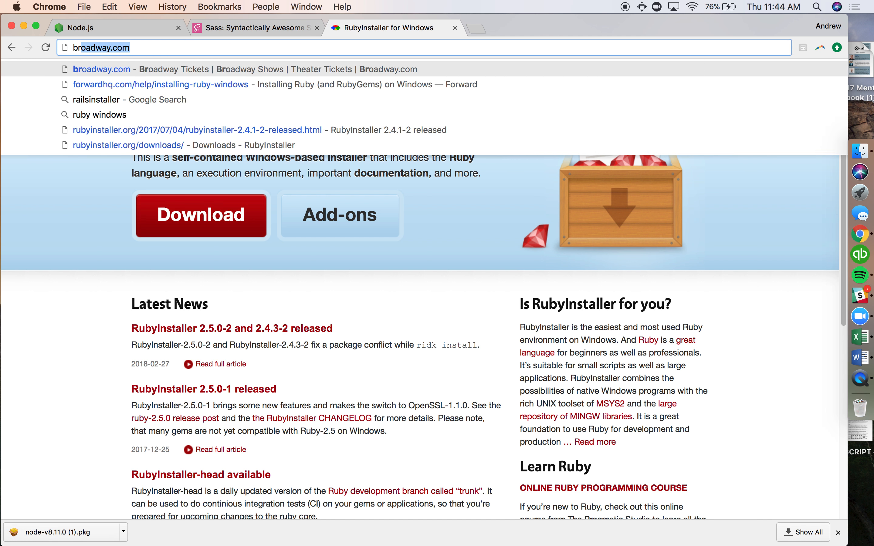
pyautogui.press('Return')
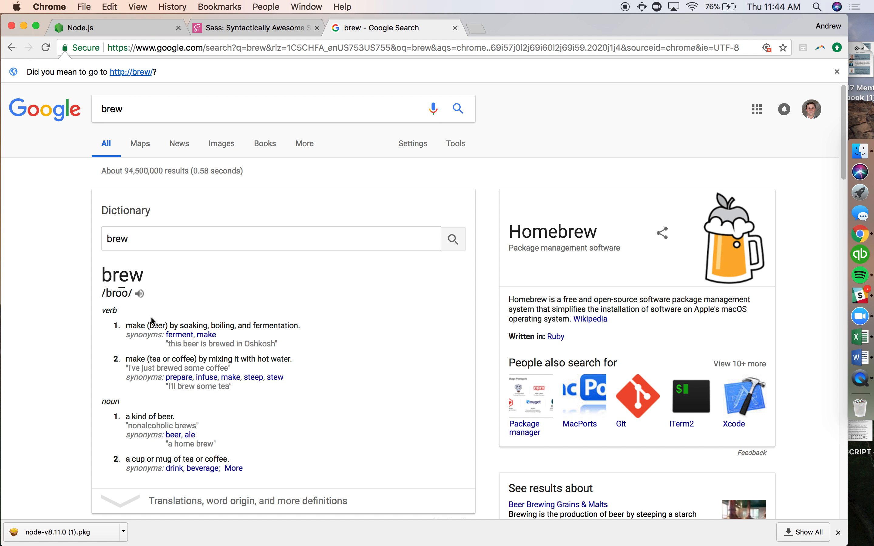
pyautogui.scroll(-3)
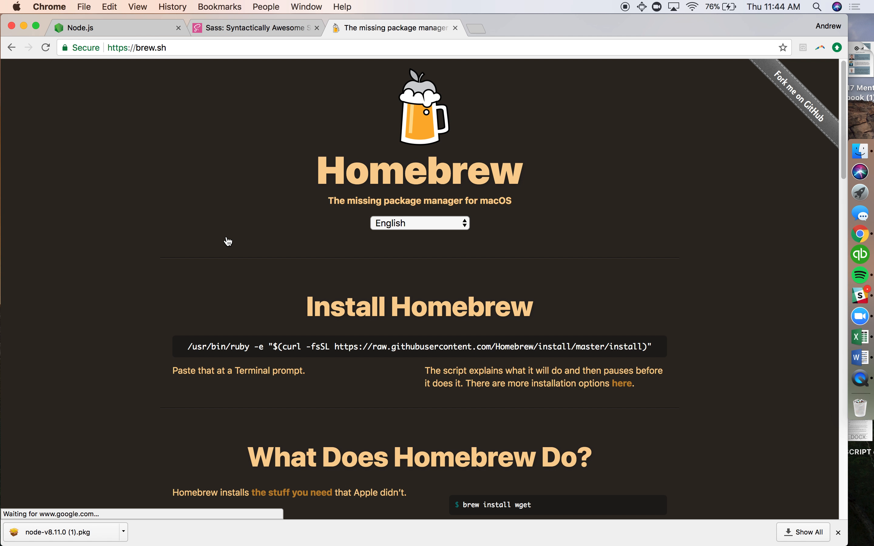
pyautogui.moveTo(209, 367)
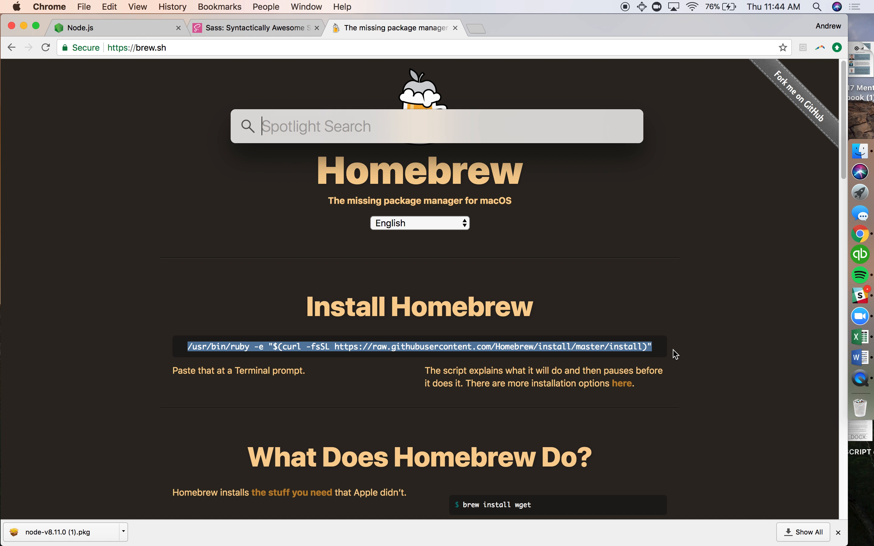
# Launch Terminal and answer the Homebrew install script's continue-or-abort prompt
pyautogui.click(858, 389)
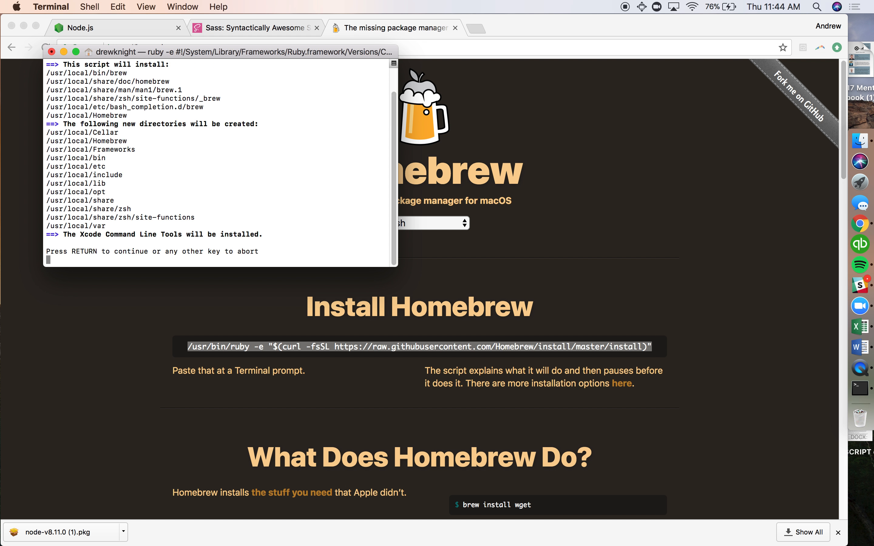
pyautogui.press('Return')
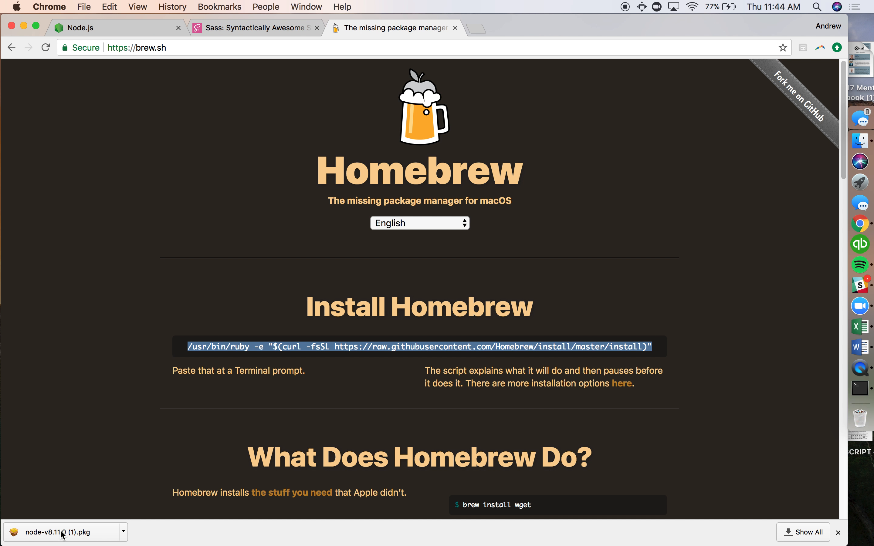
# Run node-v8.11.0.pkg through Continue, Agree, Install and authorize it with the password
pyautogui.click(61, 532)
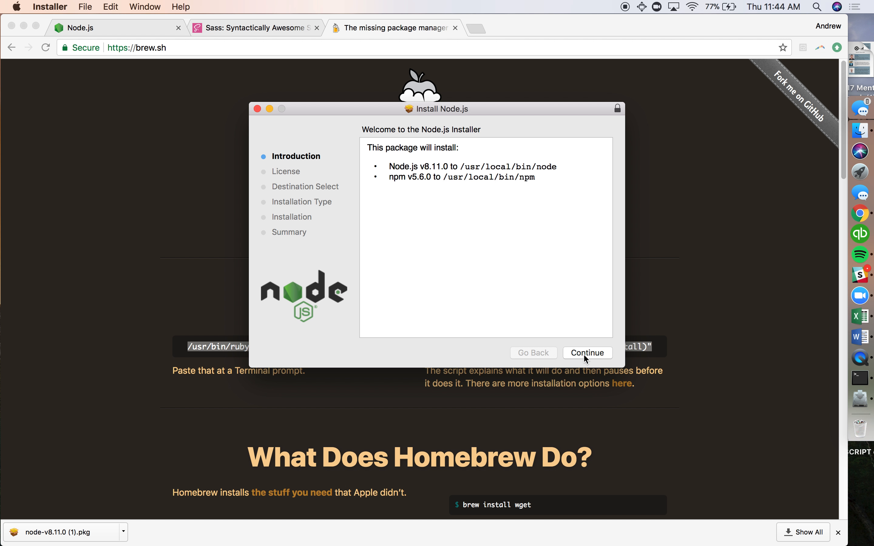
pyautogui.click(586, 352)
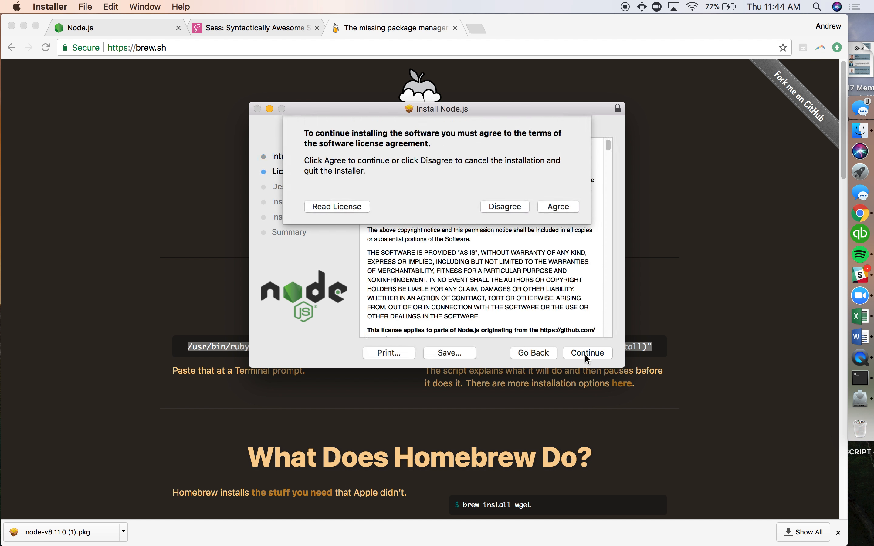
pyautogui.click(557, 206)
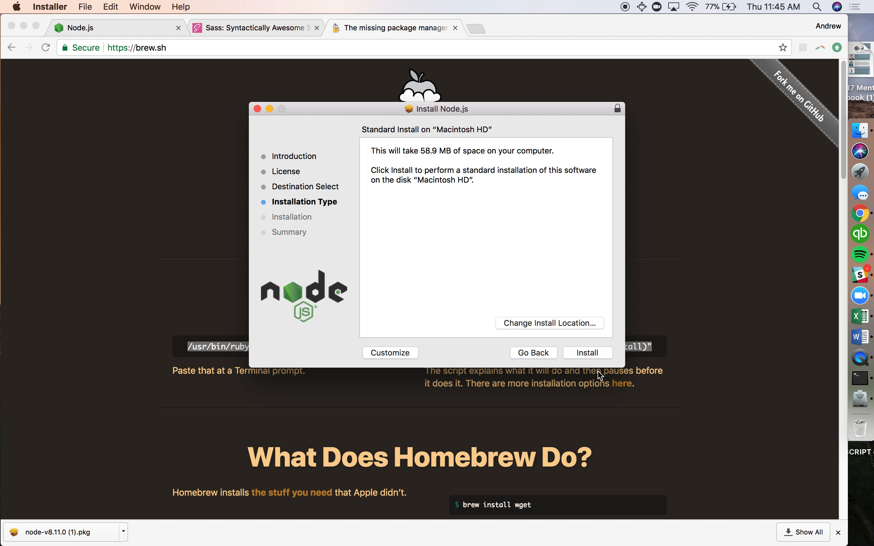
pyautogui.click(587, 351)
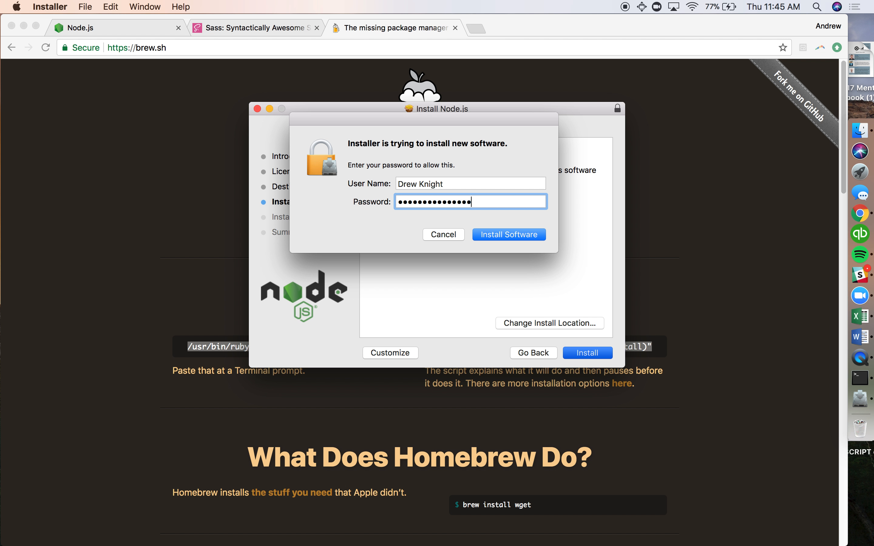
pyautogui.click(508, 234)
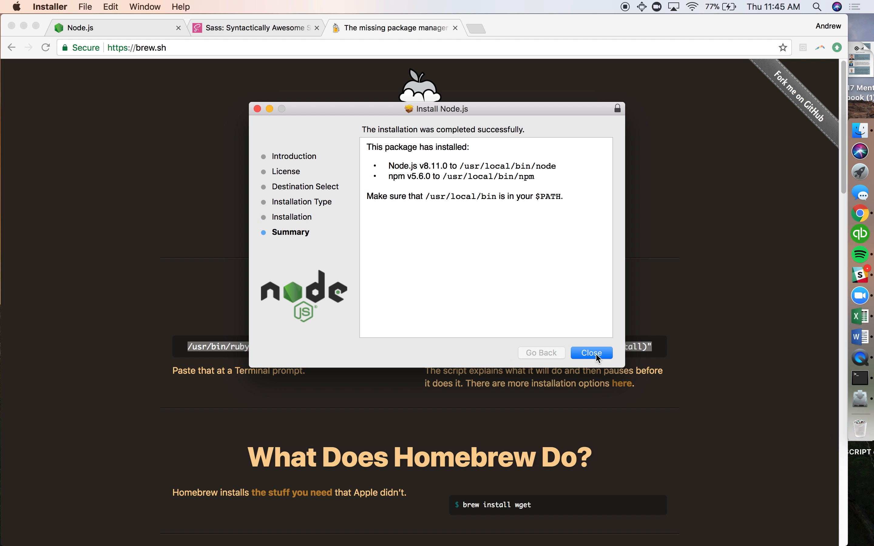
pyautogui.moveTo(510, 179)
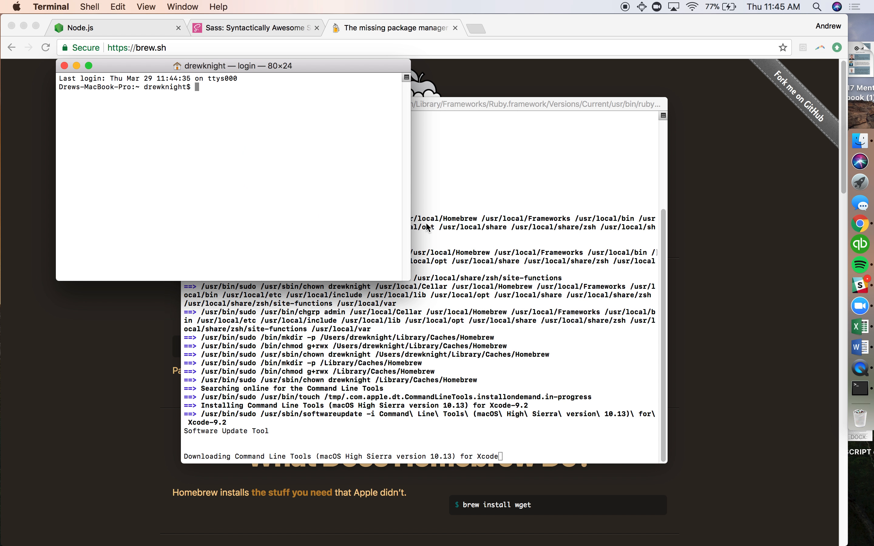
# Run npm -v to confirm npm 5.6.0 is installed
pyautogui.write('npm -v')
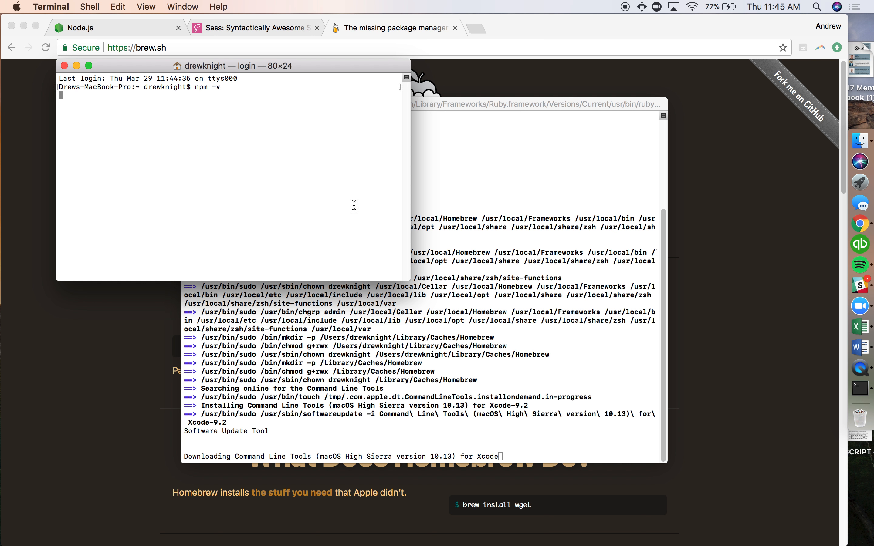
pyautogui.press('Return')
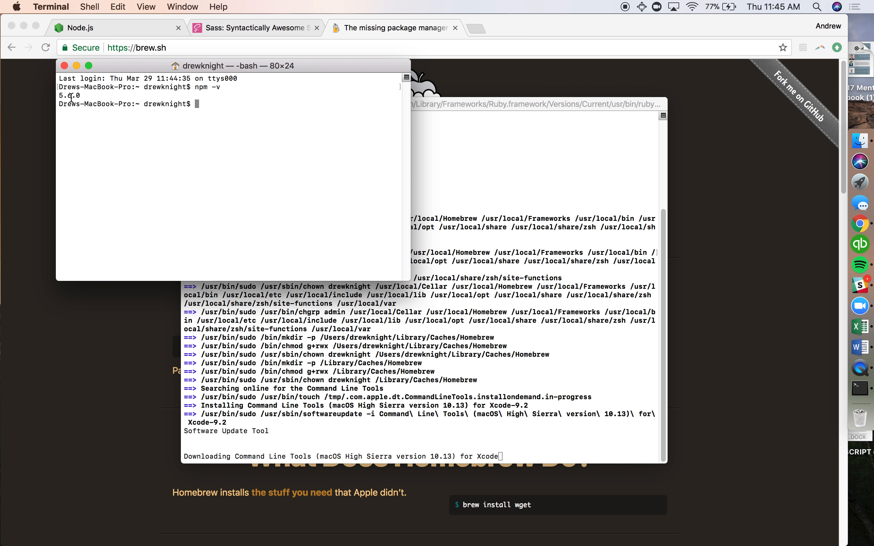
pyautogui.moveTo(181, 137)
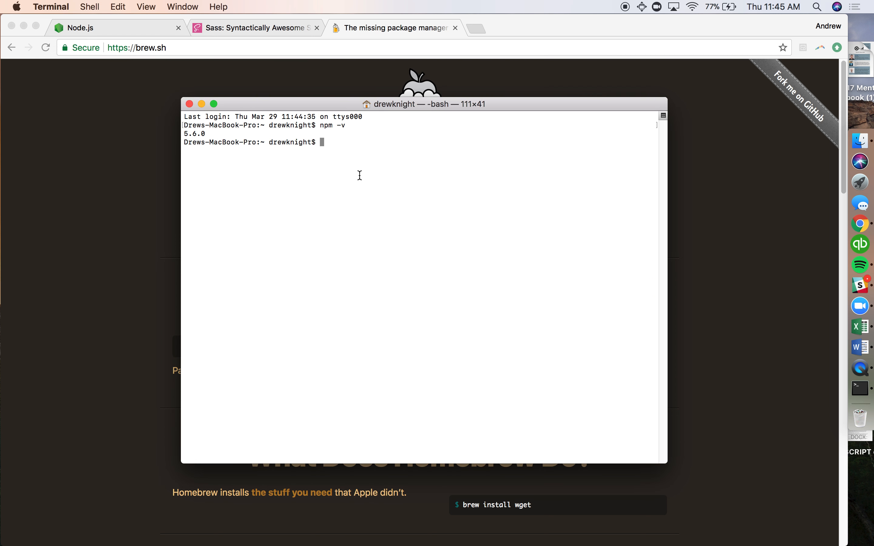
# Run 'sudo npm install -g' to begin a global package install with admin rights
pyautogui.write('sudo')
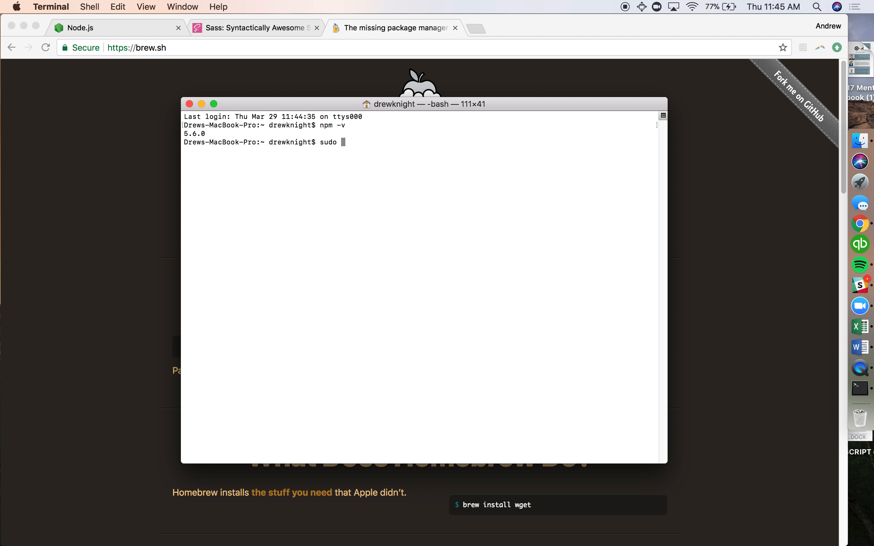
pyautogui.write('npm')
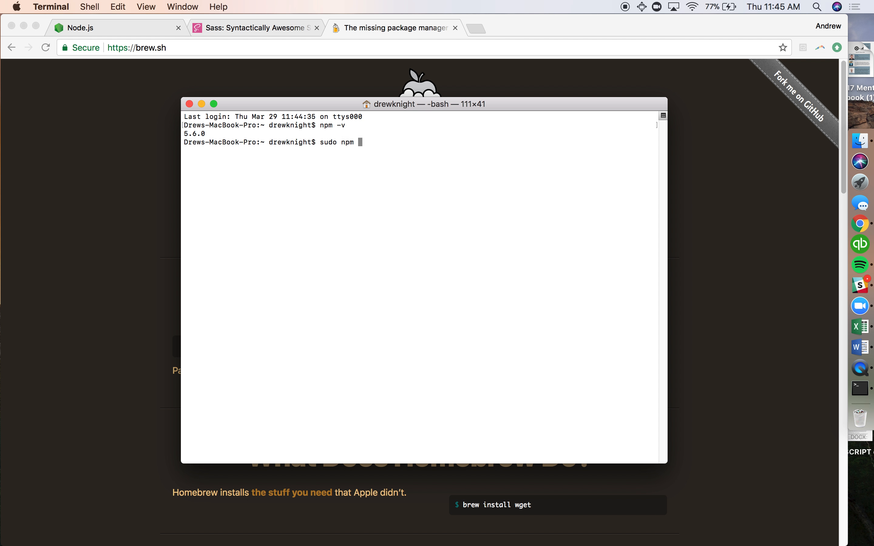
pyautogui.write('install -g')
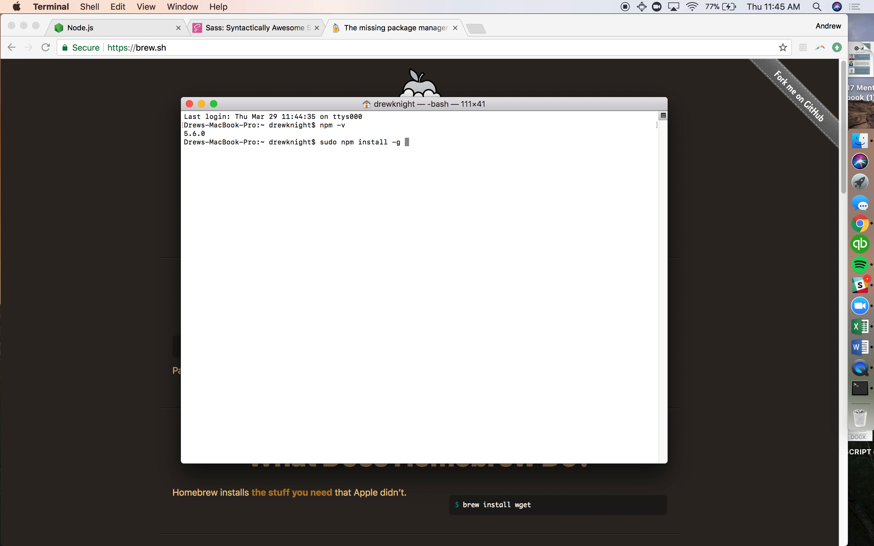
pyautogui.press('Return')
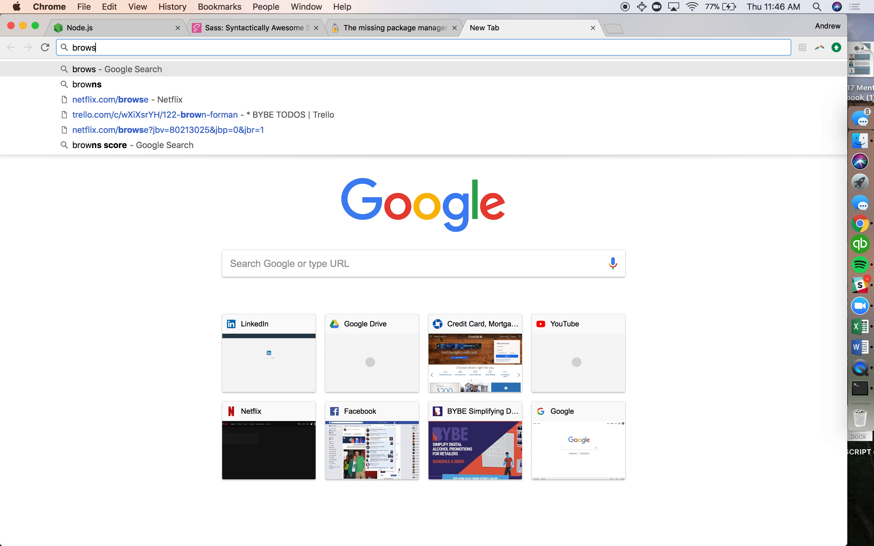
# Search for browsersync, go to browsersync.io and enter its Documentation
pyautogui.write('er')
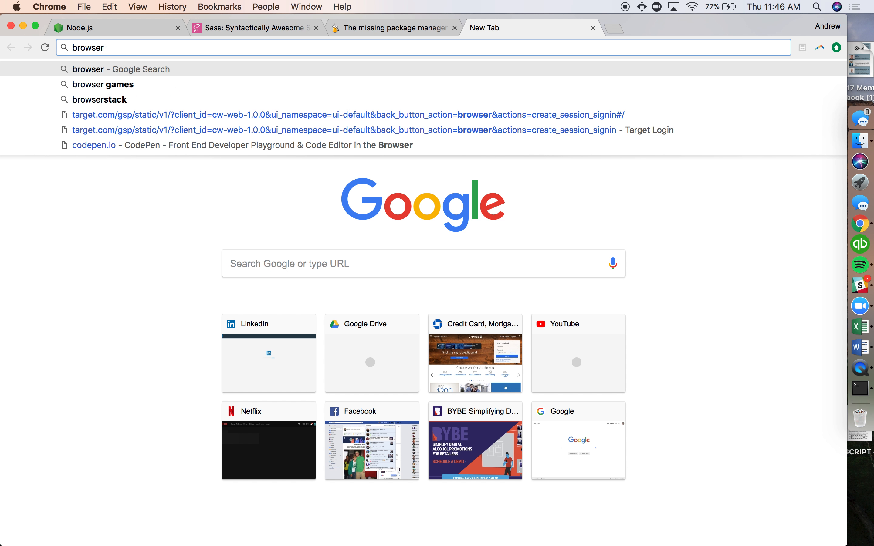
pyautogui.press('Return')
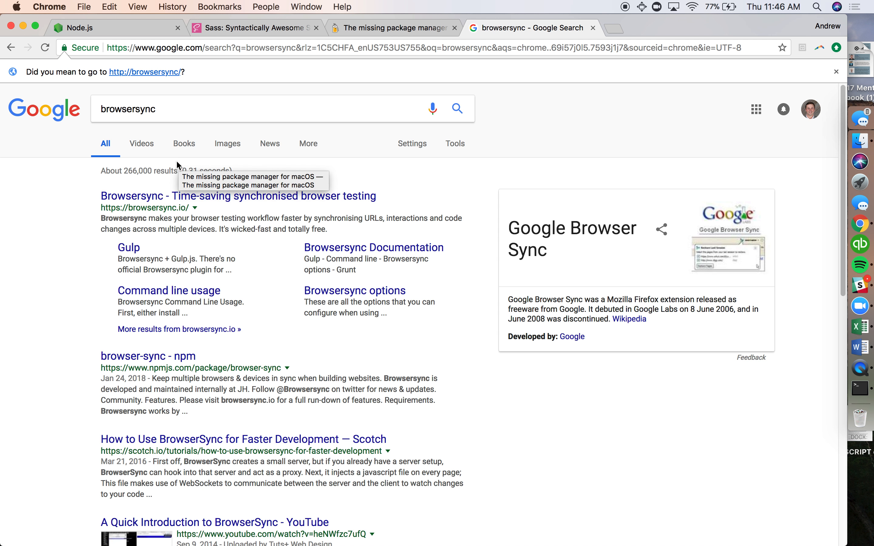
pyautogui.click(234, 196)
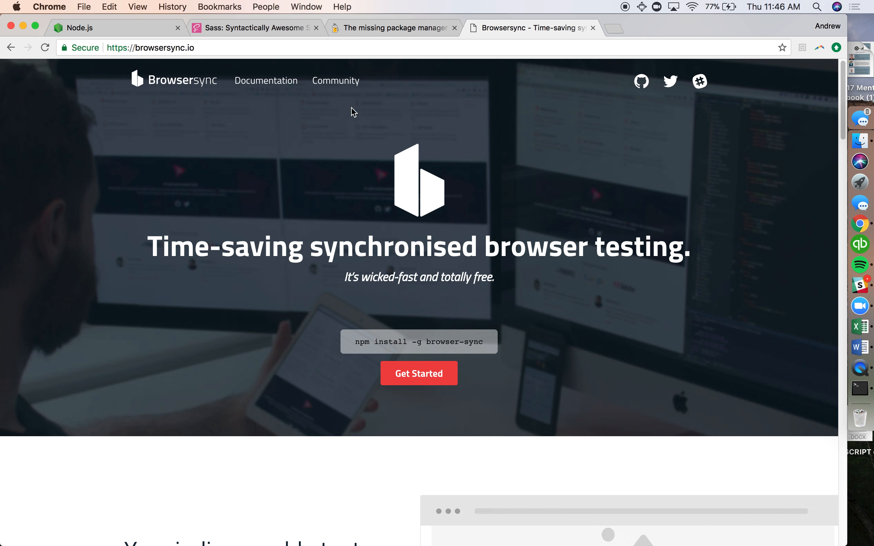
pyautogui.click(266, 80)
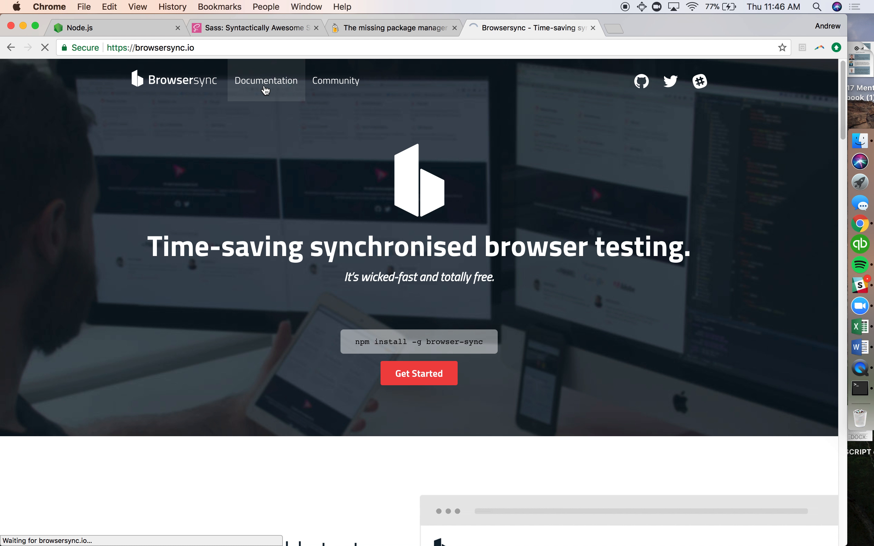
# Load the command-line usage page and select 'browser-sync' in the first command
pyautogui.click(265, 81)
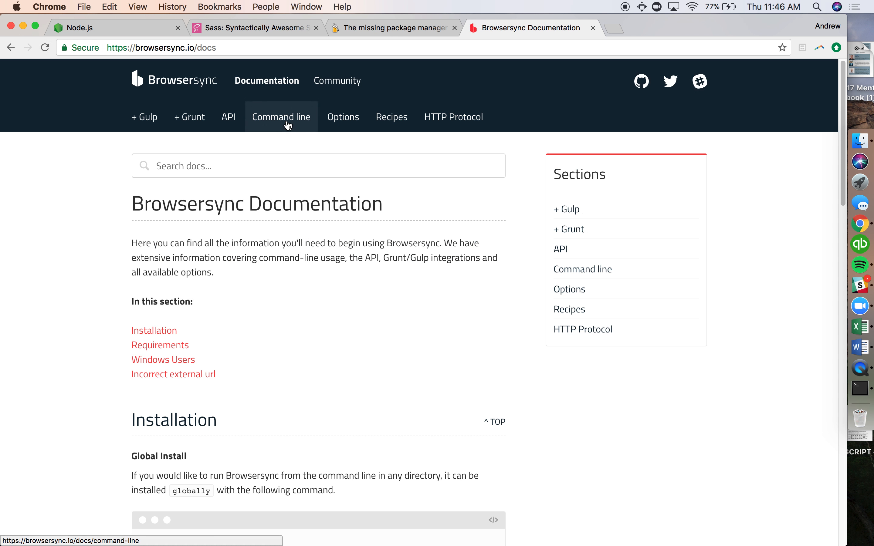
pyautogui.click(280, 117)
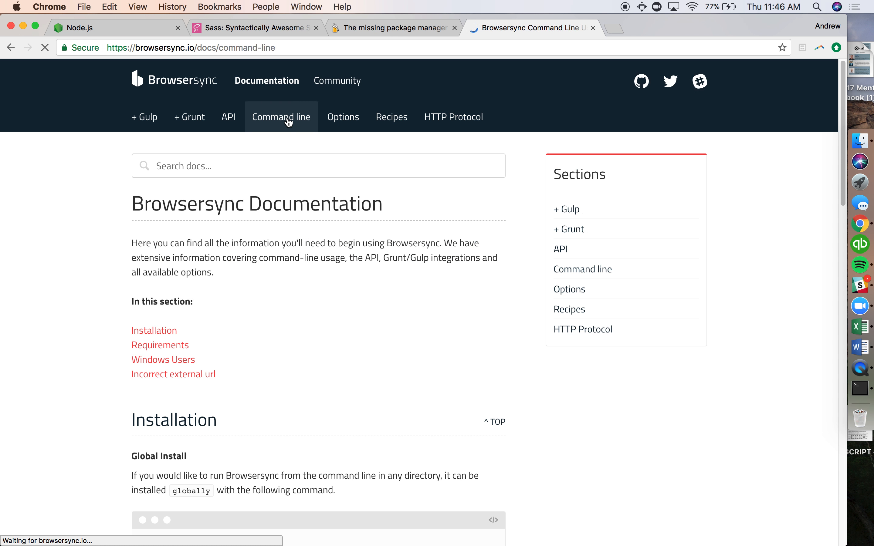
pyautogui.scroll(-3)
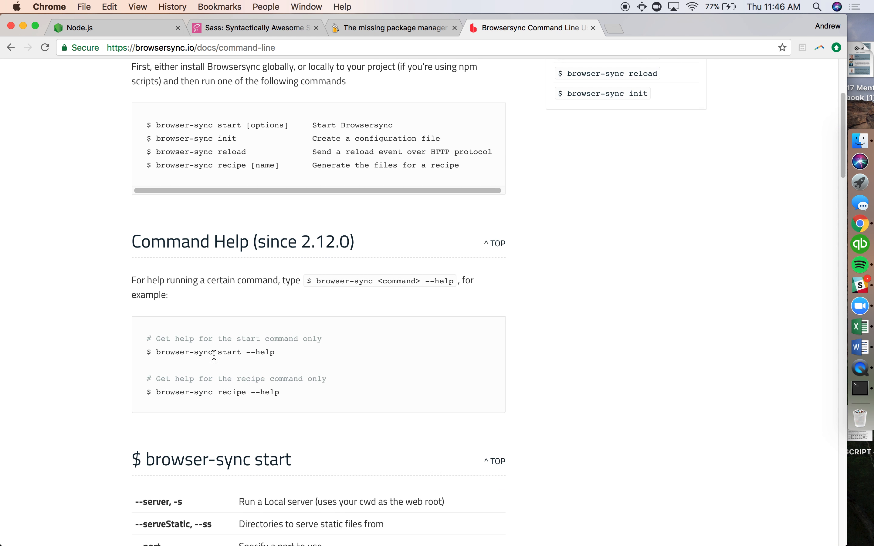
pyautogui.scroll(-3)
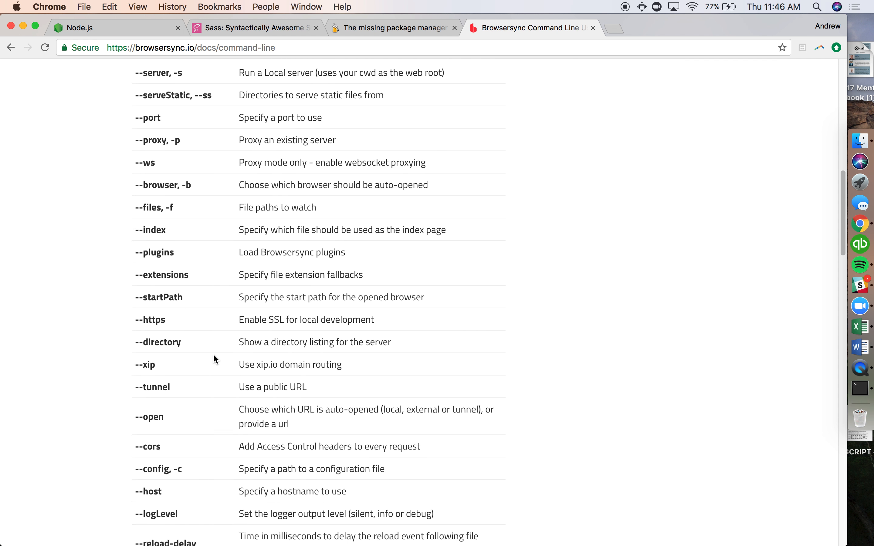
pyautogui.scroll(3)
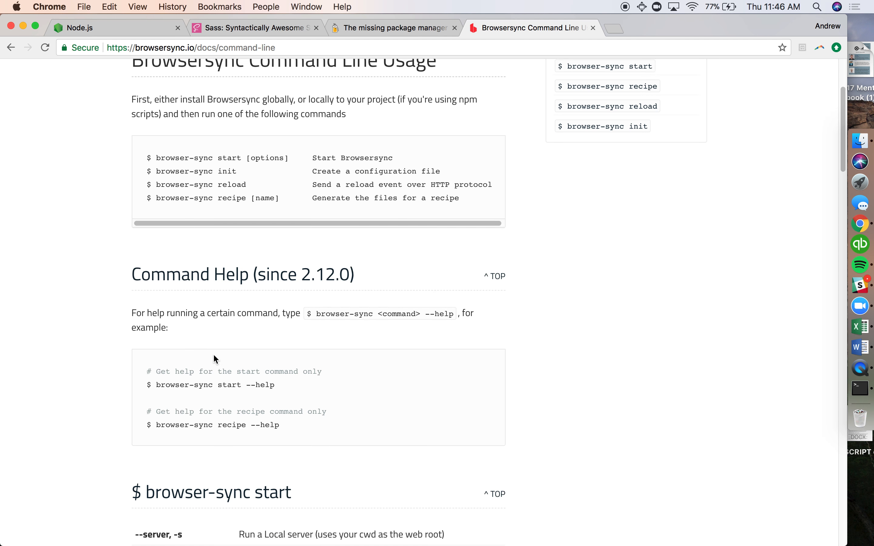
pyautogui.scroll(-3)
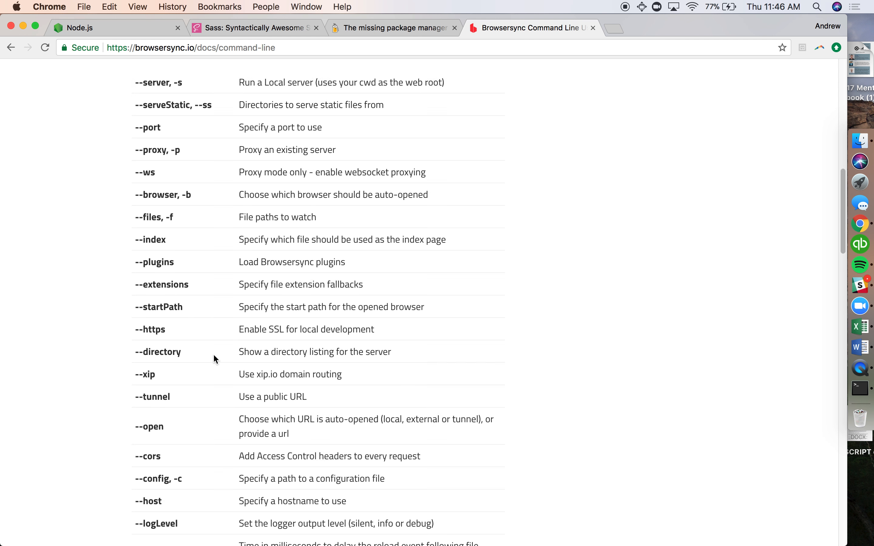
pyautogui.scroll(3)
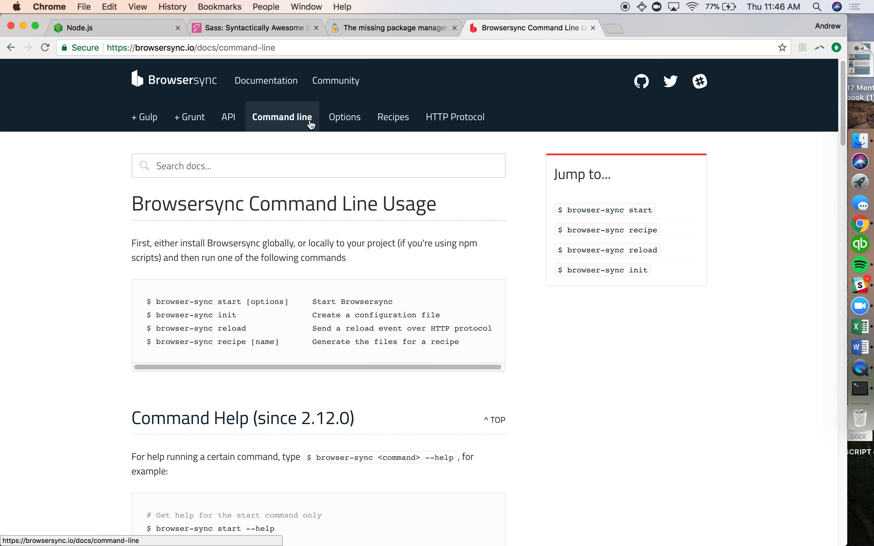
pyautogui.moveTo(216, 301)
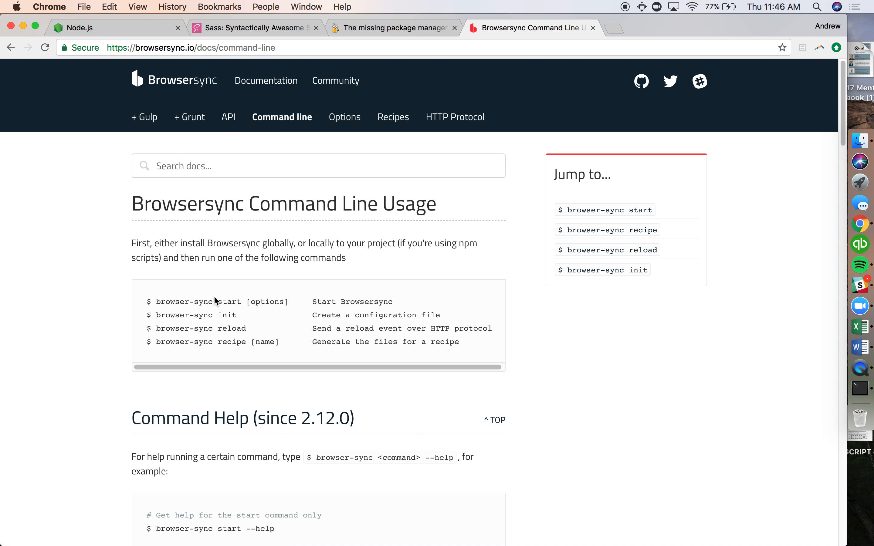
pyautogui.doubleClick(183, 302)
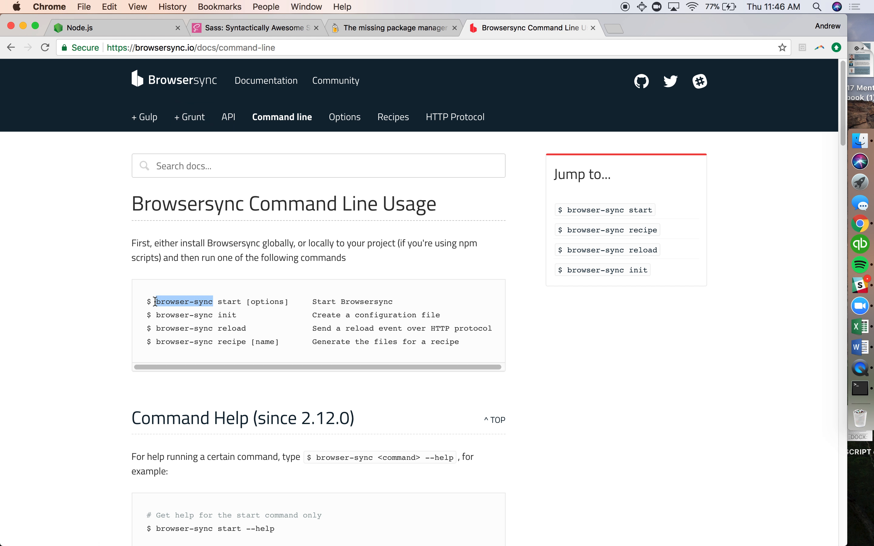
pyautogui.click(859, 388)
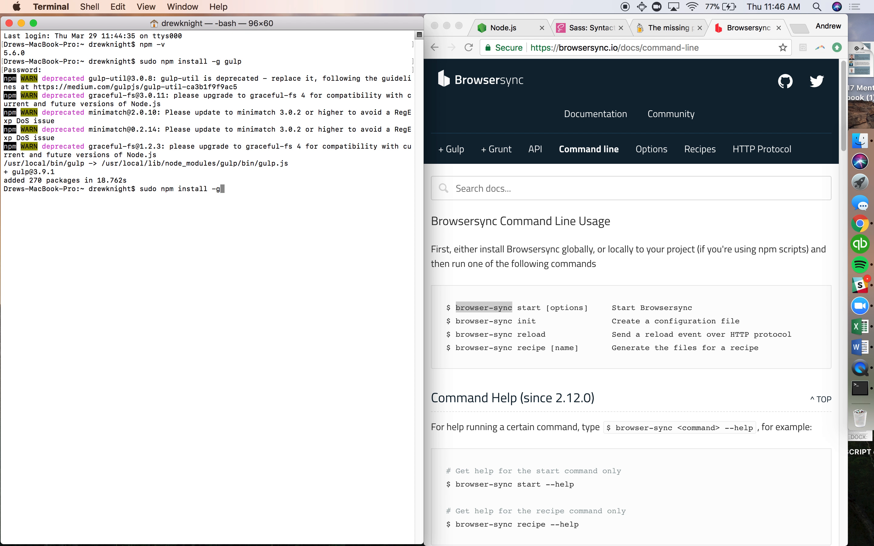
# Run 'sudo npm install -g gulp' to install Gulp globally
pyautogui.press('Return')
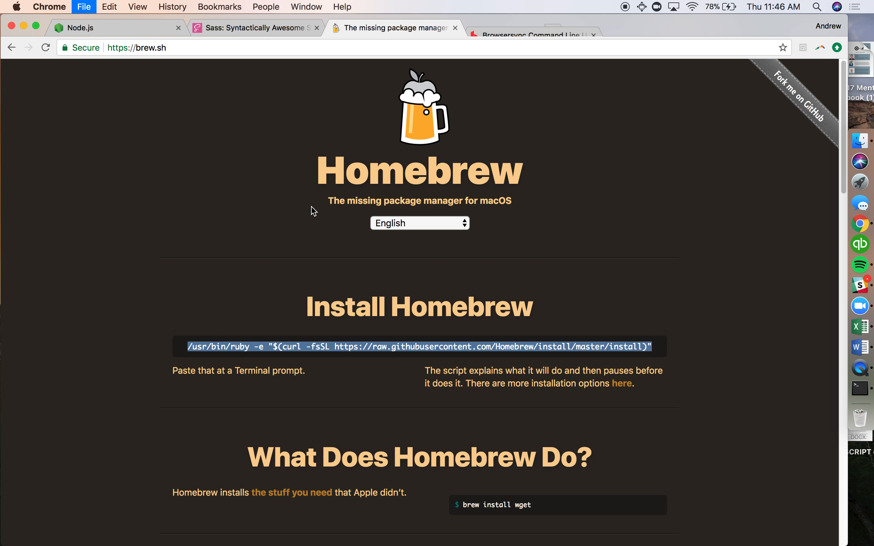
# Close the Browsersync tab and enter the Homebrew ruby/curl install command in Terminal
pyautogui.click(593, 34)
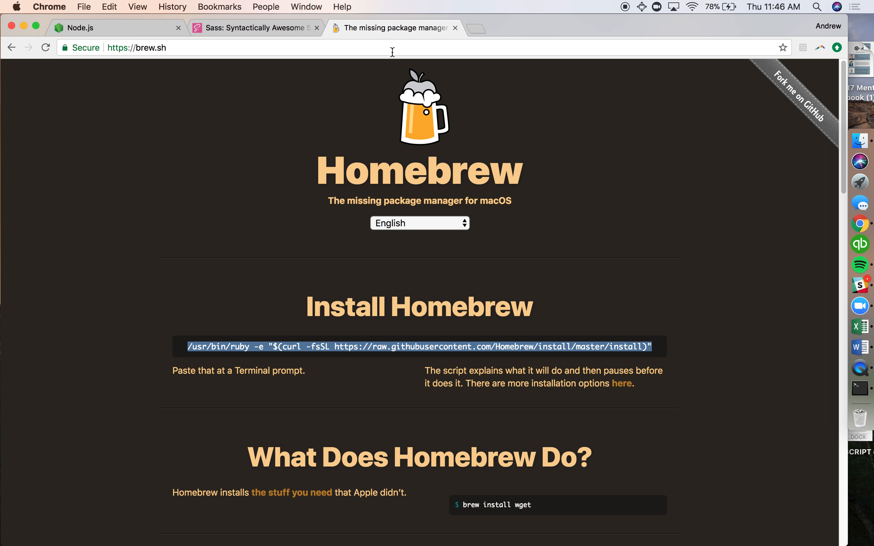
pyautogui.moveTo(860, 243)
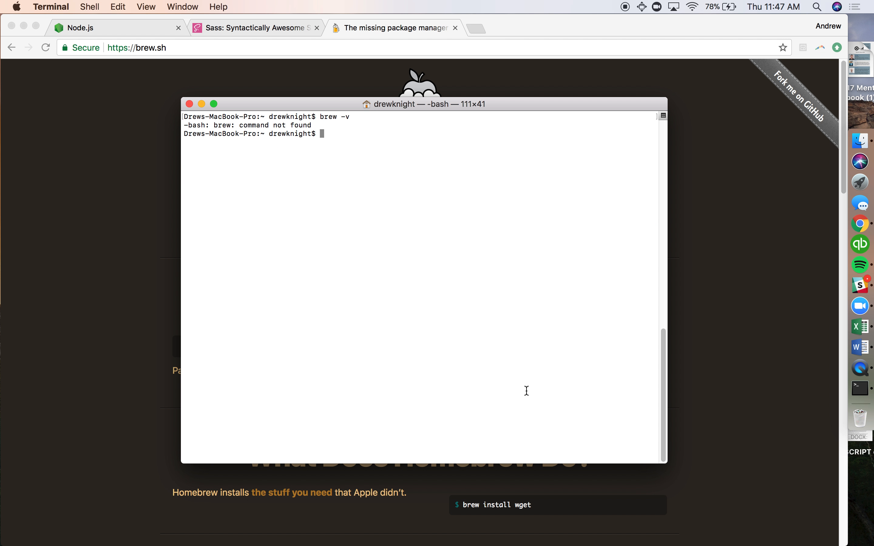
pyautogui.moveTo(330, 193)
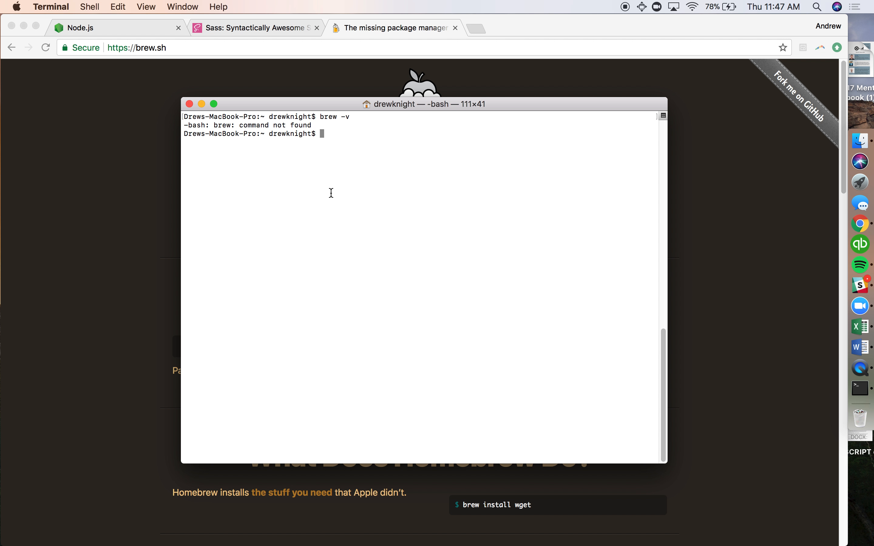
pyautogui.write('/usr/bin/ruby -e "$(curl -fsSL https://raw.githubusercontent.com/Homebrew/install/master/install)"')
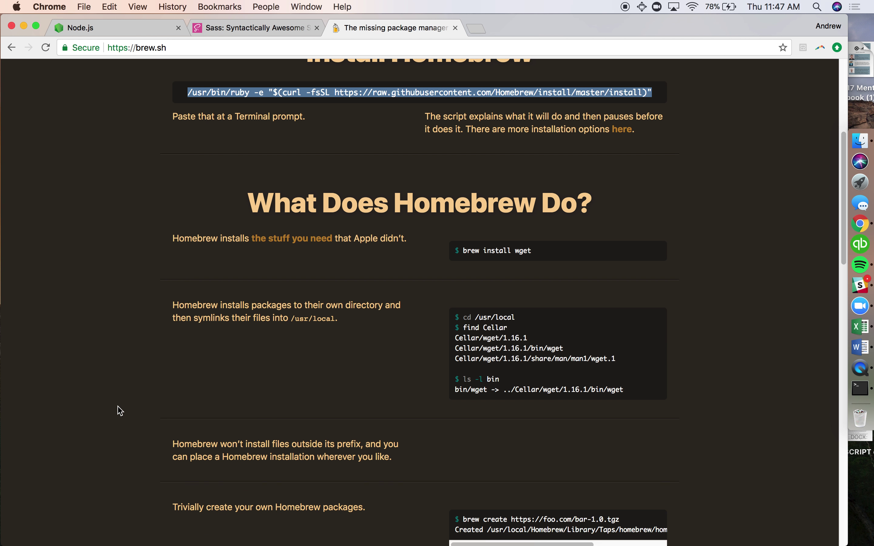
pyautogui.scroll(3)
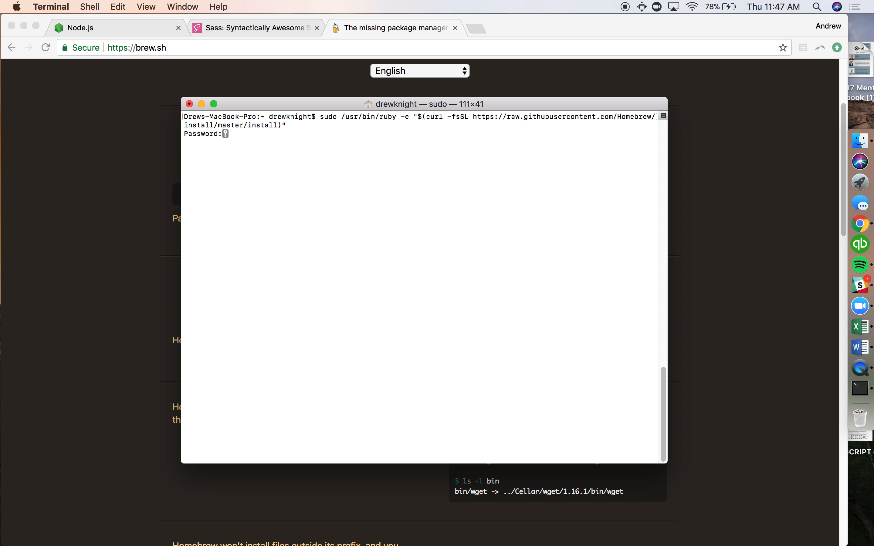
# After the root warning, rerun the Homebrew install script without sudo
pyautogui.press('Return')
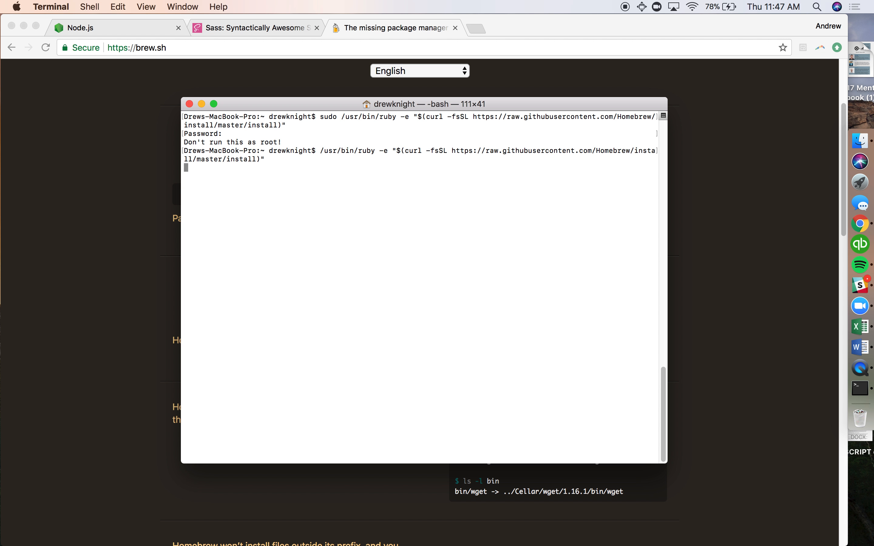
pyautogui.press('return')
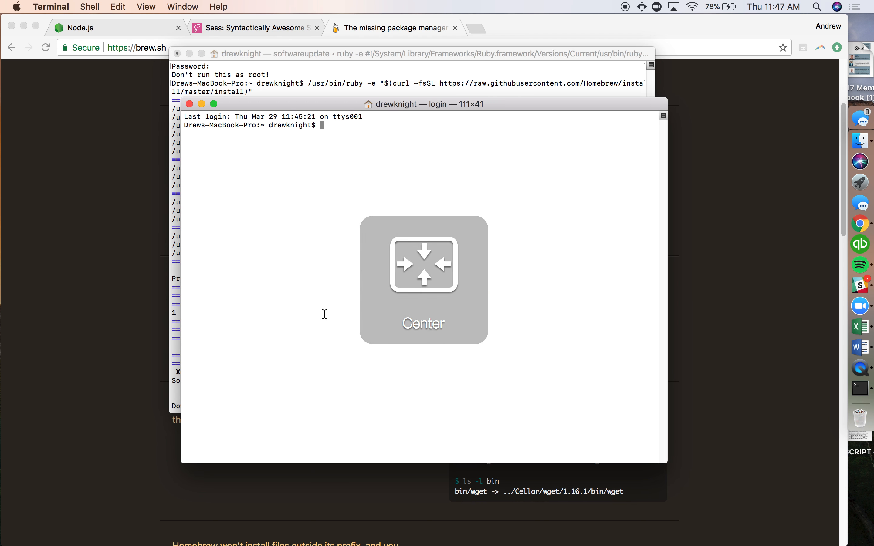
# Run 'ruby -v' to confirm Ruby 2.3.3p222 is installed
pyautogui.write('rub -v')
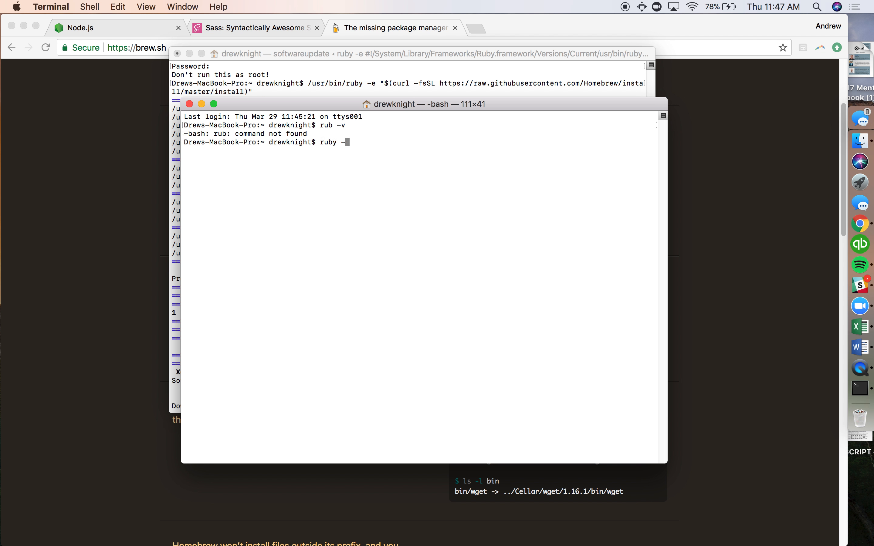
pyautogui.press('Return')
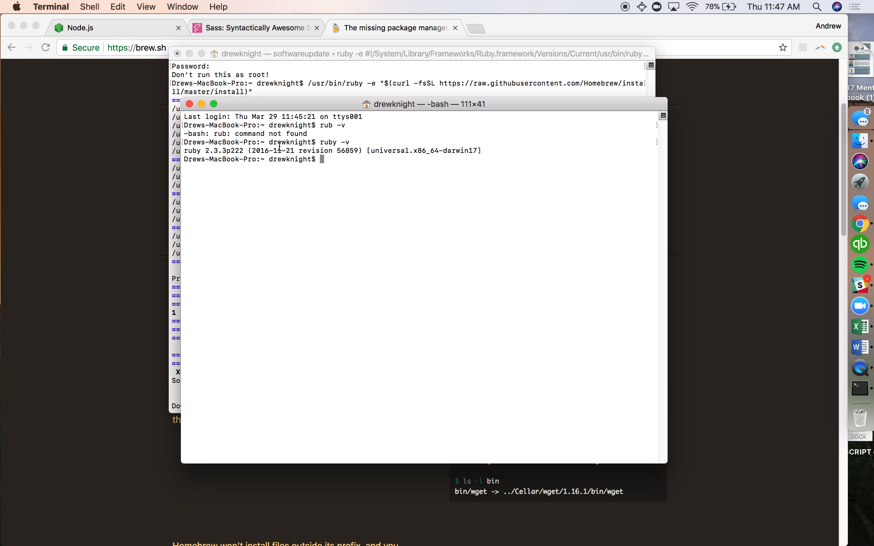
# Check About This Mac for macOS High Sierra 10.13.3, then close it
pyautogui.click(17, 6)
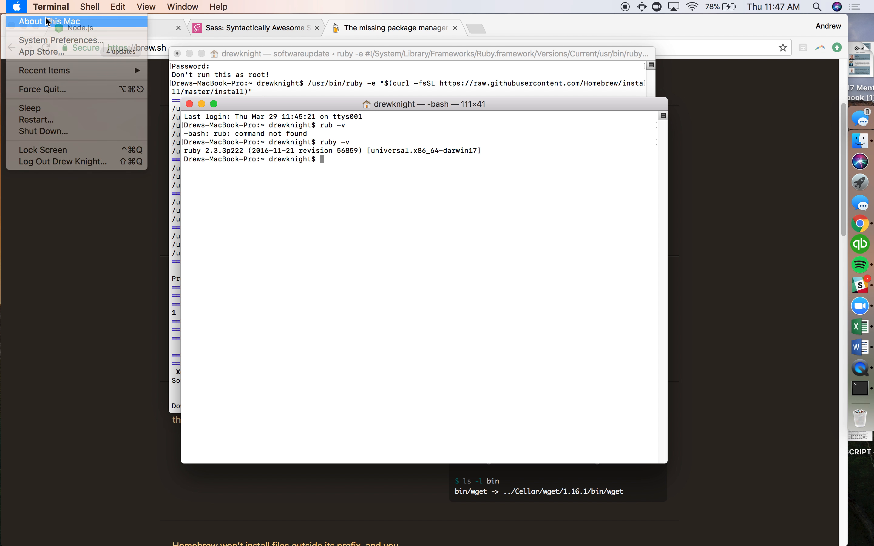
pyautogui.click(49, 21)
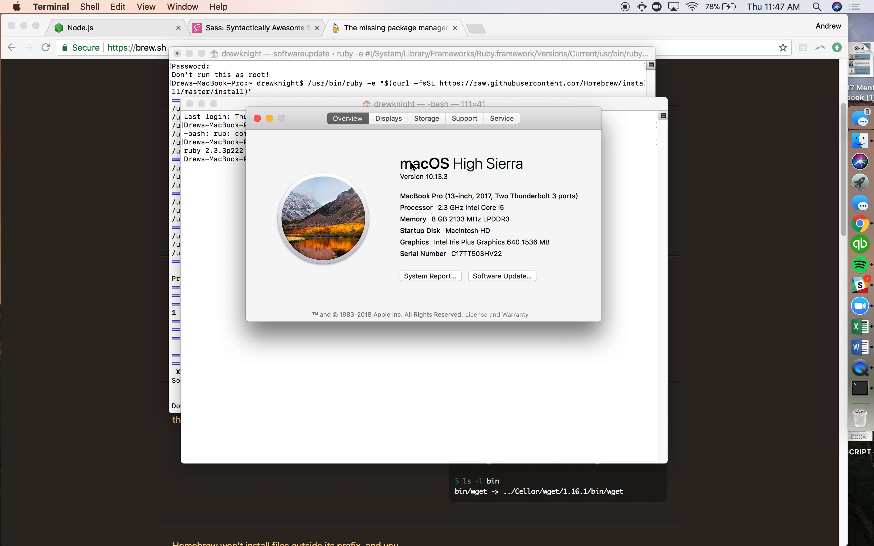
pyautogui.moveTo(614, 188)
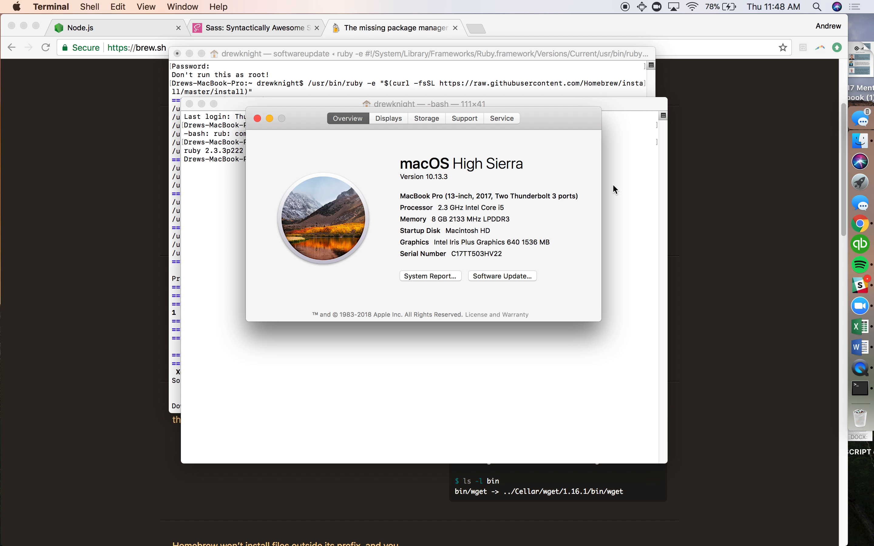
pyautogui.moveTo(257, 119)
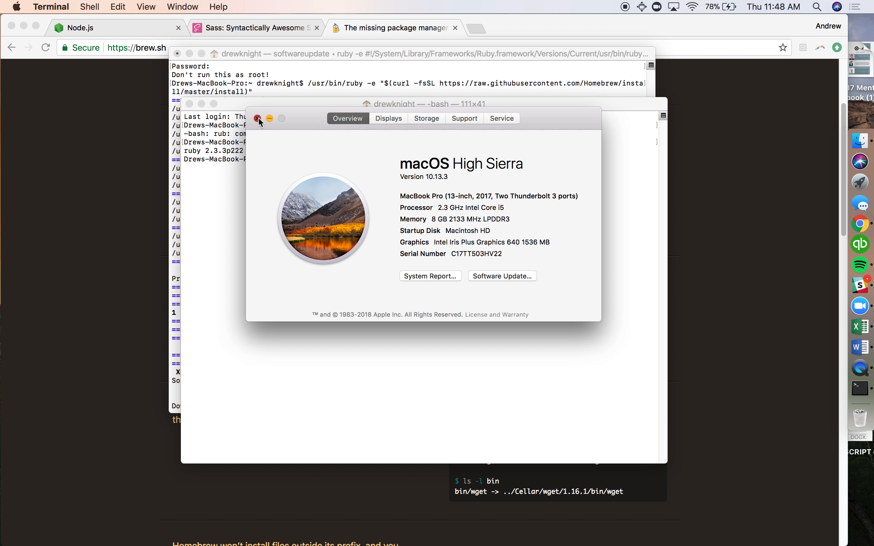
pyautogui.click(258, 119)
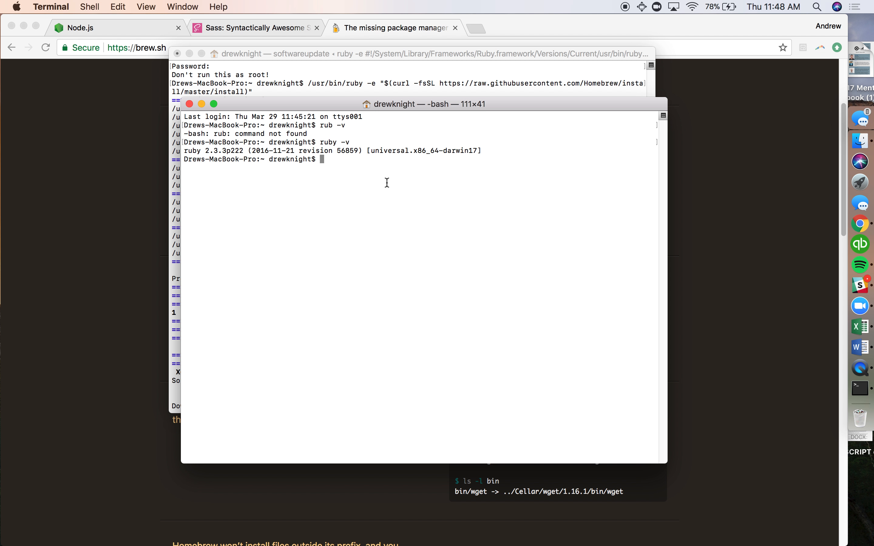
# Run gem install sass, which fails with a permission error
pyautogui.write('ruby g')
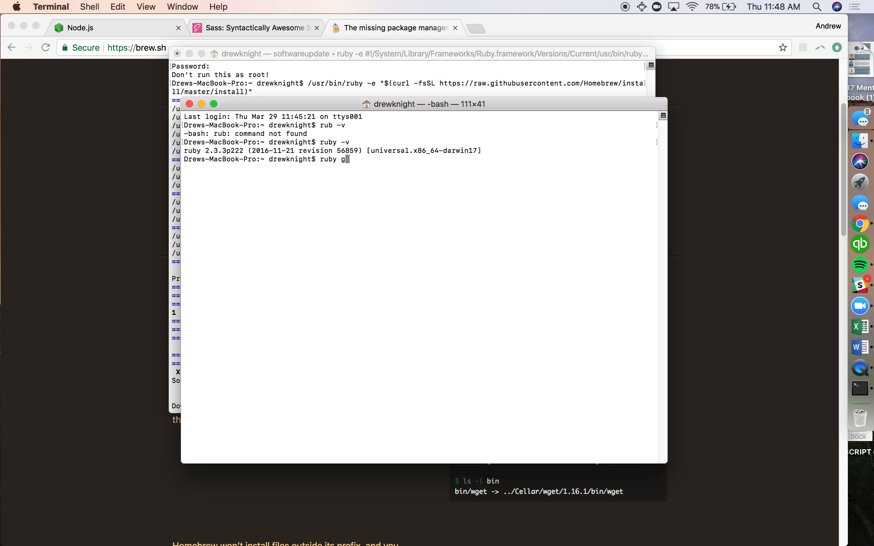
pyautogui.write('em install')
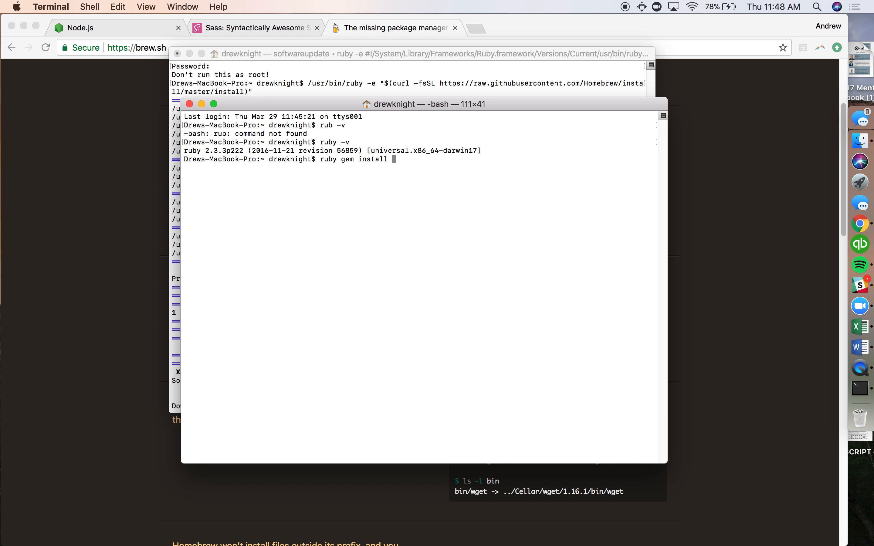
pyautogui.press('Return')
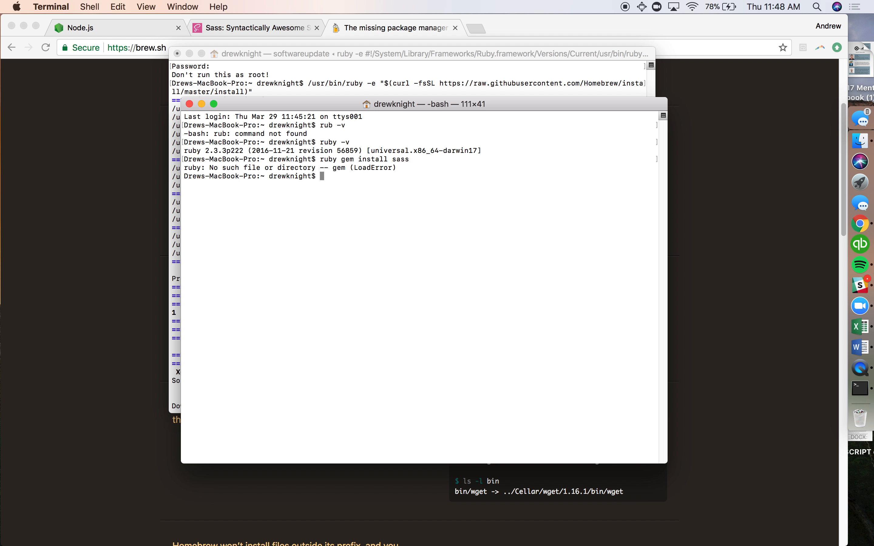
pyautogui.write('gem')
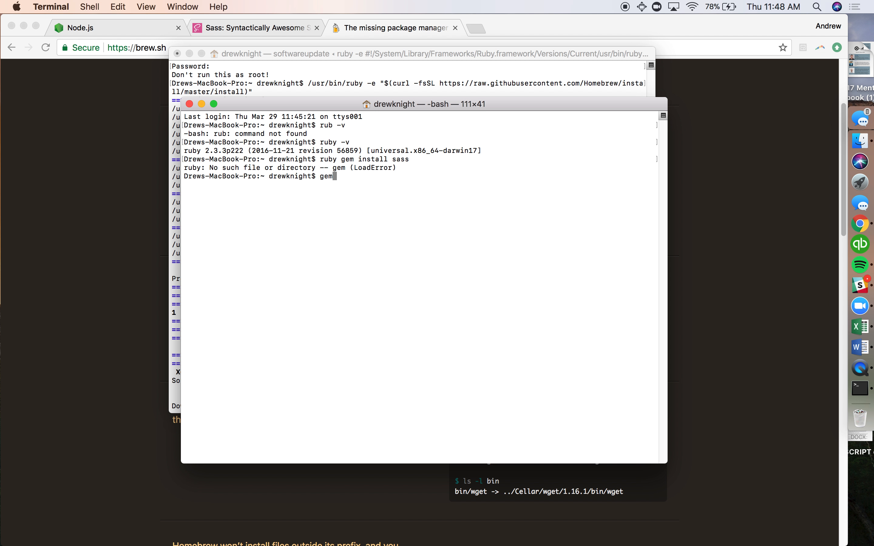
pyautogui.write('install sass')
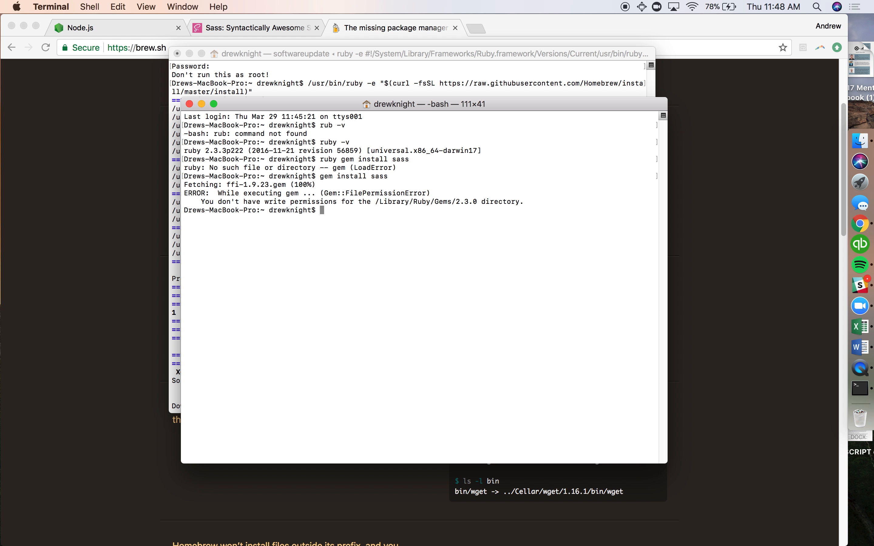
# Rerun the install as sudo gem install sass with the password; the ffi native-extension build fails
pyautogui.write('sudo')
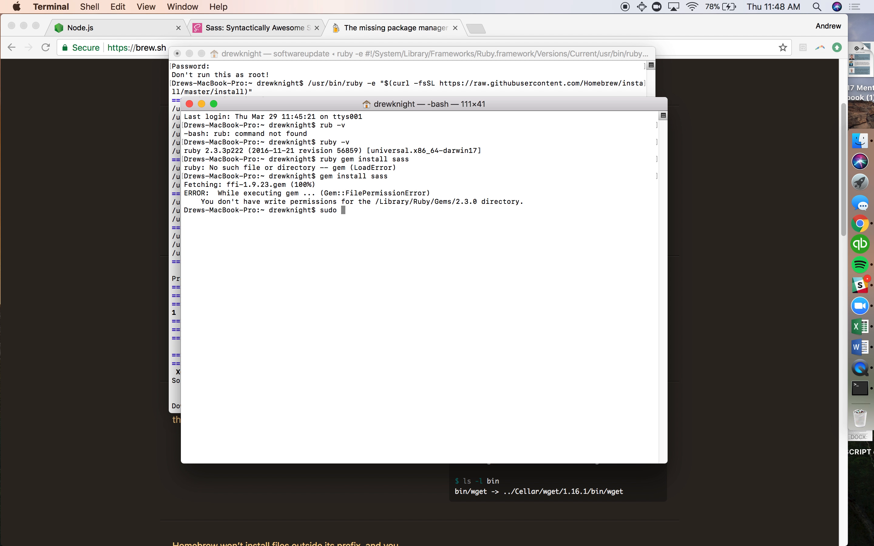
pyautogui.write('gem inst')
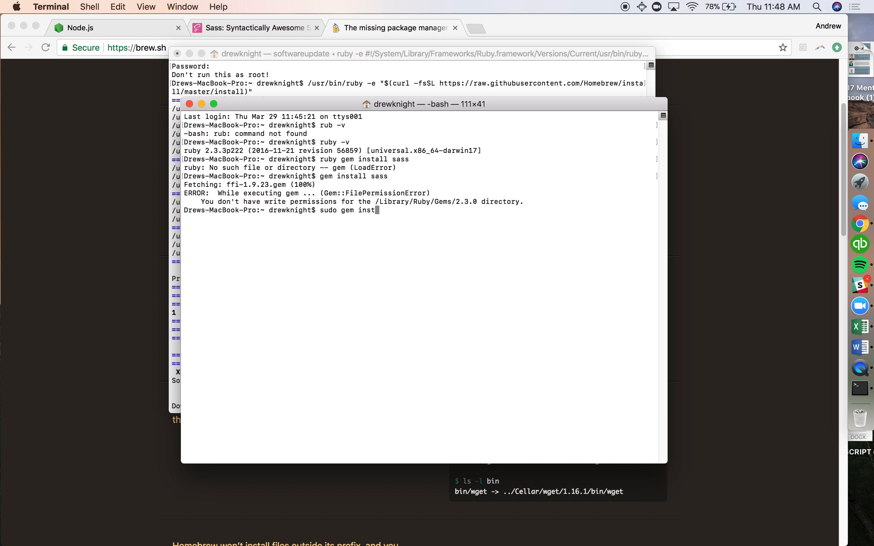
pyautogui.press('Return')
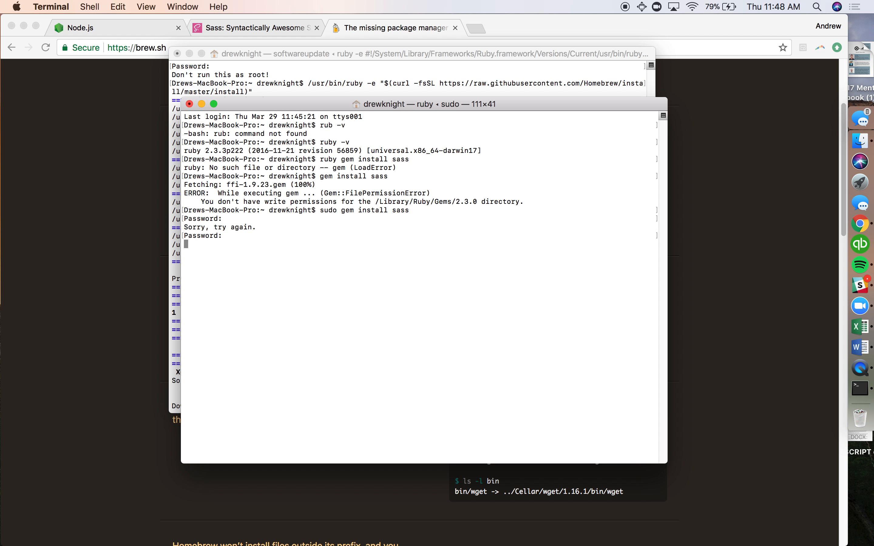
pyautogui.press('Return')
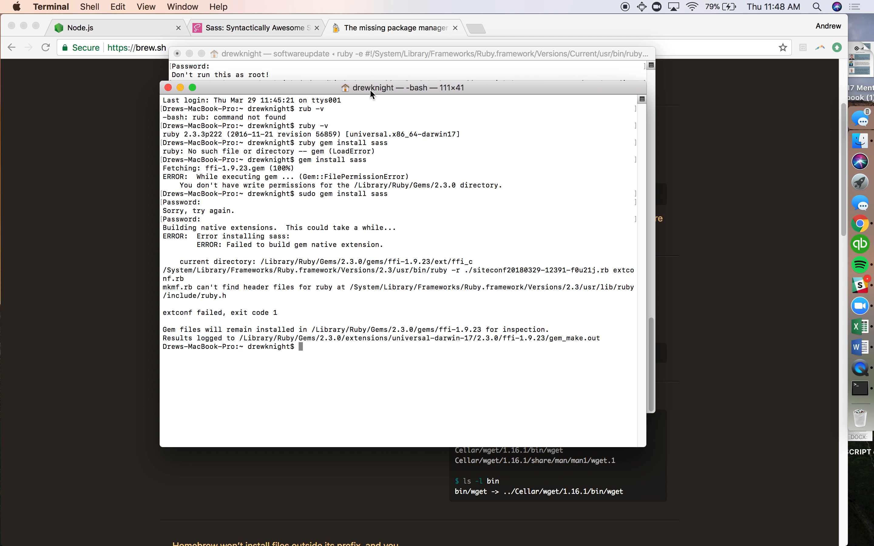
pyautogui.moveTo(311, 195)
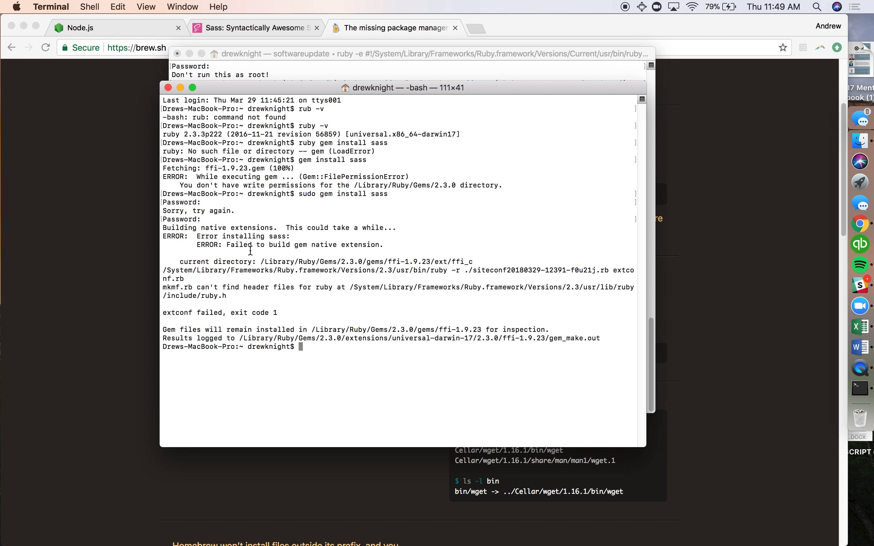
pyautogui.write('brew -v')
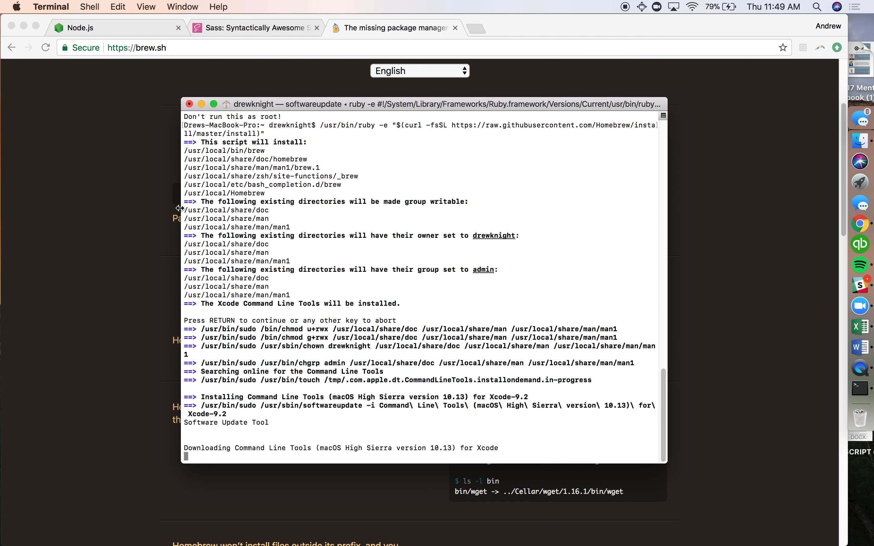
pyautogui.moveTo(301, 184)
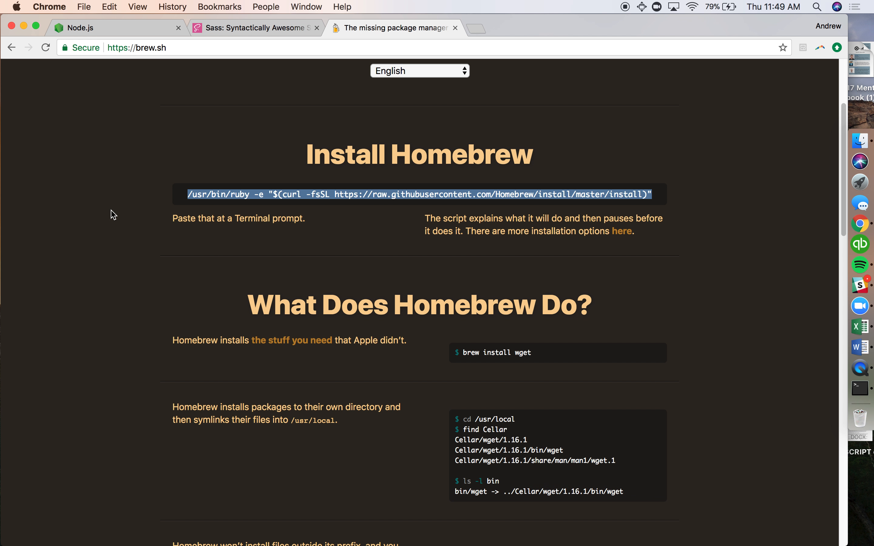
# Scroll through brew.sh to review the install command and the brew install wget example
pyautogui.scroll(-3)
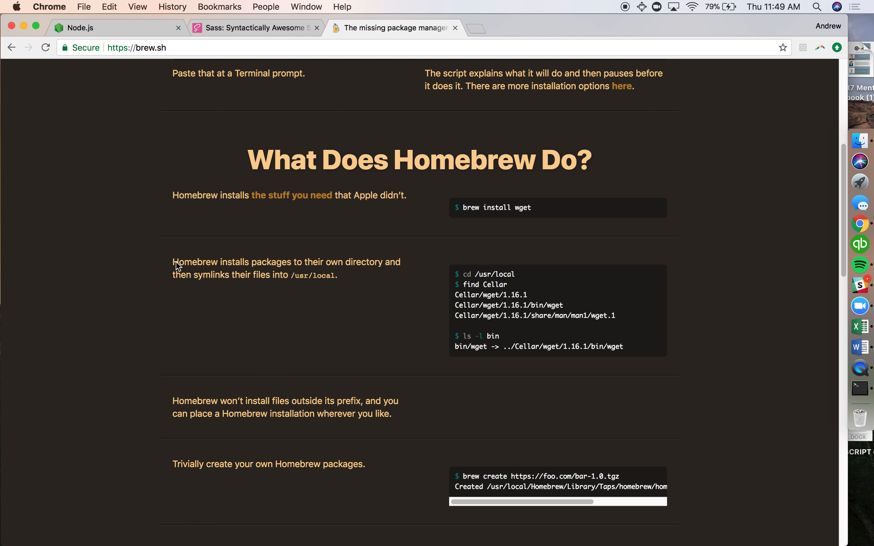
pyautogui.moveTo(513, 262)
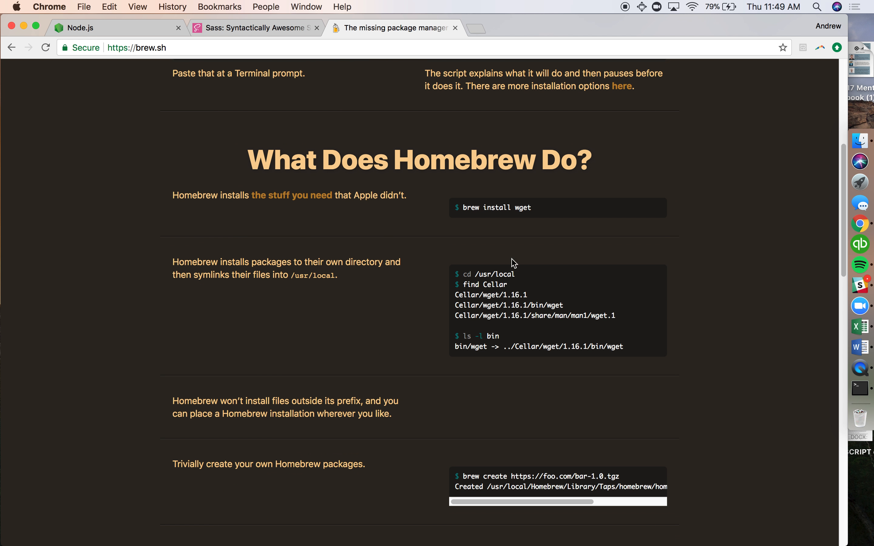
pyautogui.moveTo(463, 209)
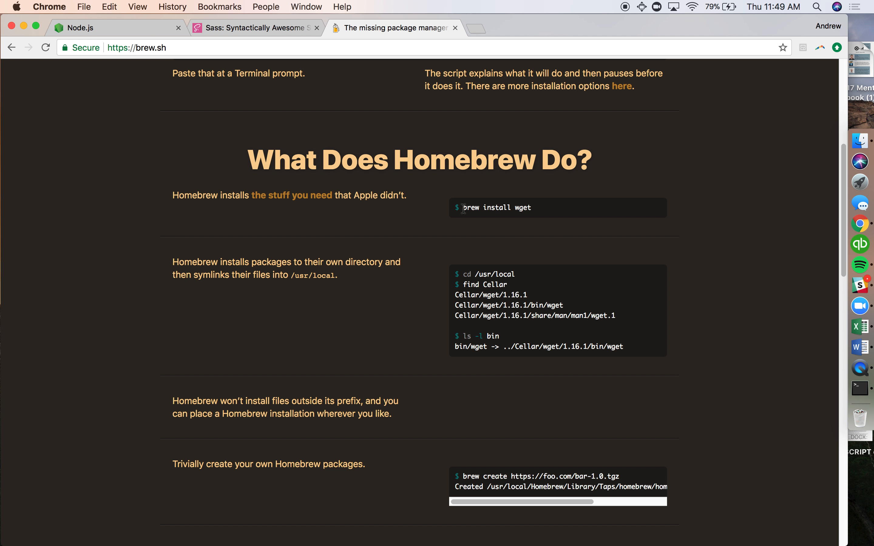
pyautogui.scroll(3)
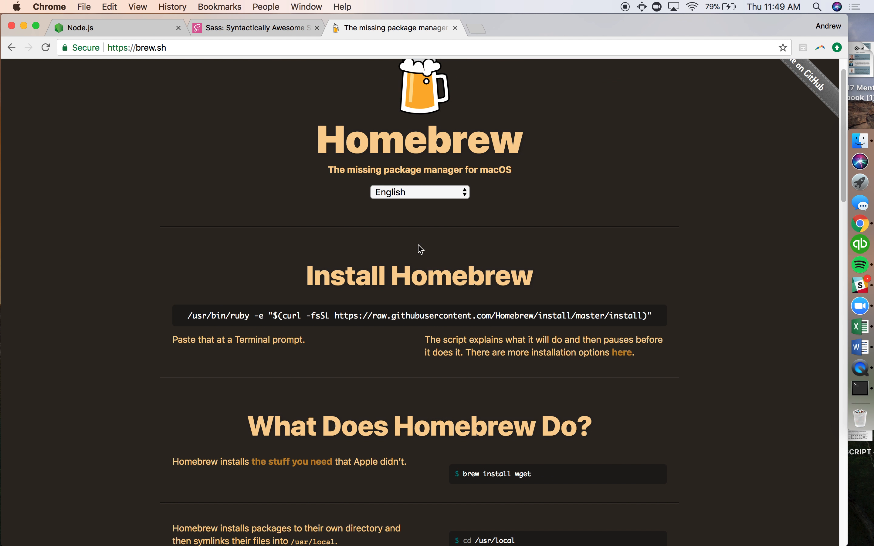
pyautogui.moveTo(395, 353)
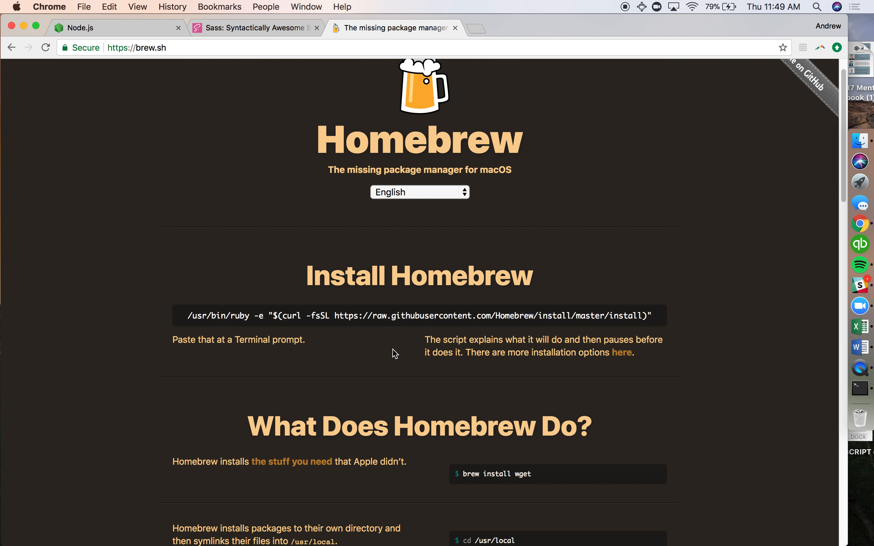
pyautogui.scroll(-3)
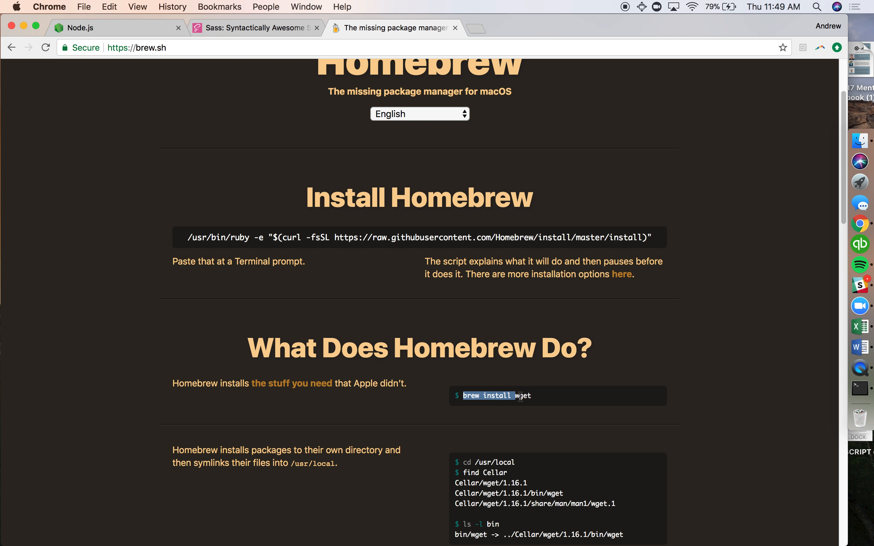
pyautogui.moveTo(255, 28)
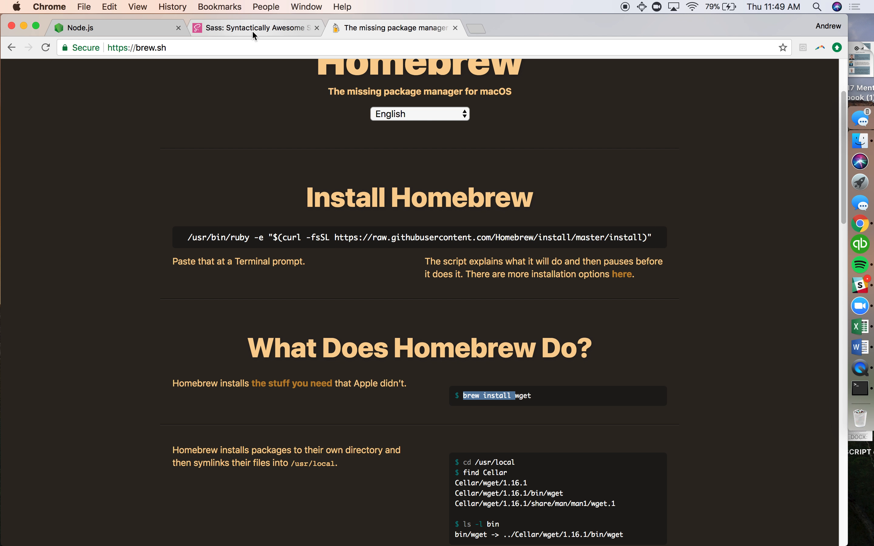
# On the Sass site, glance at Documentation, go back, and land on the Install Sass page
pyautogui.click(254, 28)
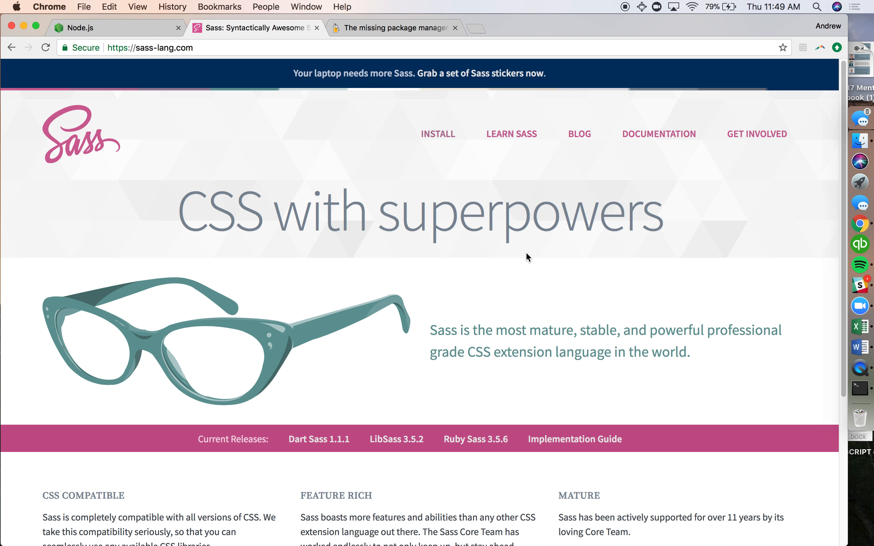
pyautogui.click(659, 134)
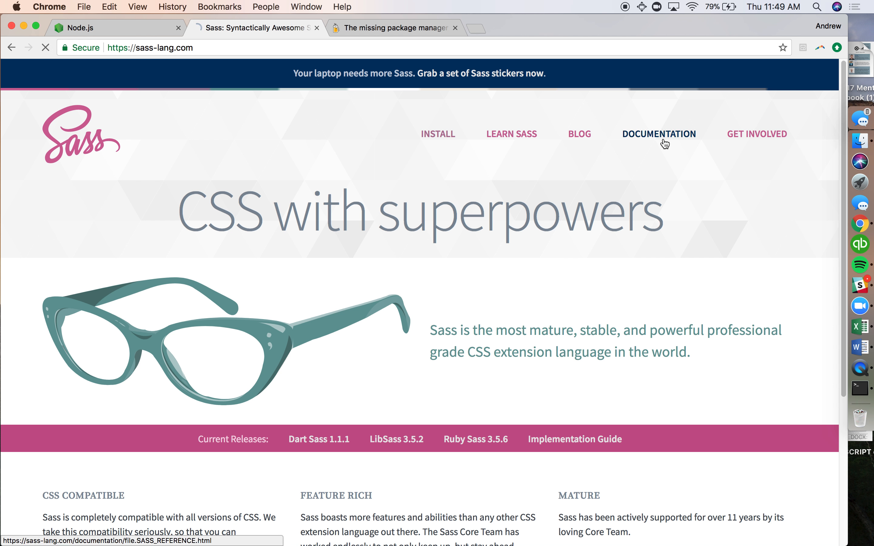
pyautogui.click(658, 133)
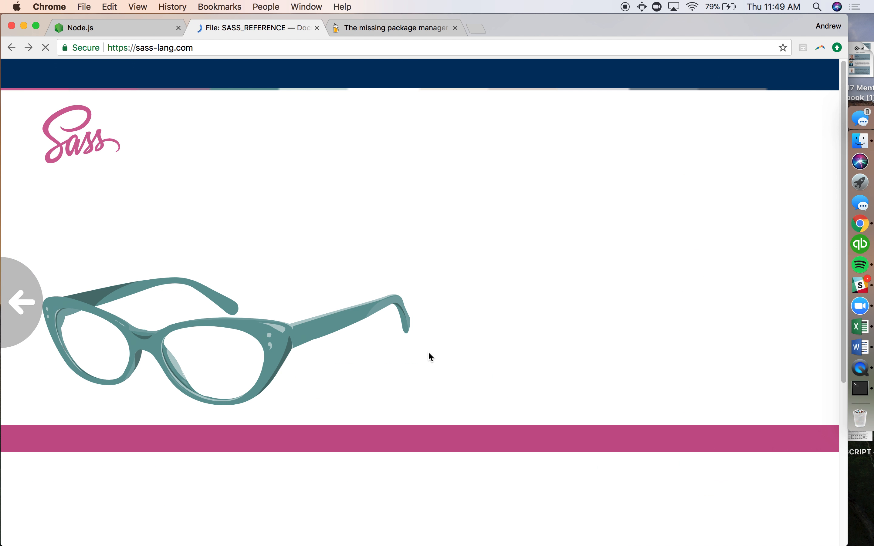
pyautogui.click(438, 134)
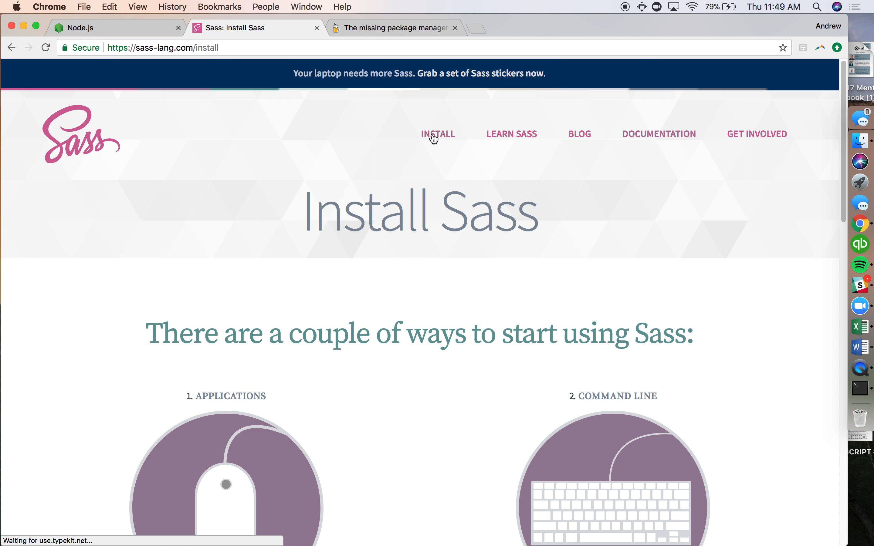
# Scroll the install page down to the 'Install Anywhere (npm)' section
pyautogui.scroll(-3)
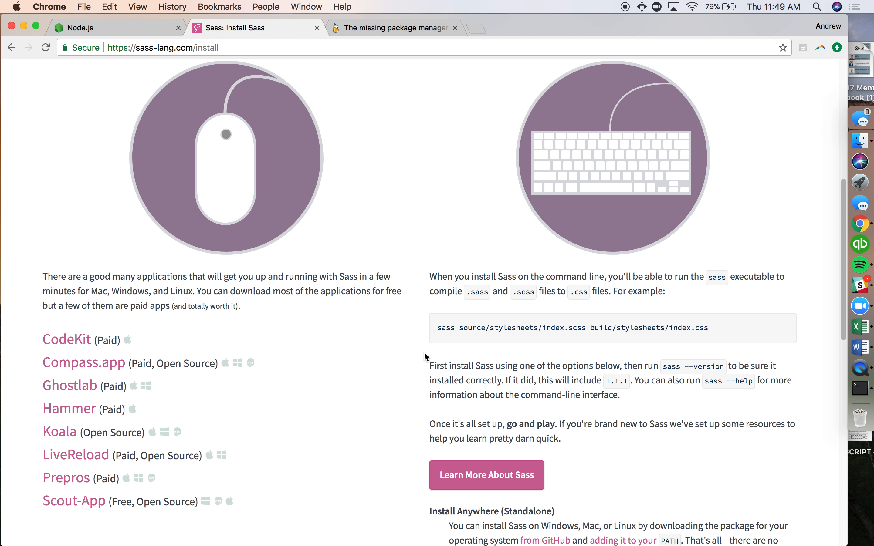
pyautogui.scroll(-3)
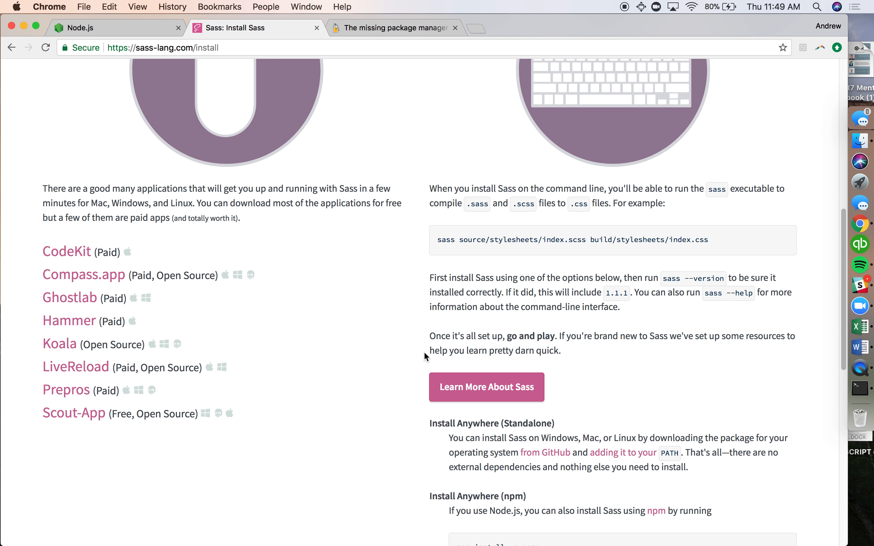
pyautogui.scroll(-3)
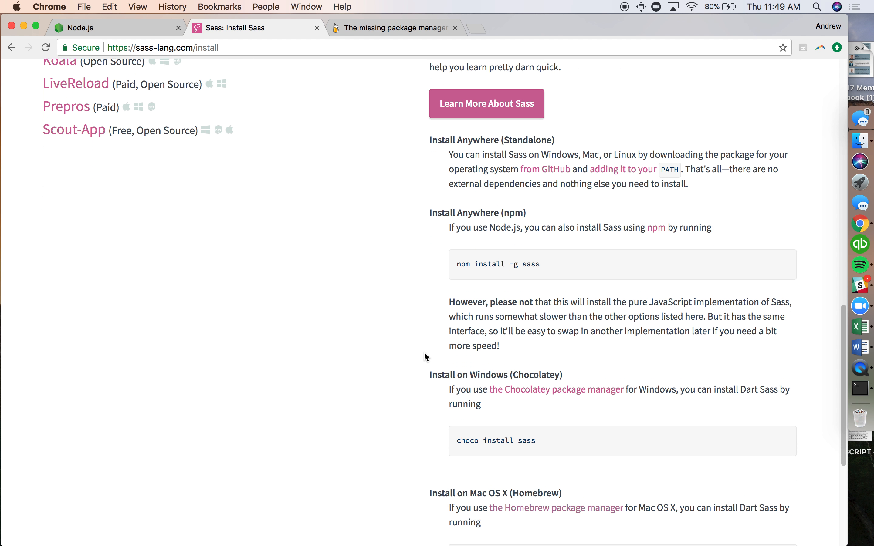
pyautogui.scroll(-3)
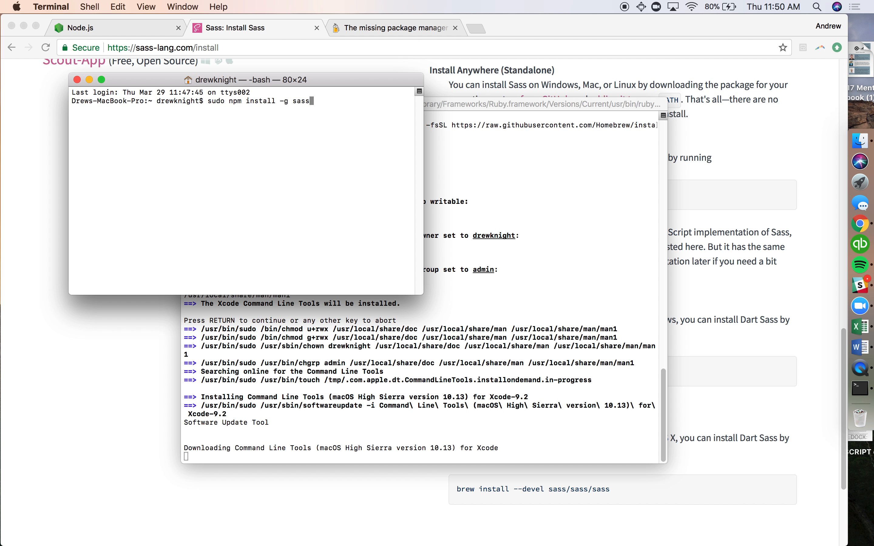
# Run sudo npm install -g sass with the administrator password, installing sass 1.1.1 globally
pyautogui.press('Return')
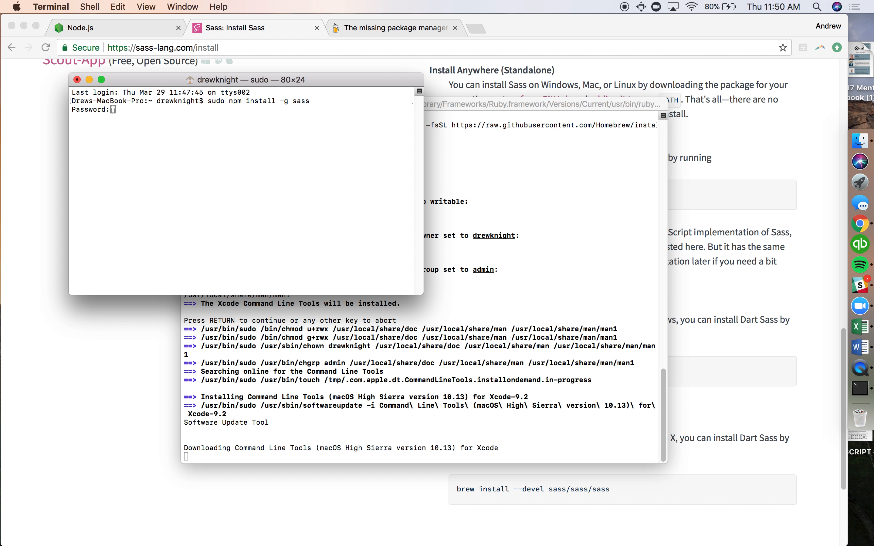
pyautogui.press('Return')
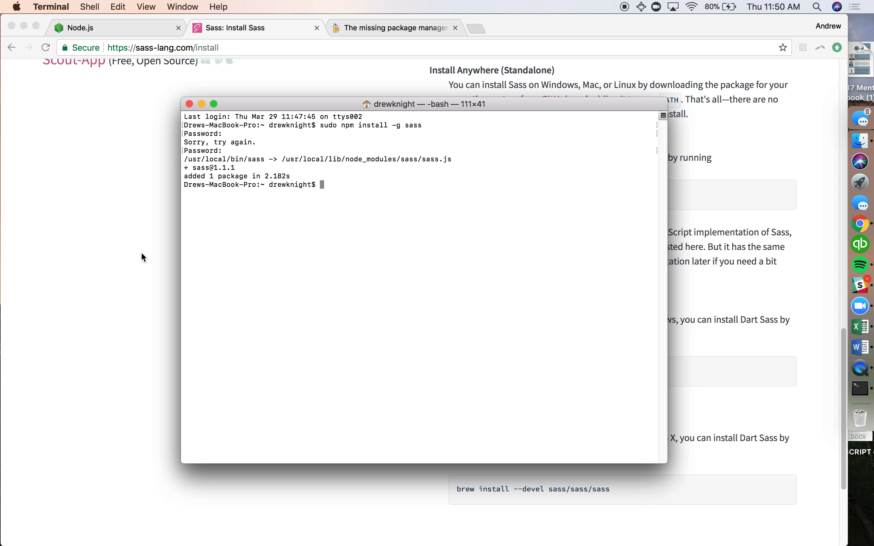
# Check the installed version with sass -v after discarding a mistyped command
pyautogui.write('rub -v')
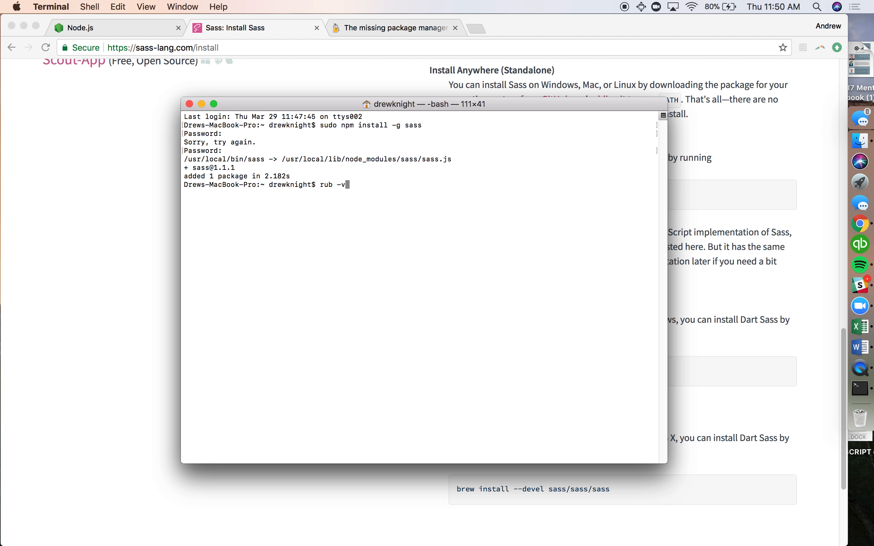
pyautogui.press('ctrl+u')
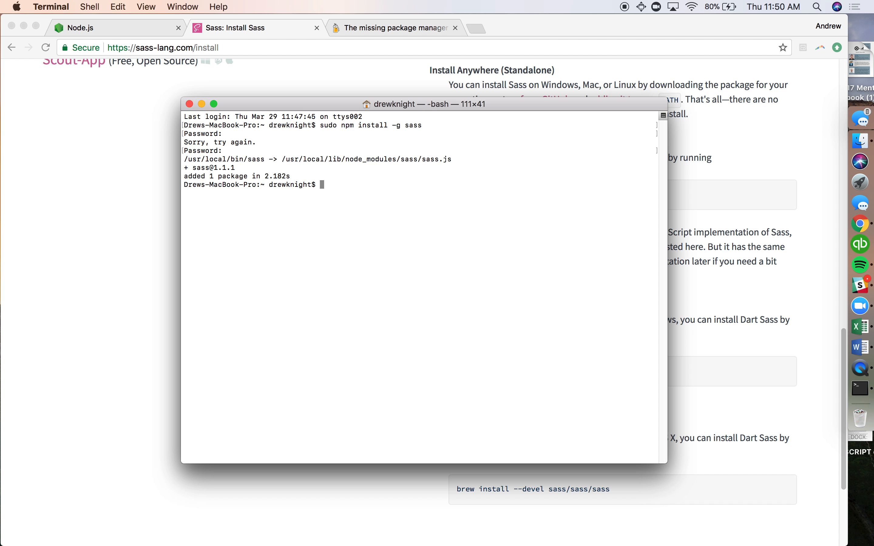
pyautogui.write('sass -v')
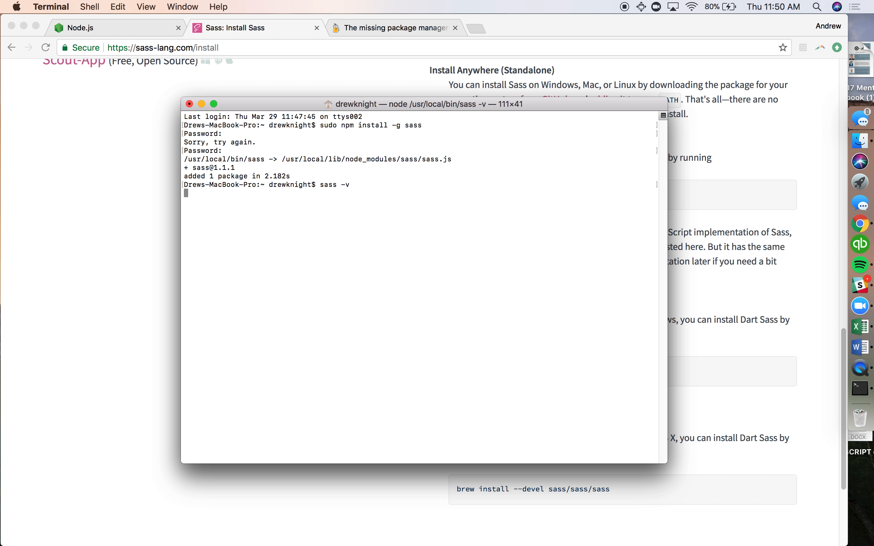
pyautogui.press('Return')
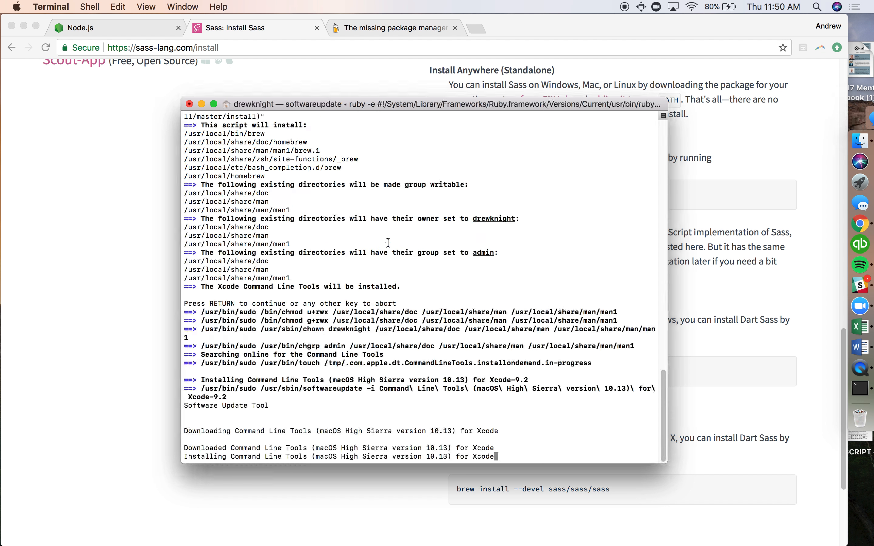
pyautogui.moveTo(436, 356)
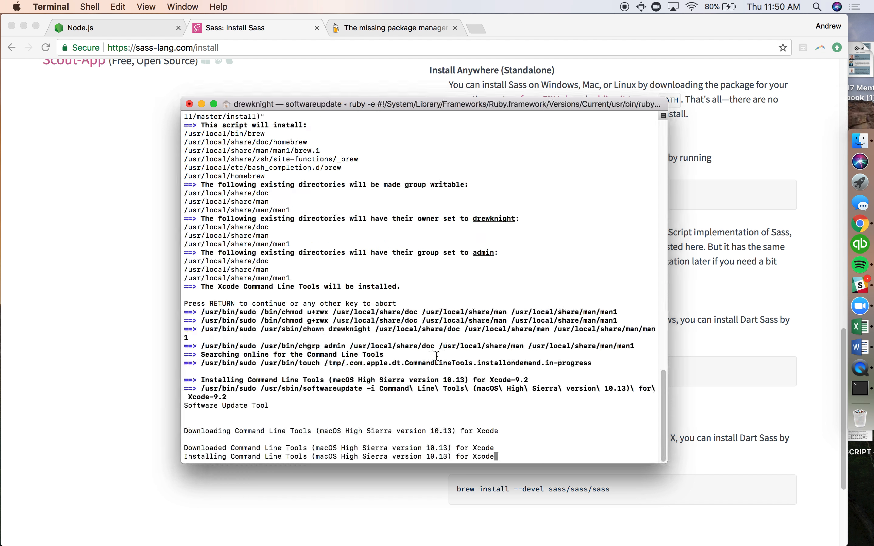
pyautogui.moveTo(388, 326)
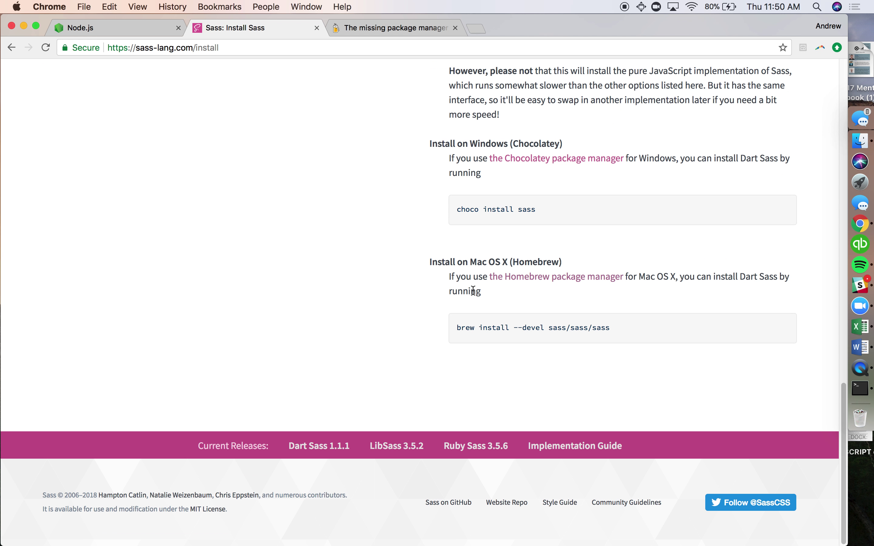
pyautogui.moveTo(352, 354)
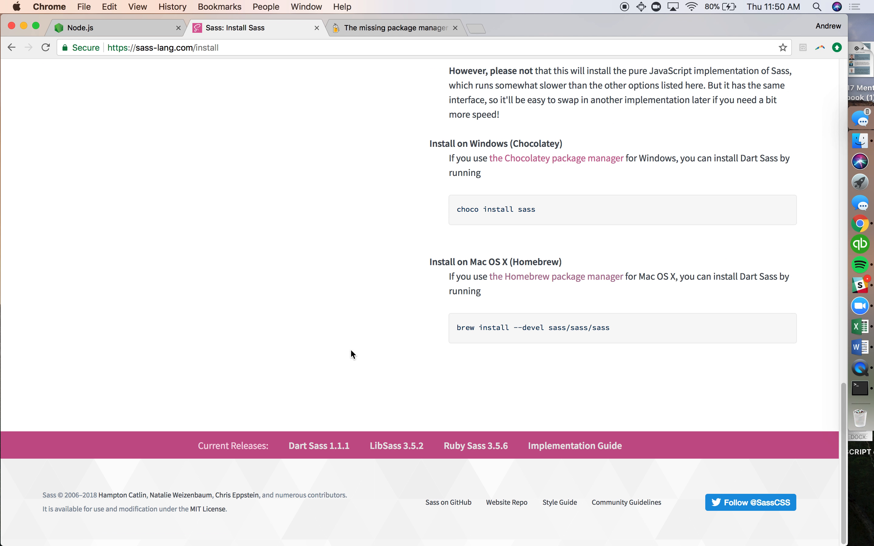
# Bring Chrome back to the Sass install page's Homebrew instructions and footer
pyautogui.click(466, 28)
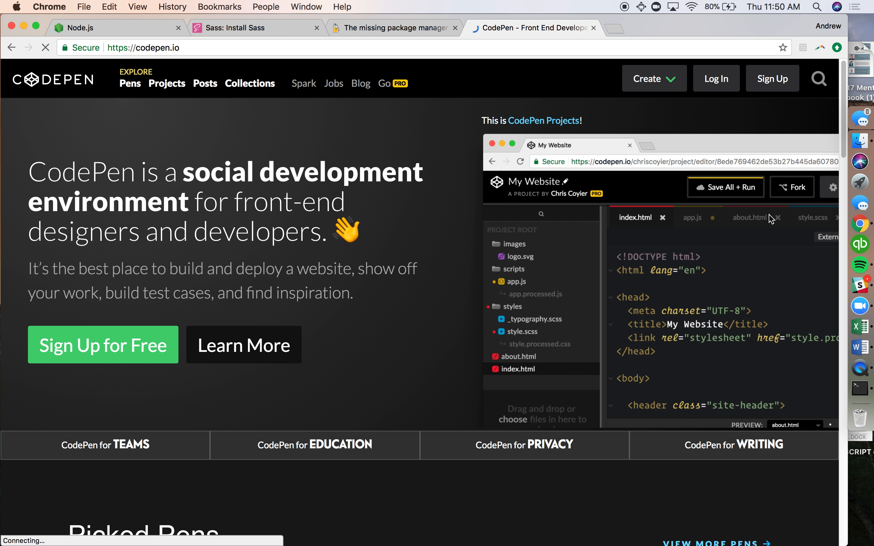
pyautogui.moveTo(715, 78)
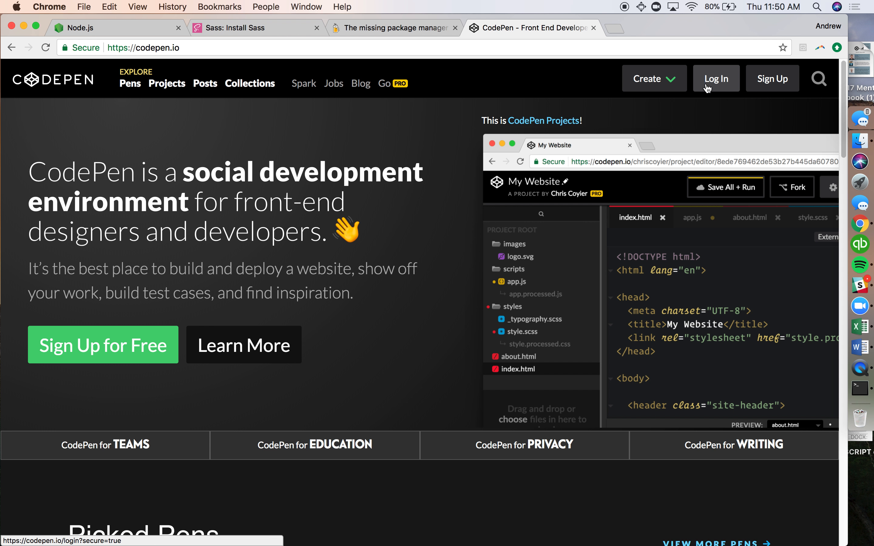
pyautogui.moveTo(567, 45)
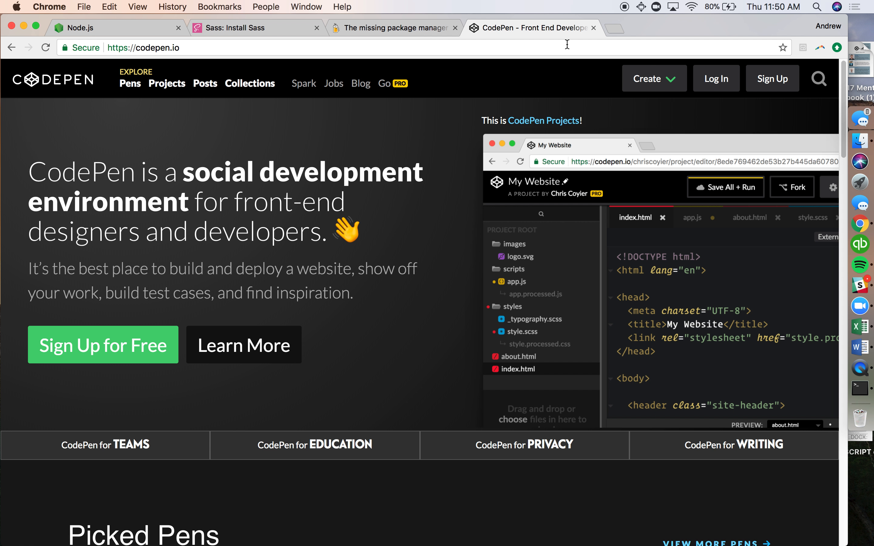
pyautogui.moveTo(716, 78)
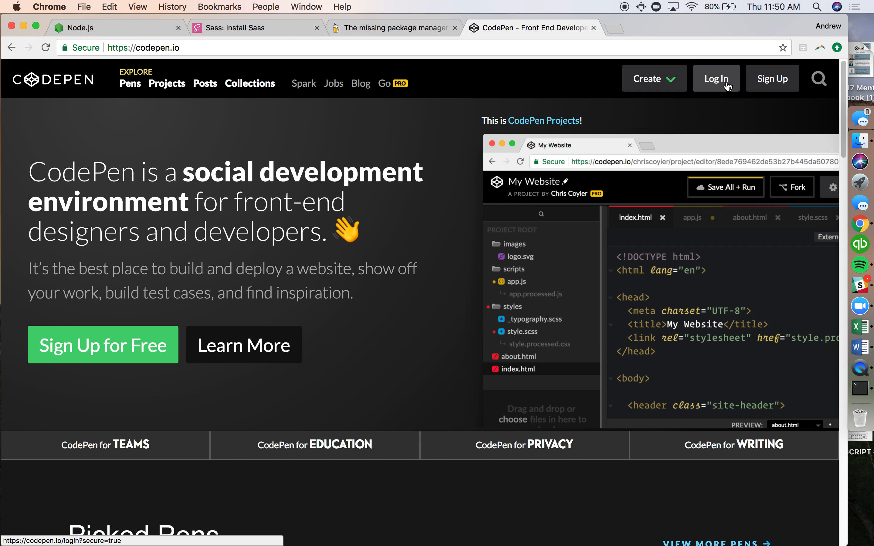
pyautogui.moveTo(462, 80)
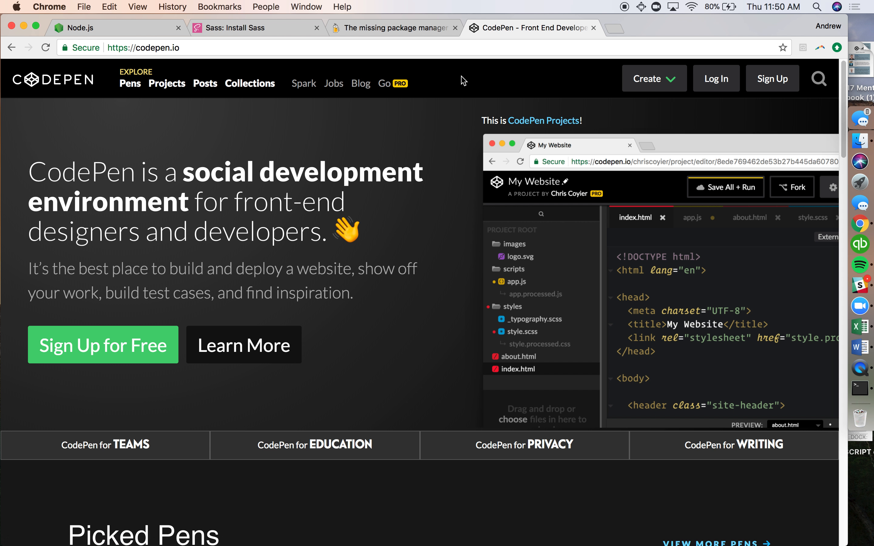
pyautogui.moveTo(564, 322)
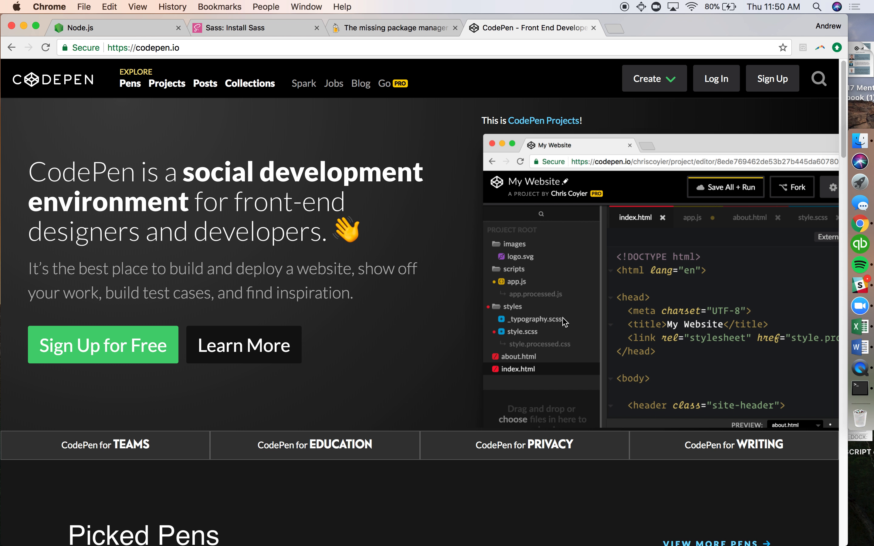
pyautogui.moveTo(766, 73)
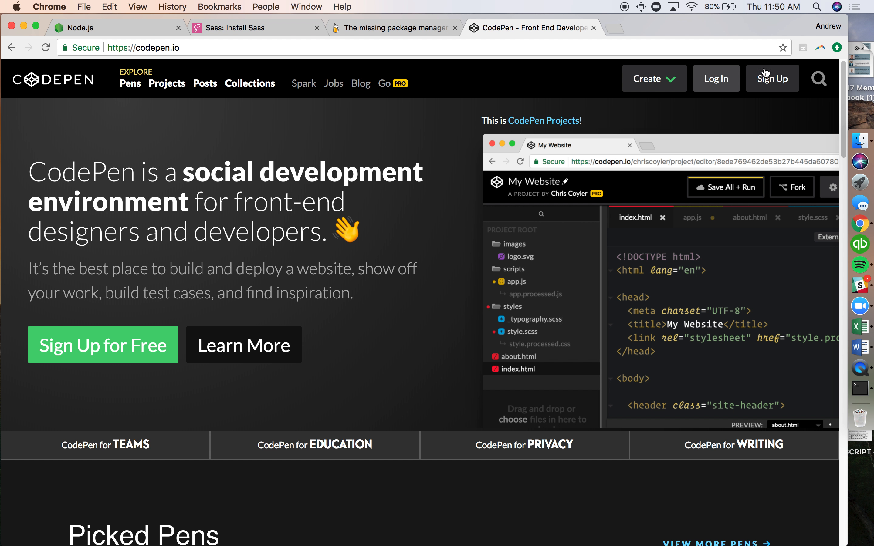
pyautogui.moveTo(772, 79)
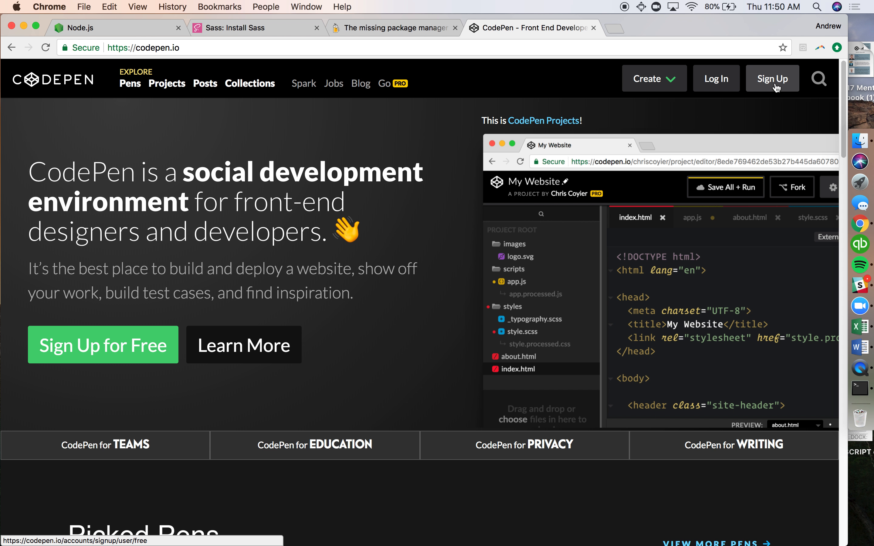
# Sign up for a free CodePen account with name, username, autofilled email and password
pyautogui.click(771, 79)
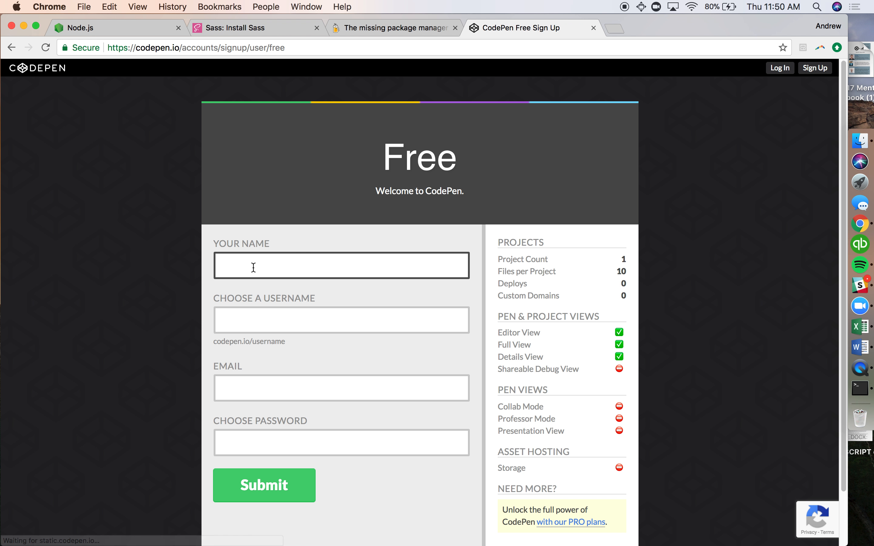
pyautogui.write('Drew')
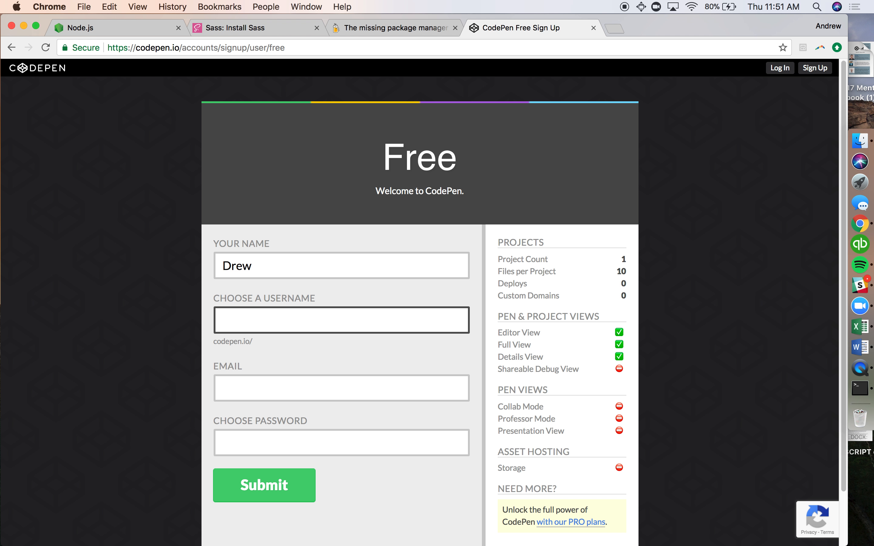
pyautogui.write('drdrewknight')
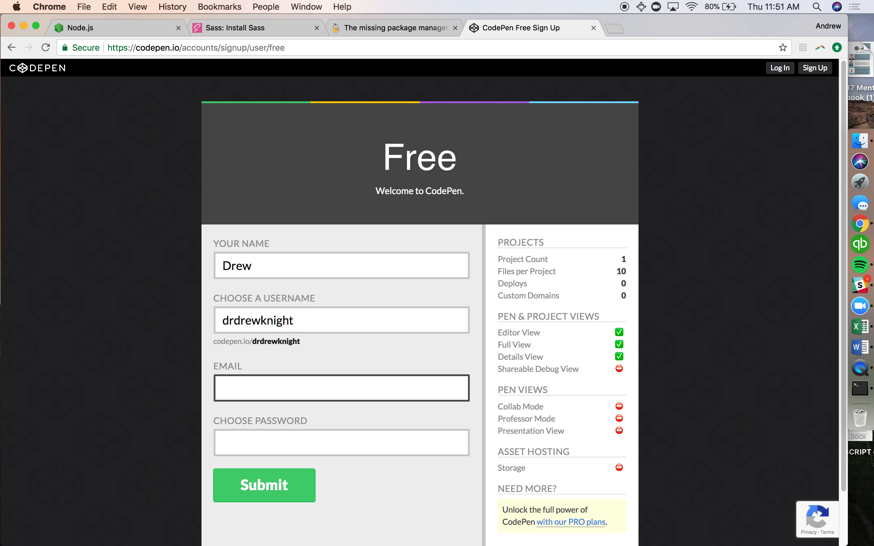
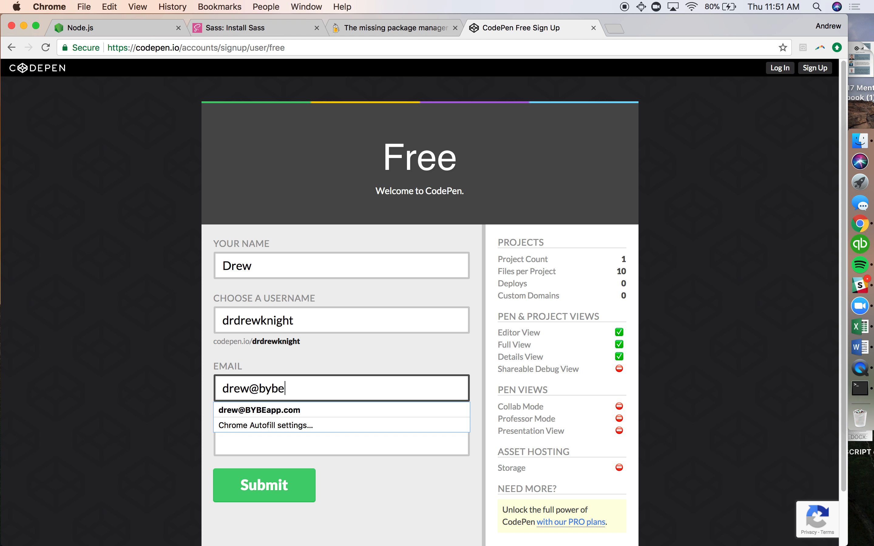
pyautogui.click(258, 409)
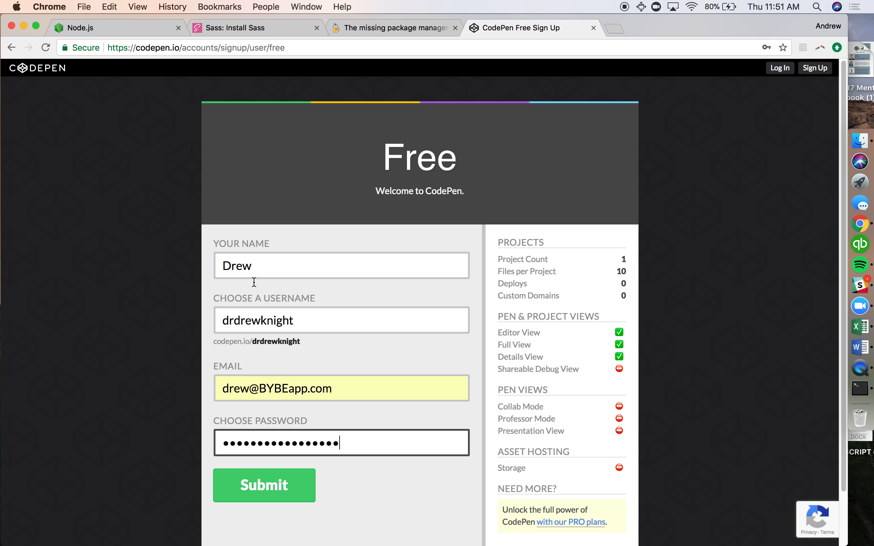
pyautogui.click(263, 485)
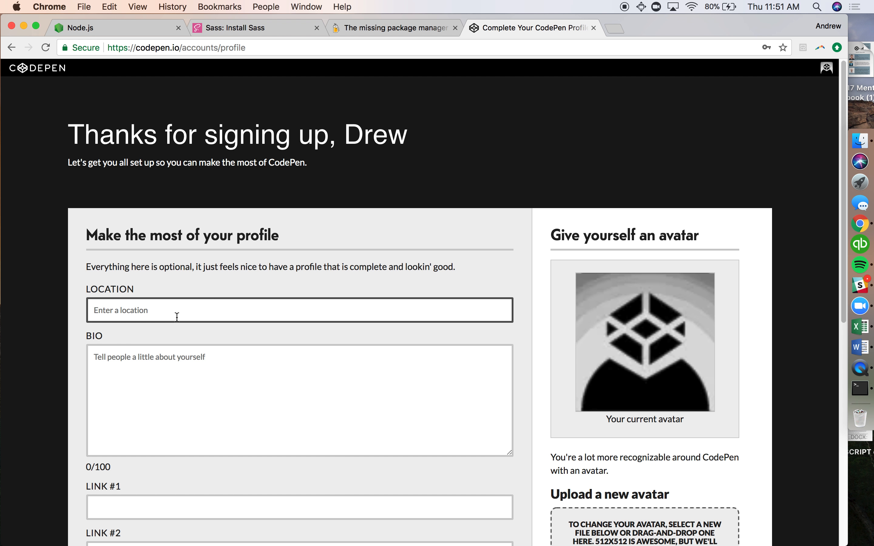
pyautogui.write('Columbusm O')
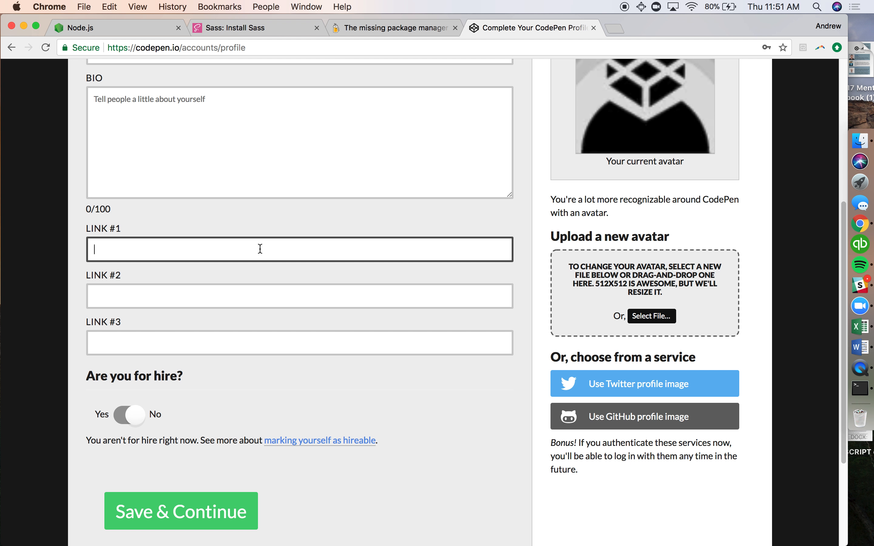
pyautogui.write('http://bybe.com')
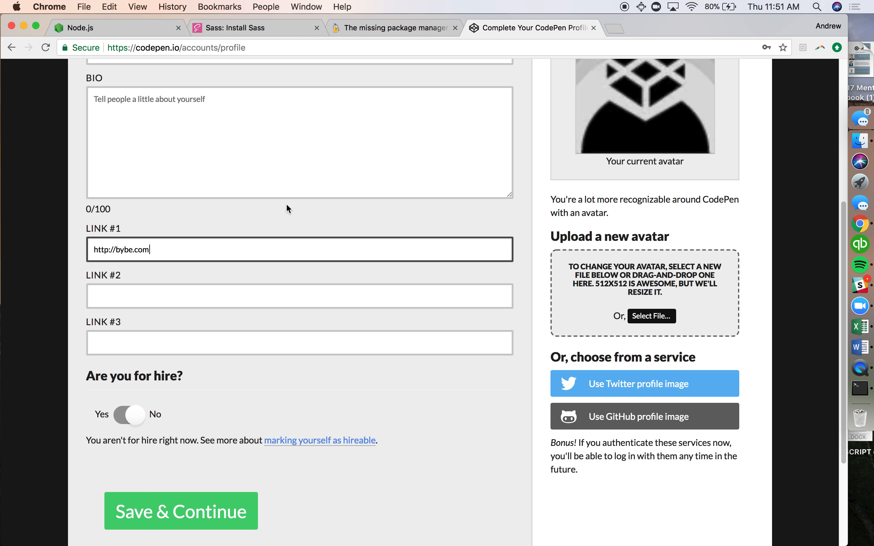
# Set the bio to 'CEO and founder of BYBE Inc (I'm cool, guys)' and save the profile
pyautogui.write('CEO and')
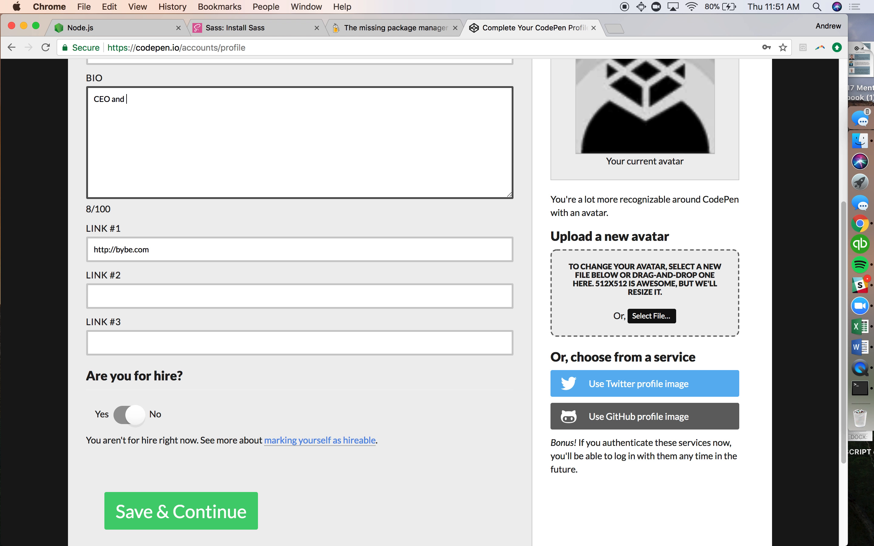
pyautogui.write('founder of BYBE')
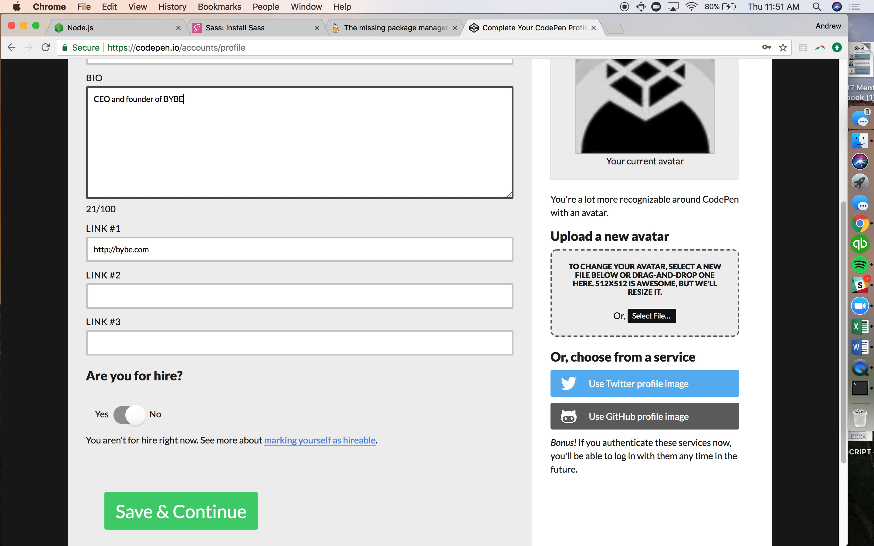
pyautogui.write('Inc')
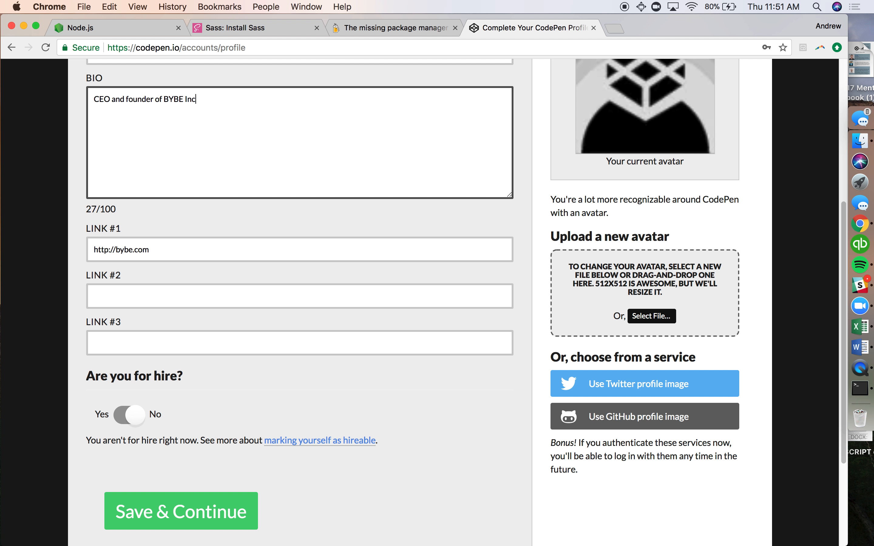
pyautogui.write("(I'm")
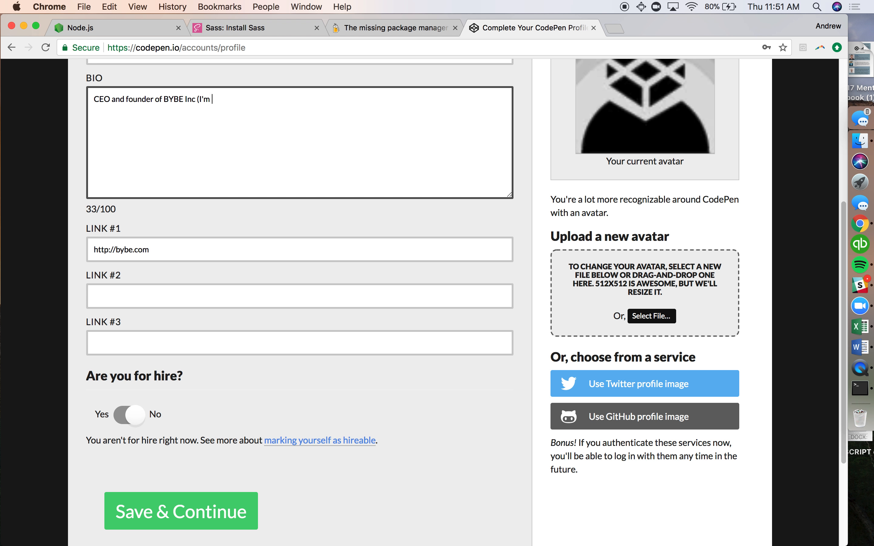
pyautogui.write('cool')
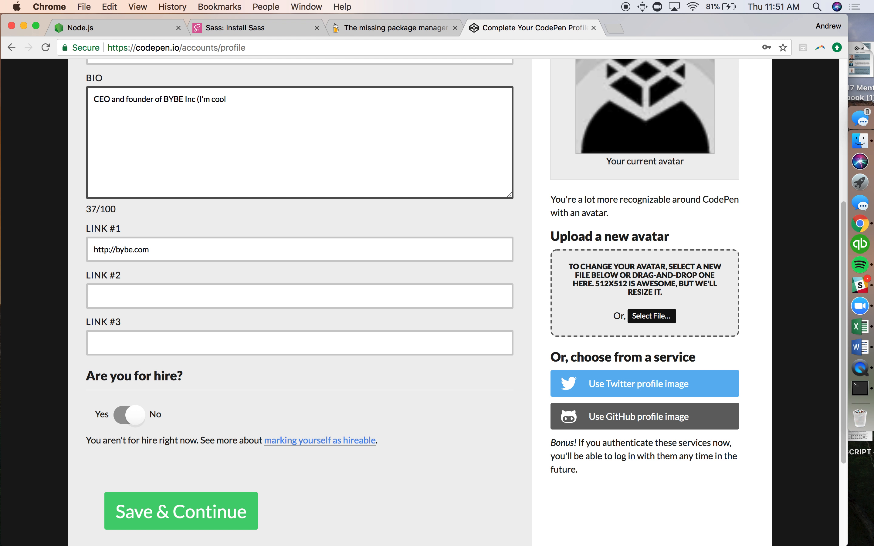
pyautogui.write(', guys')
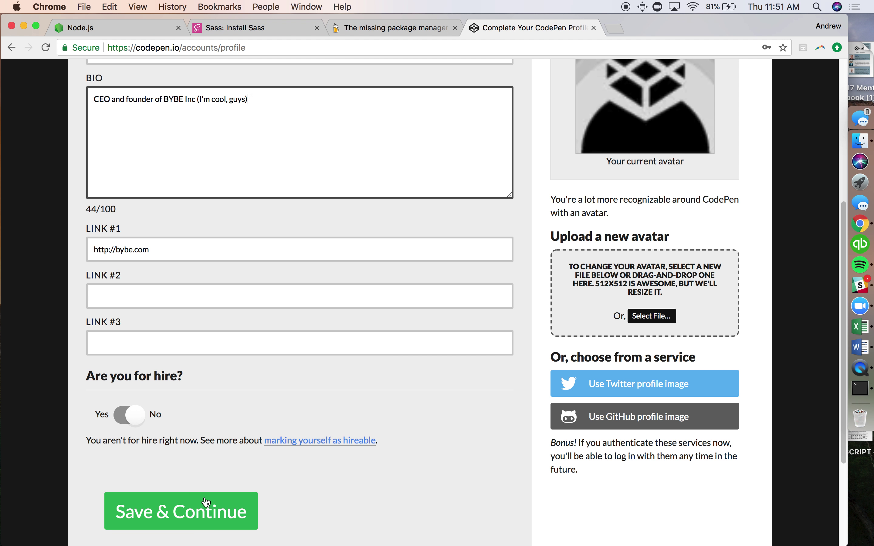
pyautogui.click(181, 511)
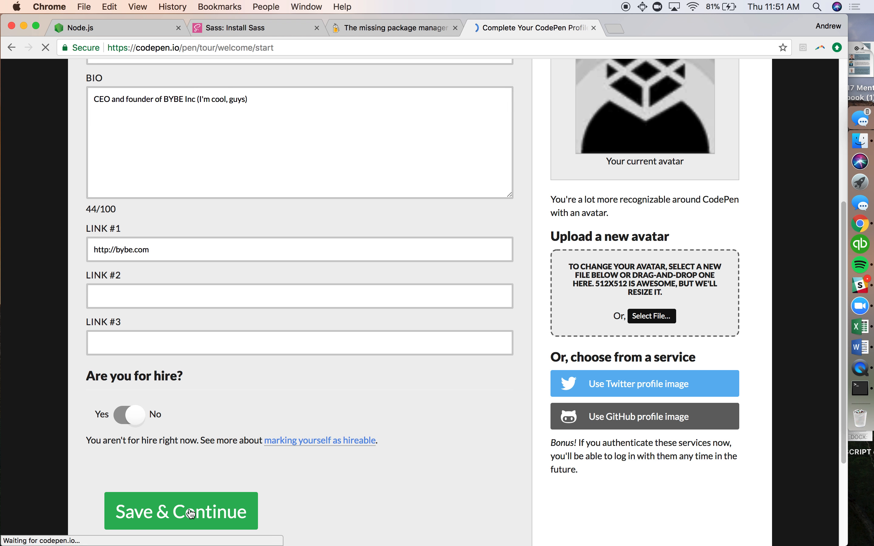
# Start then leave the editor tour, leaving an untitled Hello World pen, and close Pen Settings
pyautogui.click(180, 511)
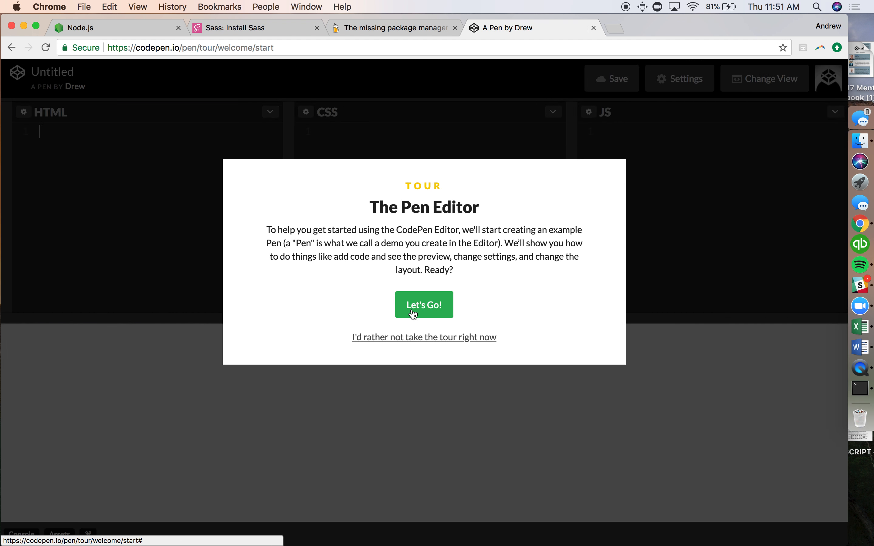
pyautogui.moveTo(307, 374)
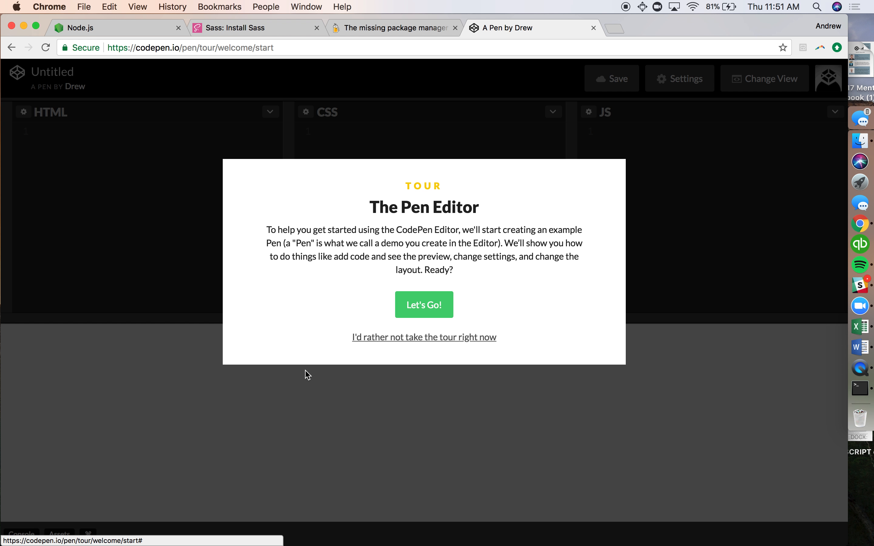
pyautogui.moveTo(424, 305)
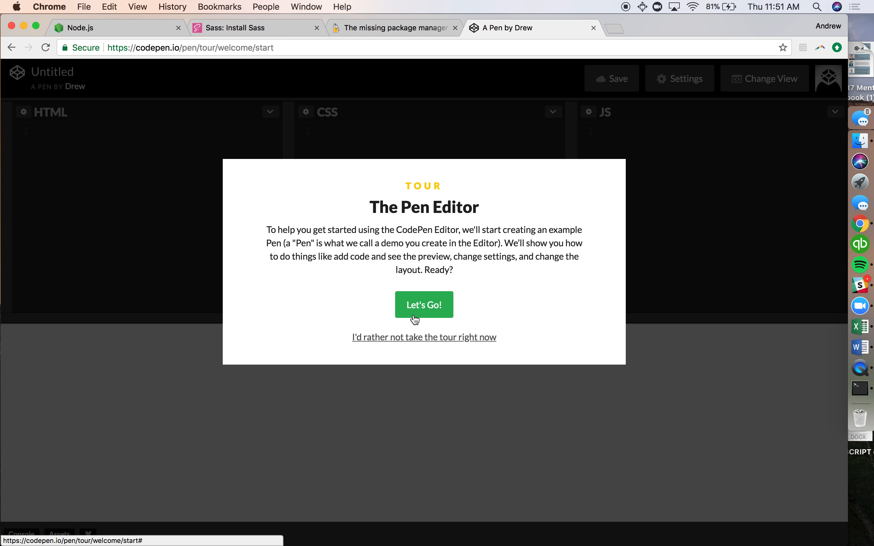
pyautogui.click(423, 304)
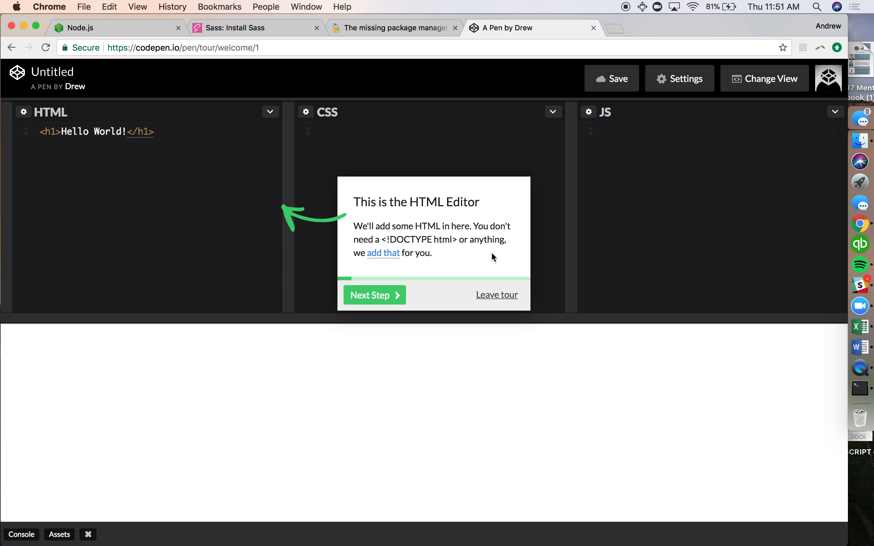
pyautogui.click(496, 295)
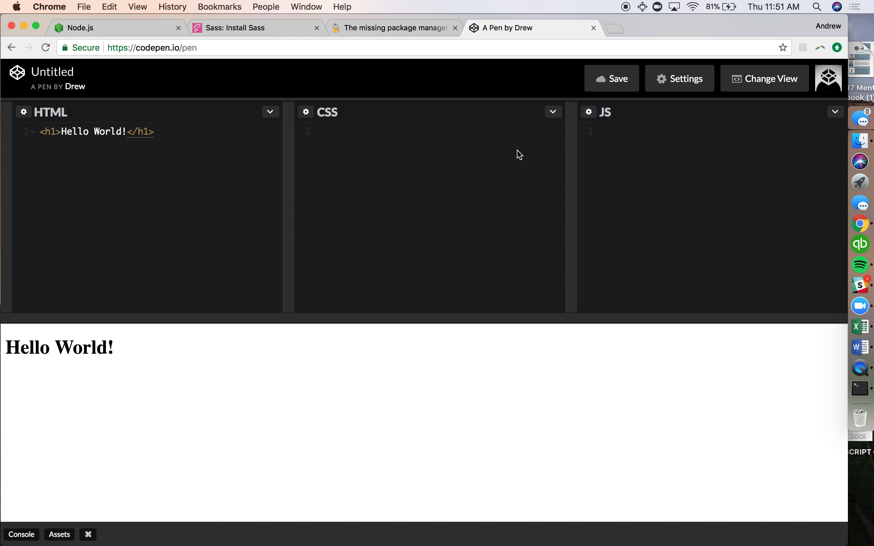
pyautogui.click(679, 78)
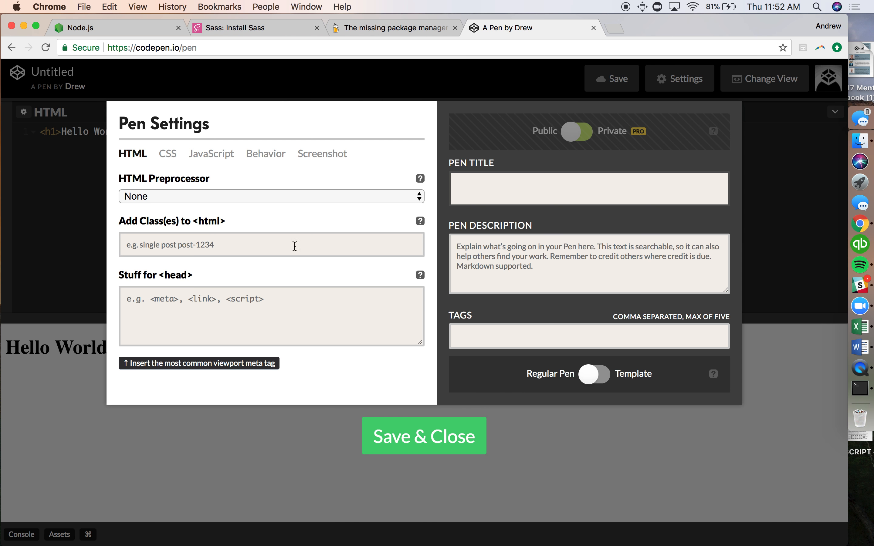
pyautogui.click(424, 436)
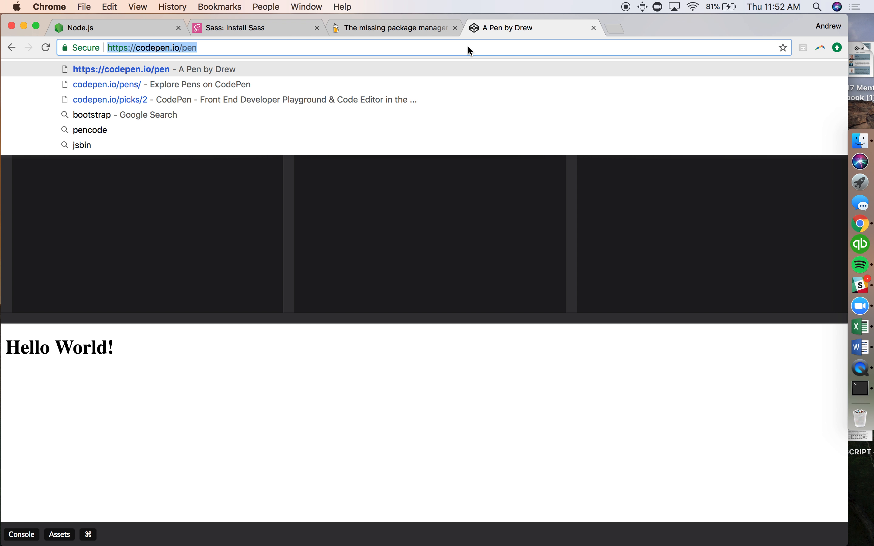
# Bring Terminal forward to watch Homebrew installing Command Line Tools for Xcode 9.2
pyautogui.click(817, 391)
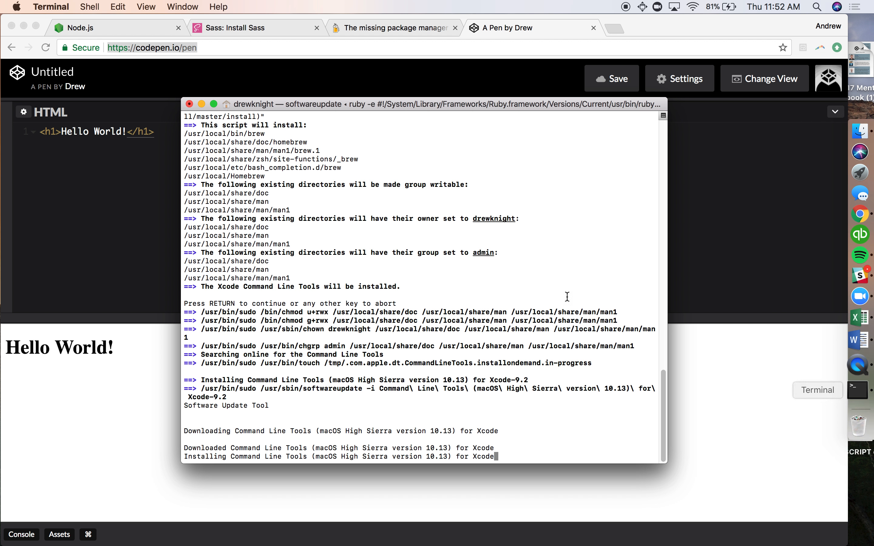
pyautogui.moveTo(517, 290)
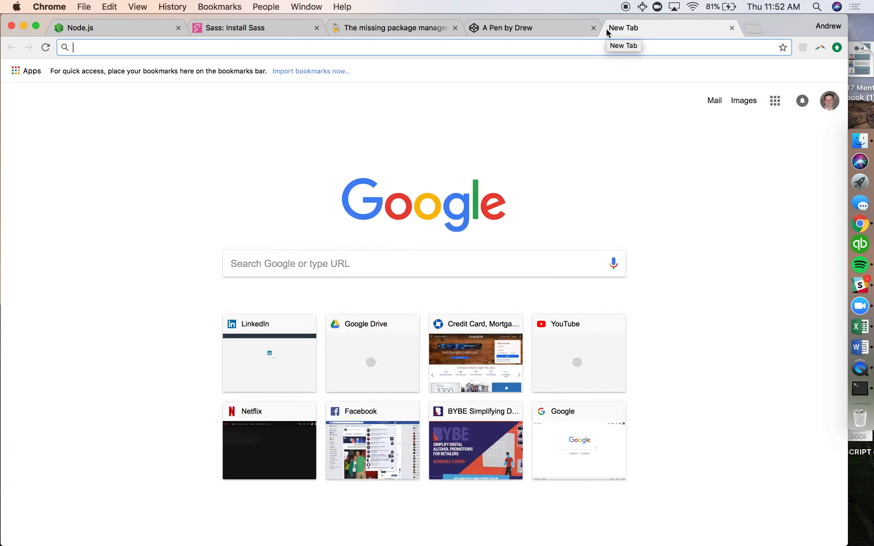
# Look up the Tower Git client, then head to sourcetreeapp.com in a new tab
pyautogui.write('trello.com')
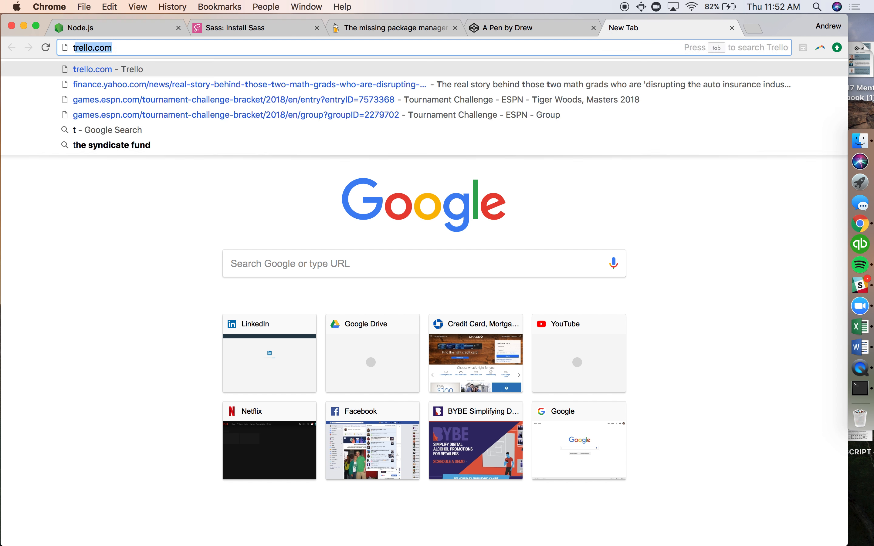
pyautogui.write('tower')
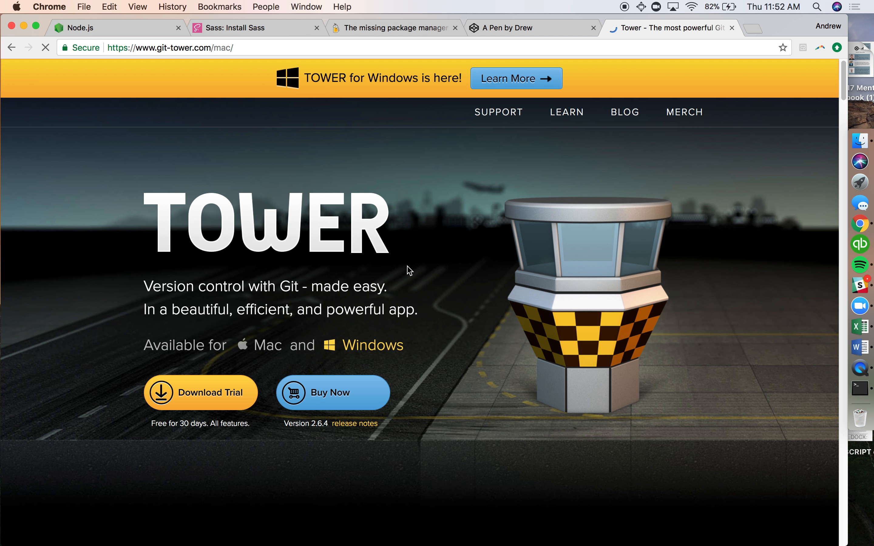
pyautogui.scroll(-3)
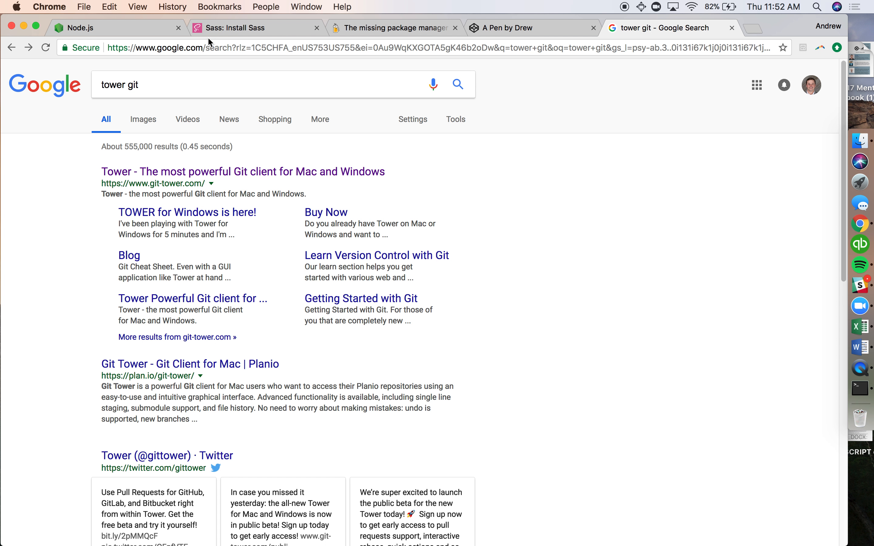
pyautogui.write('sourcetreeapp.com')
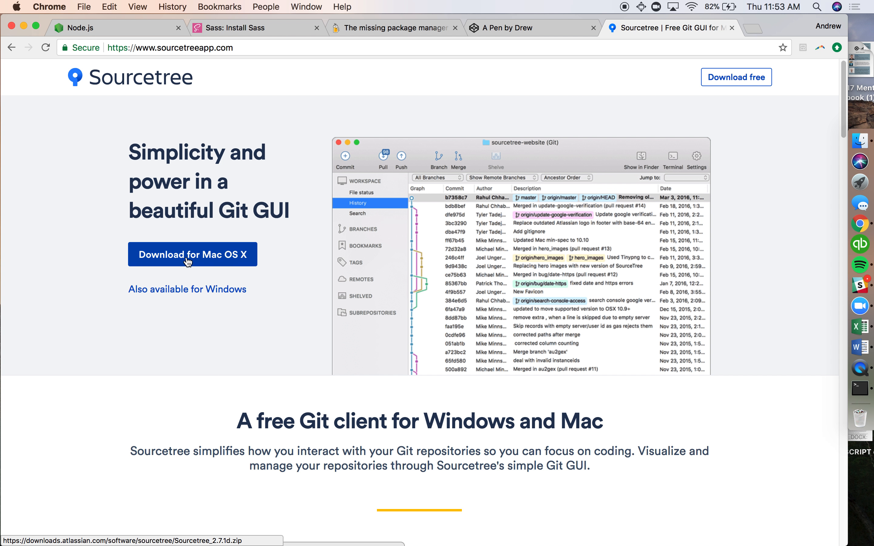
# Start the Sourcetree for Mac OS X zip download
pyautogui.click(191, 254)
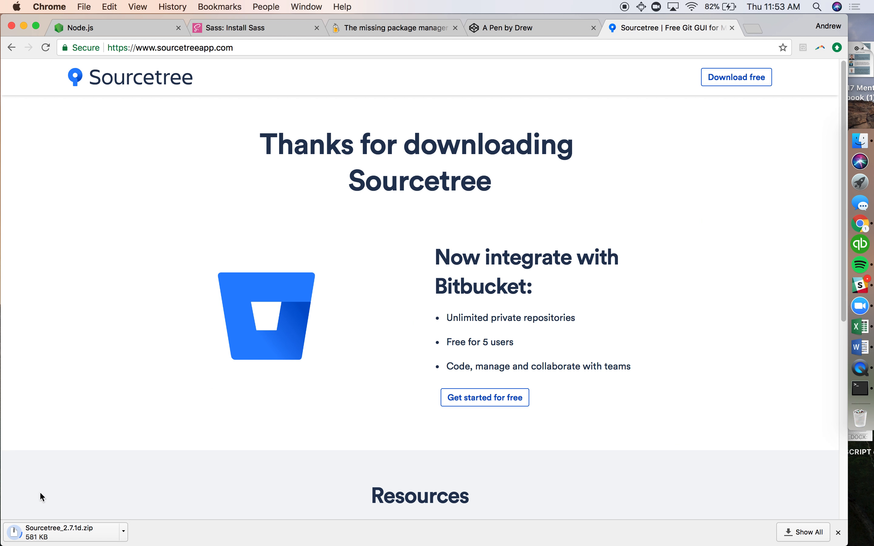
pyautogui.moveTo(675, 271)
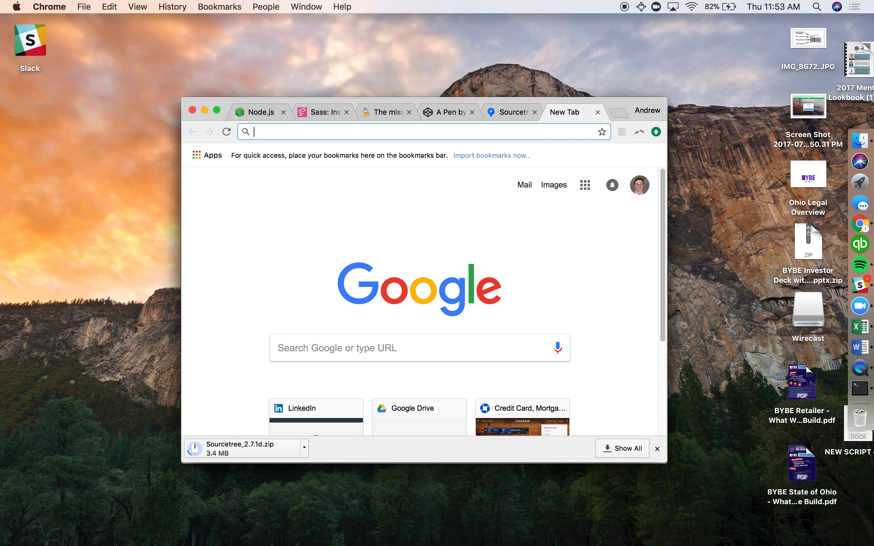
# View the SizeUp page, open Mizage's Divvy result, and start another new tab
pyautogui.write('sie')
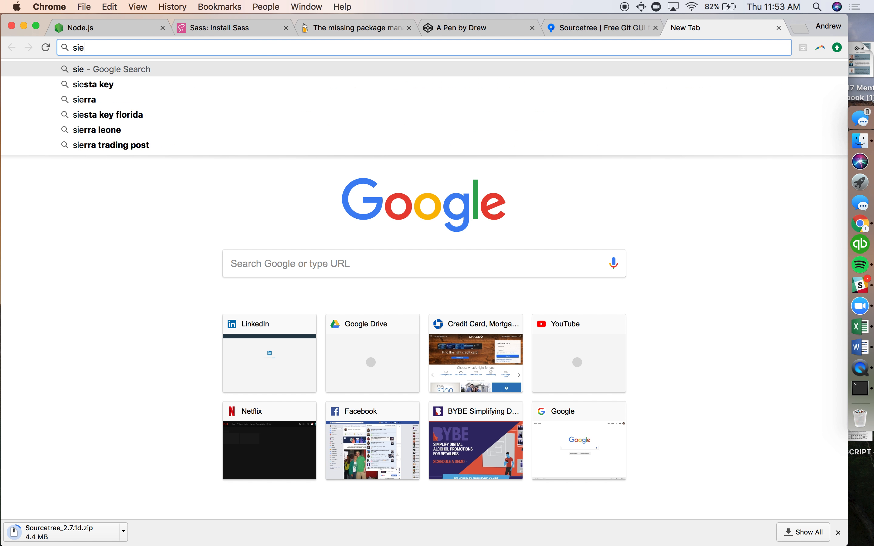
pyautogui.press('Return')
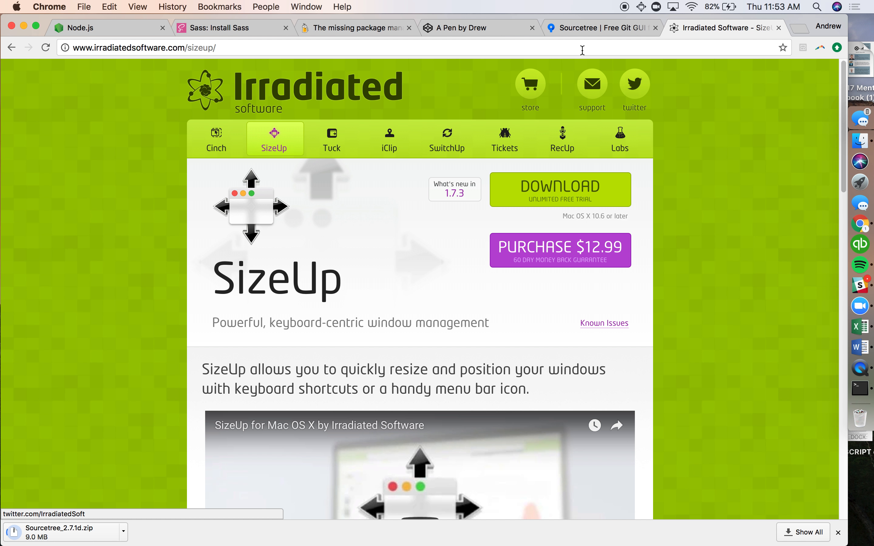
pyautogui.write('divvy')
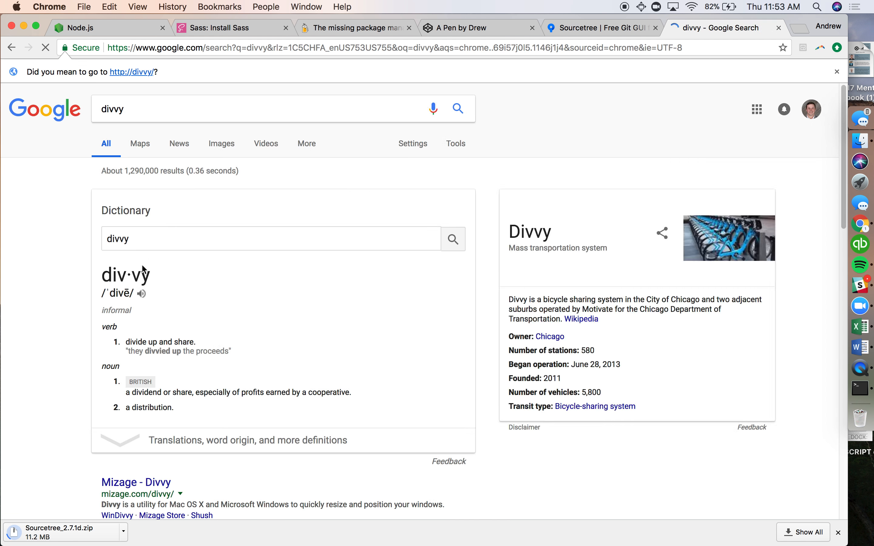
pyautogui.click(135, 482)
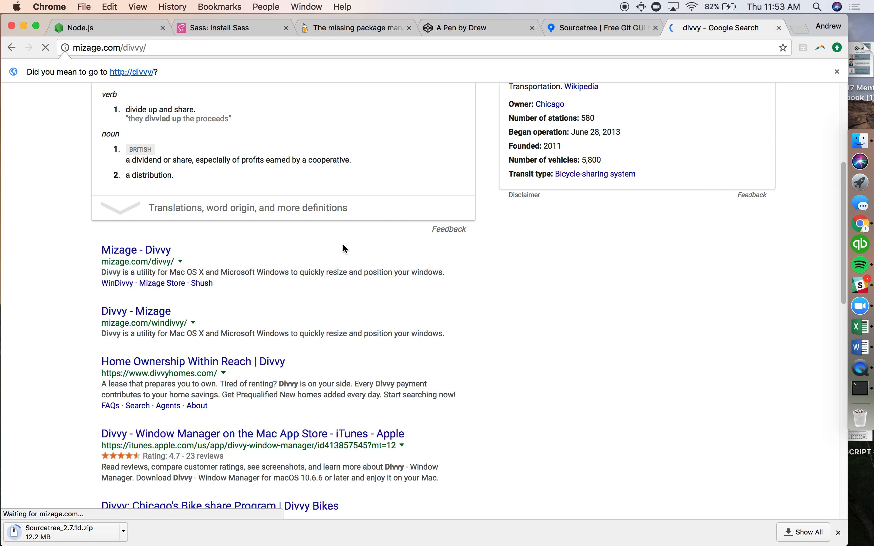
pyautogui.click(135, 249)
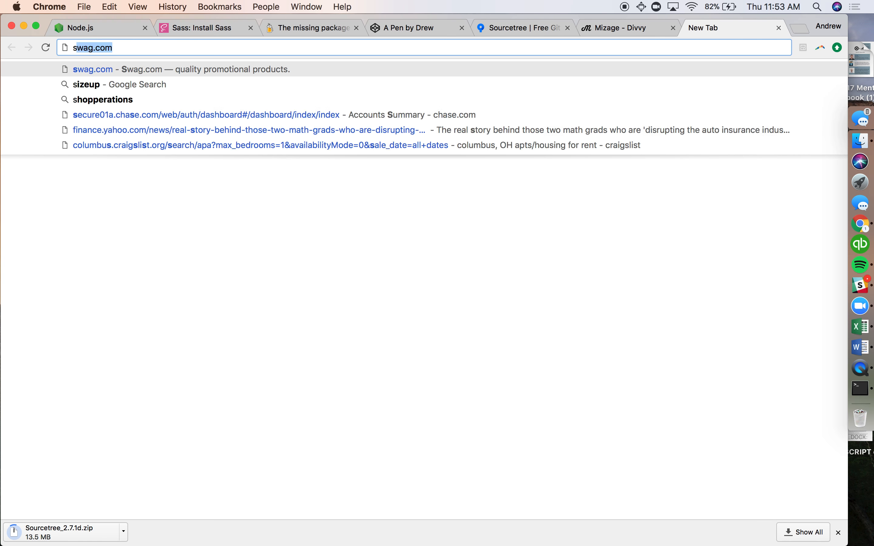
# Visit the Sketch website briefly, then close the Sourcetree download page, leaving the CodePen pen in front
pyautogui.press('Return')
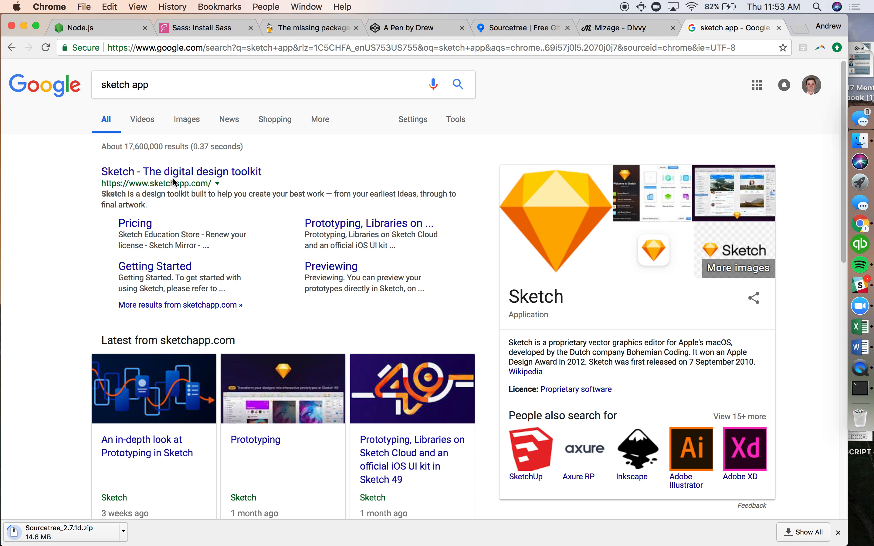
pyautogui.click(180, 171)
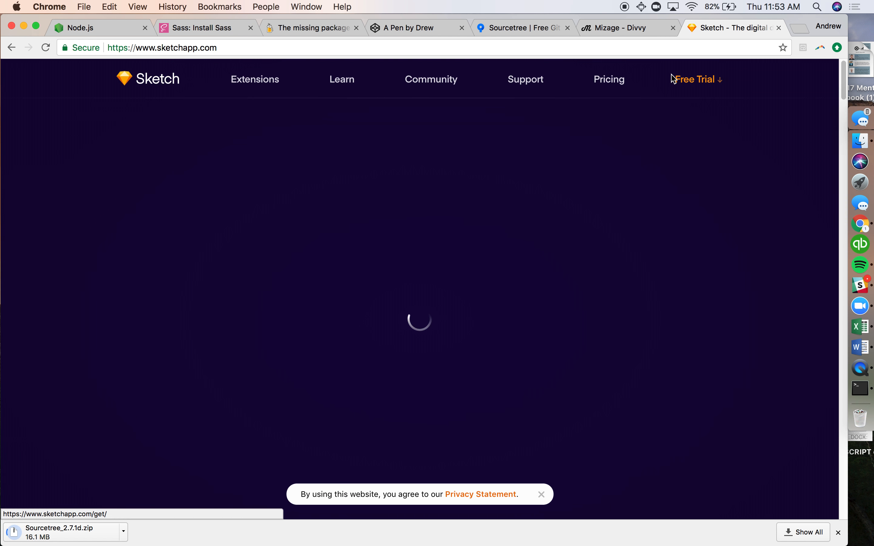
pyautogui.moveTo(162, 79)
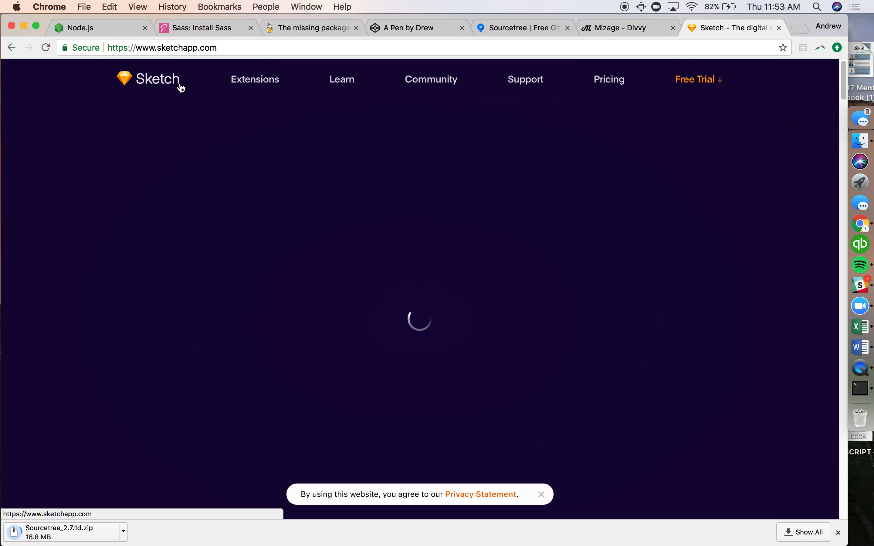
pyautogui.moveTo(156, 79)
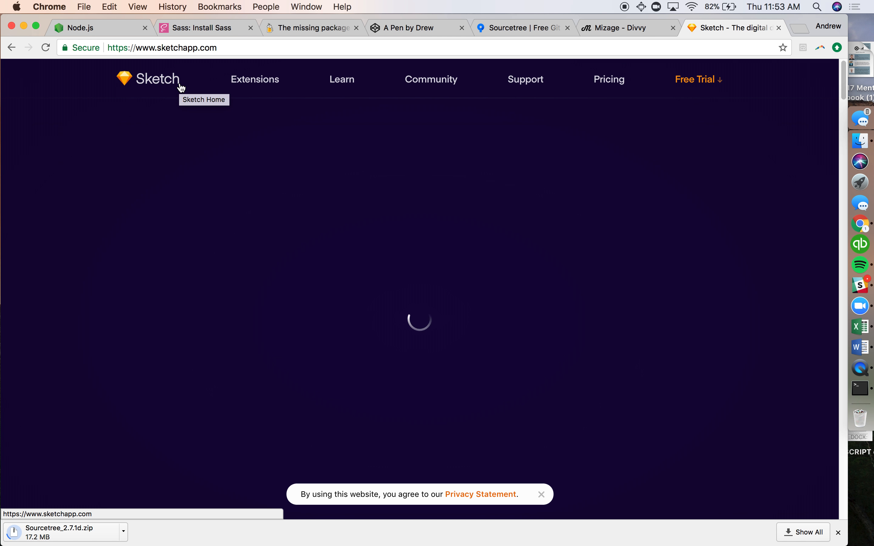
pyautogui.click(629, 27)
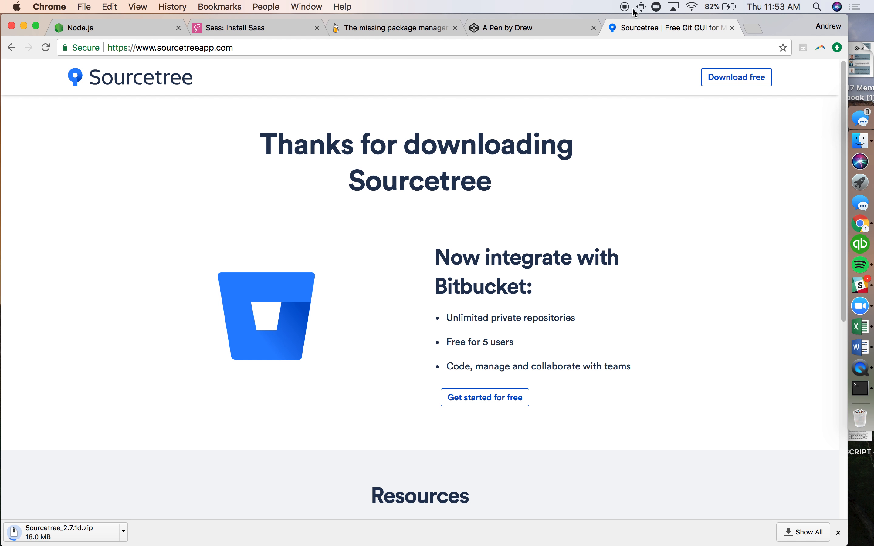
pyautogui.click(732, 28)
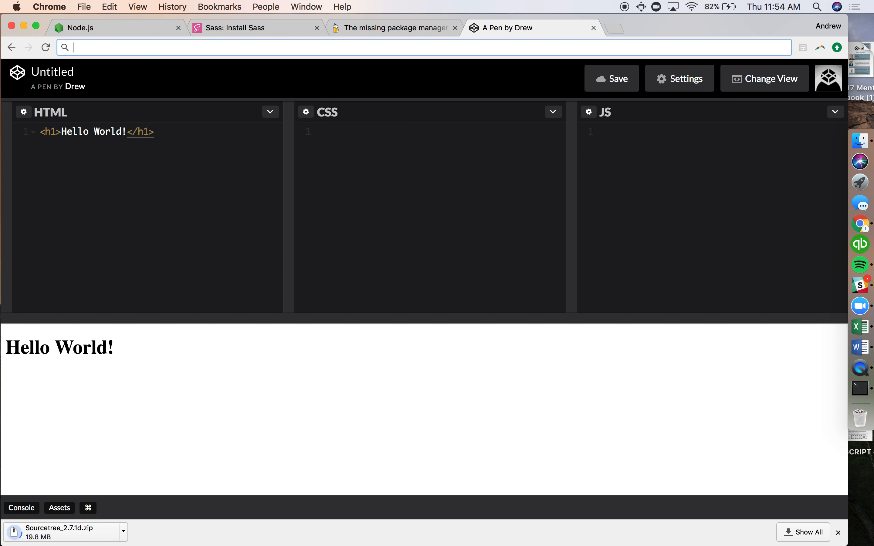
# Start the Atom for macOS download from atom.io, then search for Sublime Text 2
pyautogui.write('at')
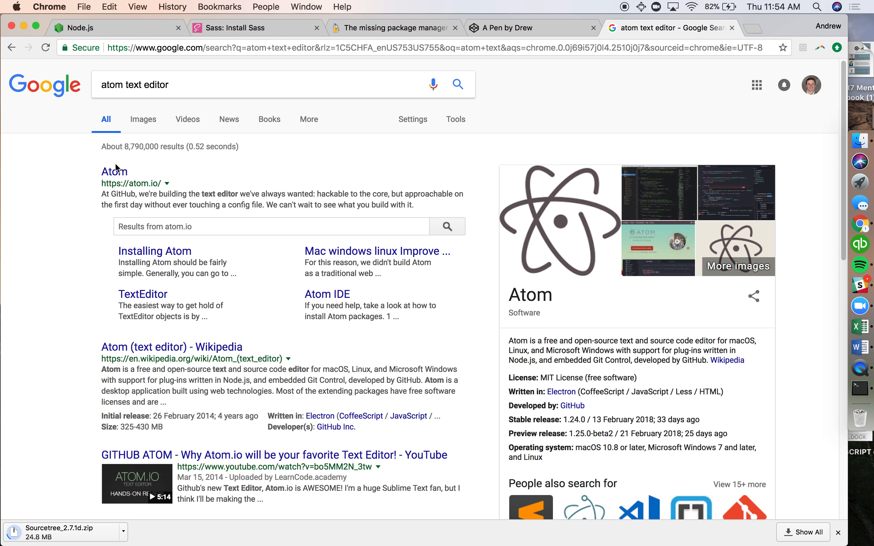
pyautogui.click(114, 171)
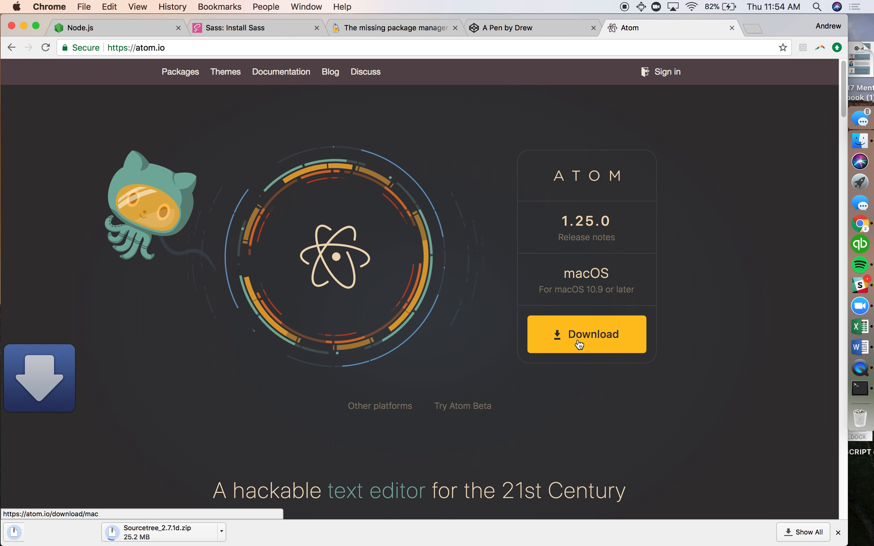
pyautogui.click(585, 334)
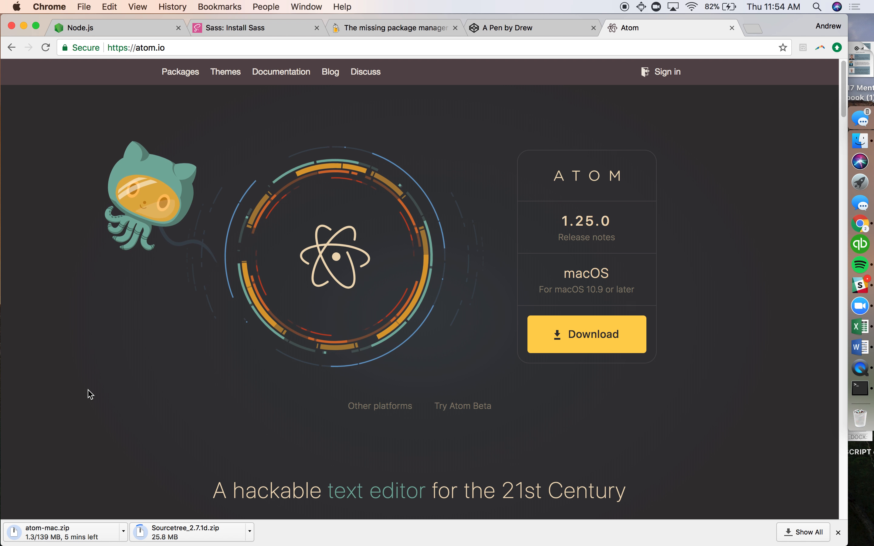
pyautogui.write('sub')
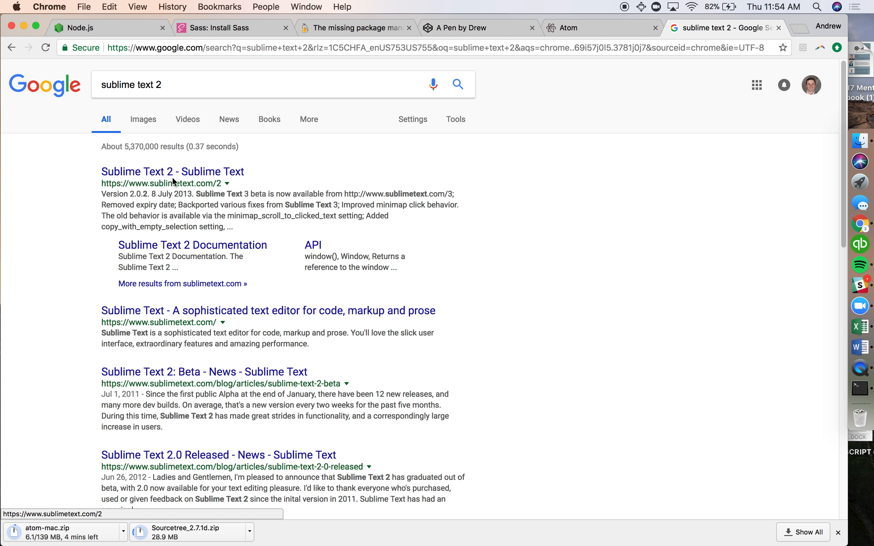
# Open the Sublime Text 2 page from the results and ready the address bar for a new search
pyautogui.click(172, 172)
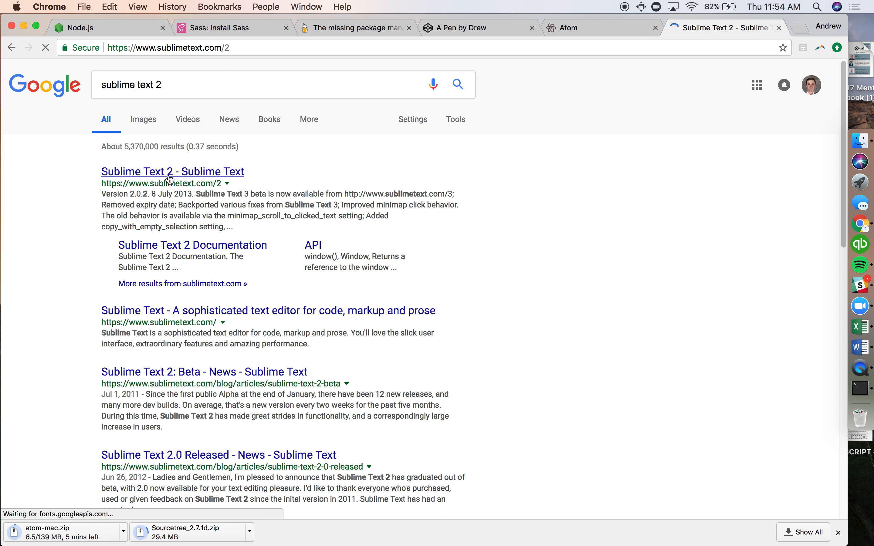
pyautogui.click(172, 171)
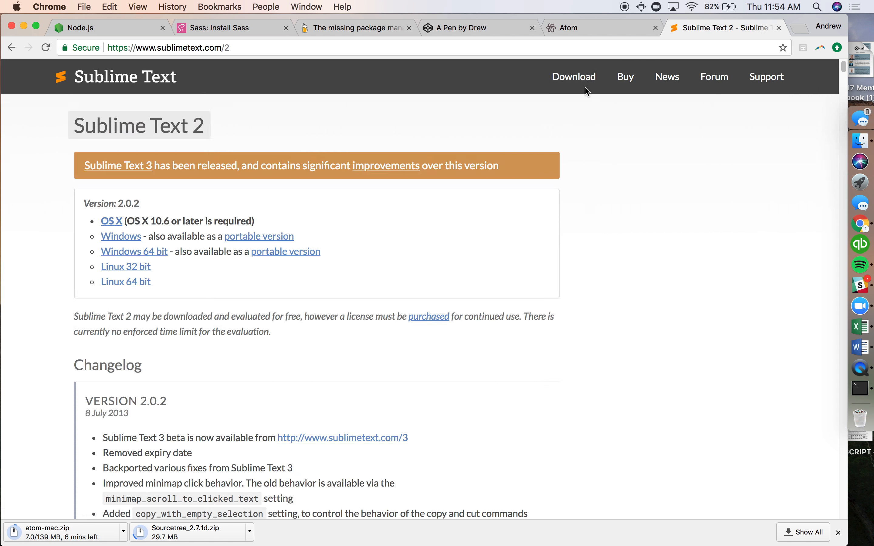
pyautogui.moveTo(617, 128)
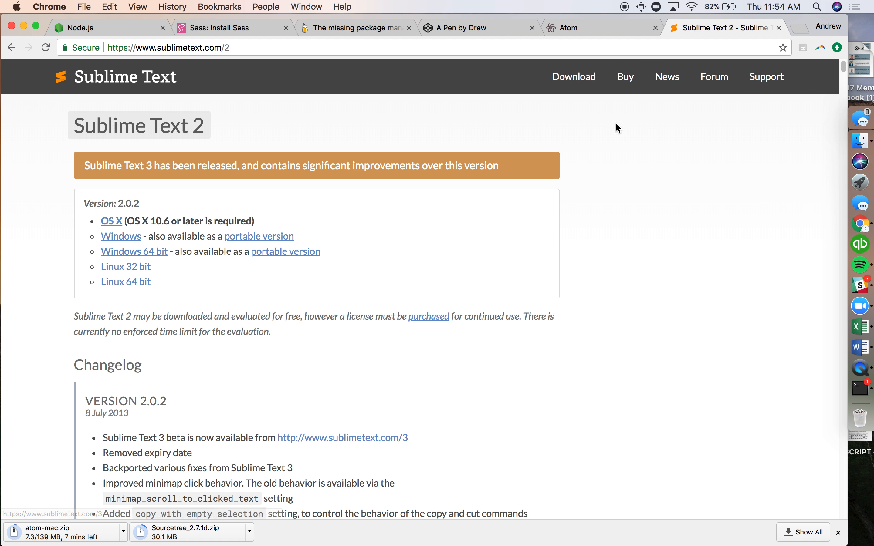
pyautogui.click(168, 47)
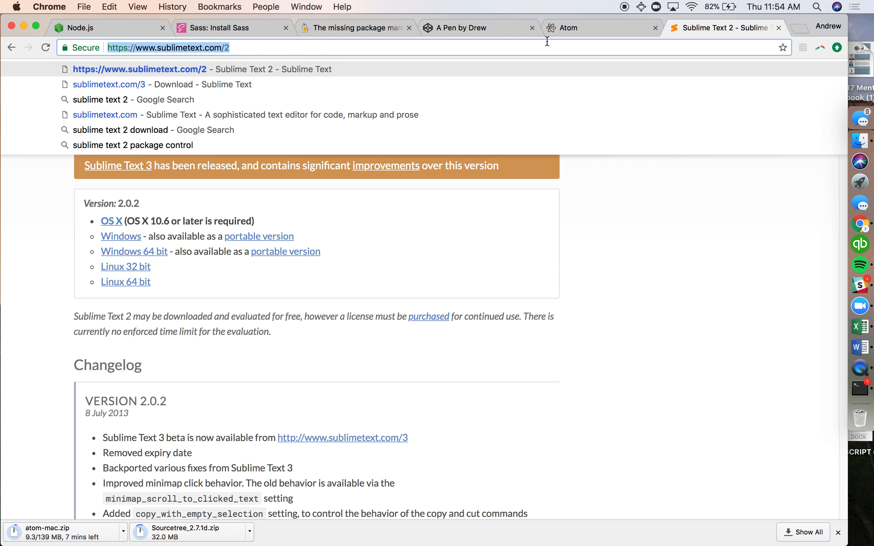
# Search 'vs code', open code.visualstudio.com and start the stable Mac build download
pyautogui.write('vs code')
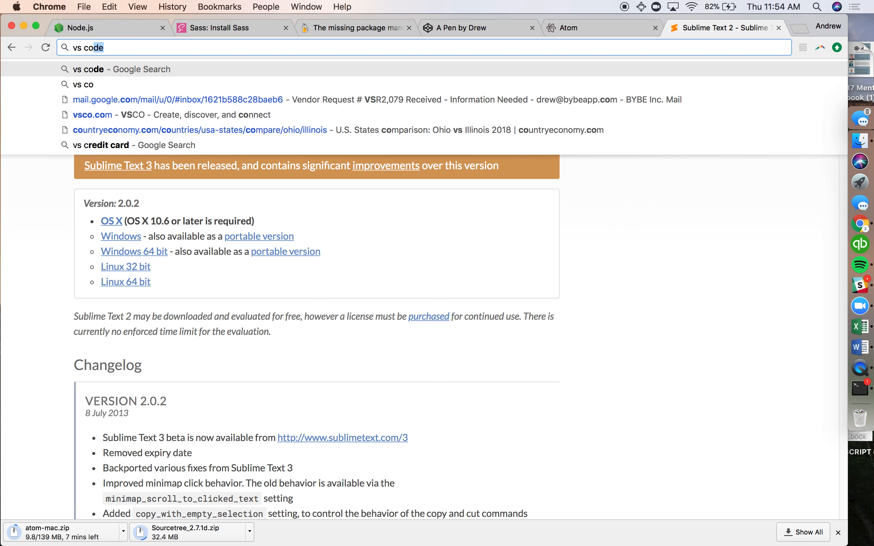
pyautogui.click(88, 69)
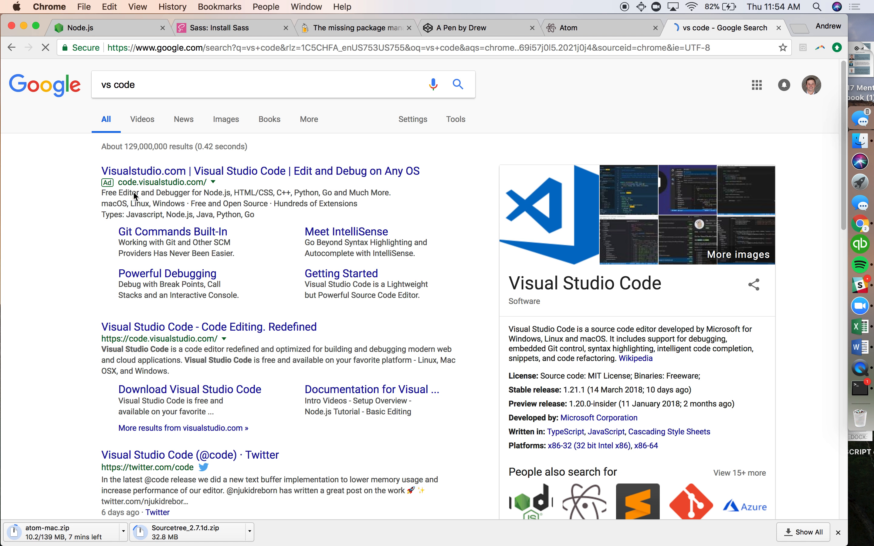
pyautogui.moveTo(187, 326)
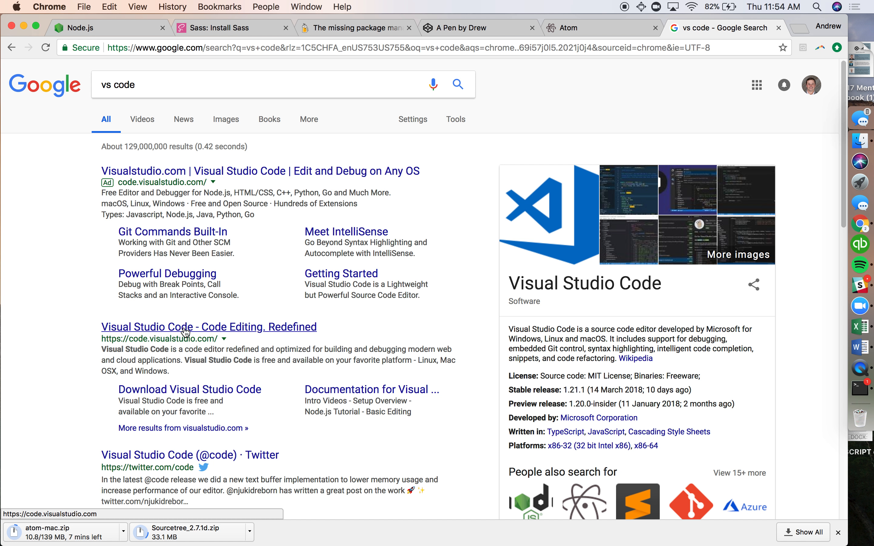
pyautogui.click(208, 327)
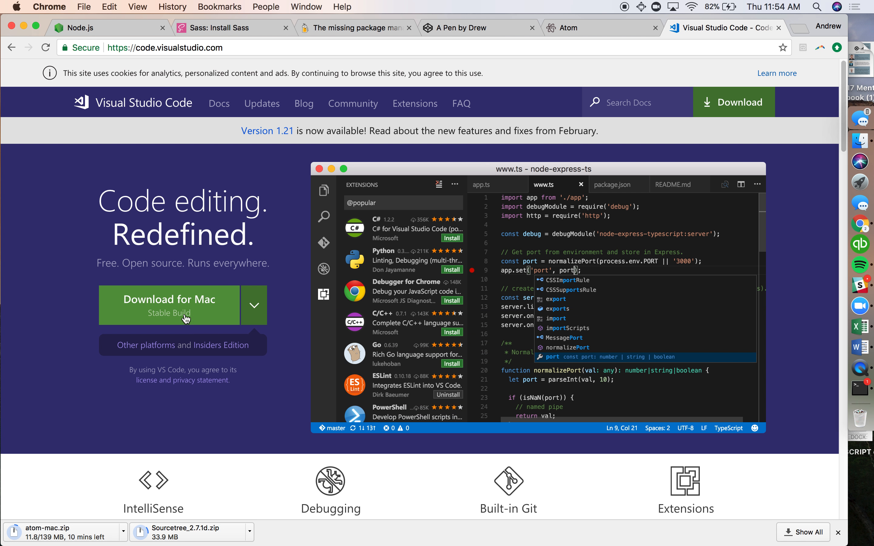
pyautogui.moveTo(342, 356)
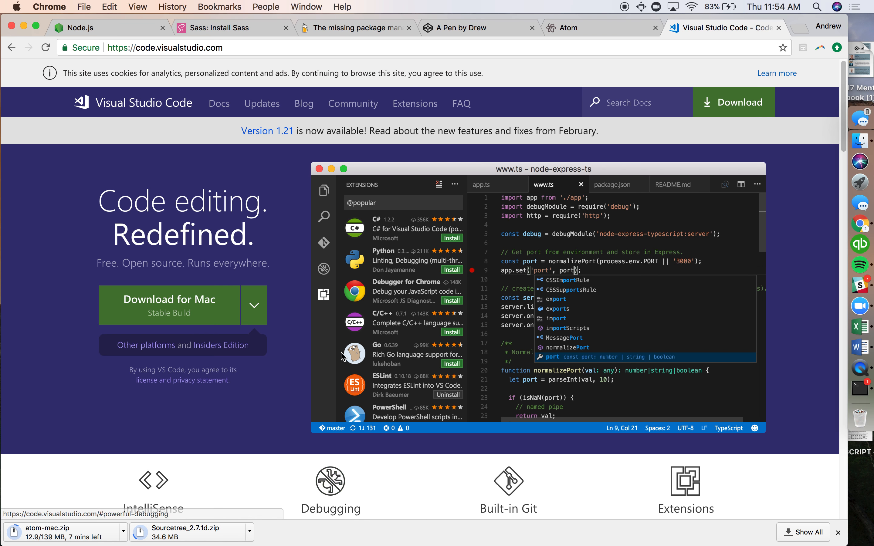
pyautogui.click(169, 299)
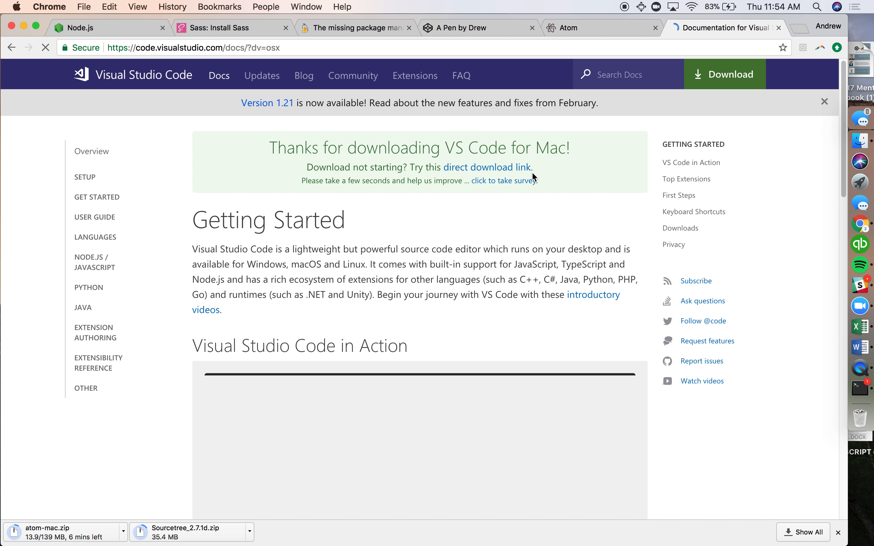
pyautogui.scroll(-3)
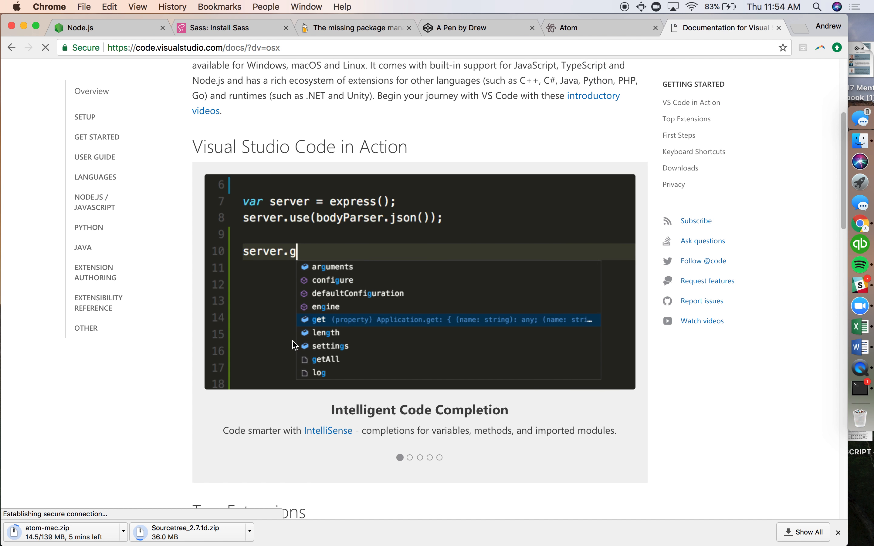
pyautogui.scroll(3)
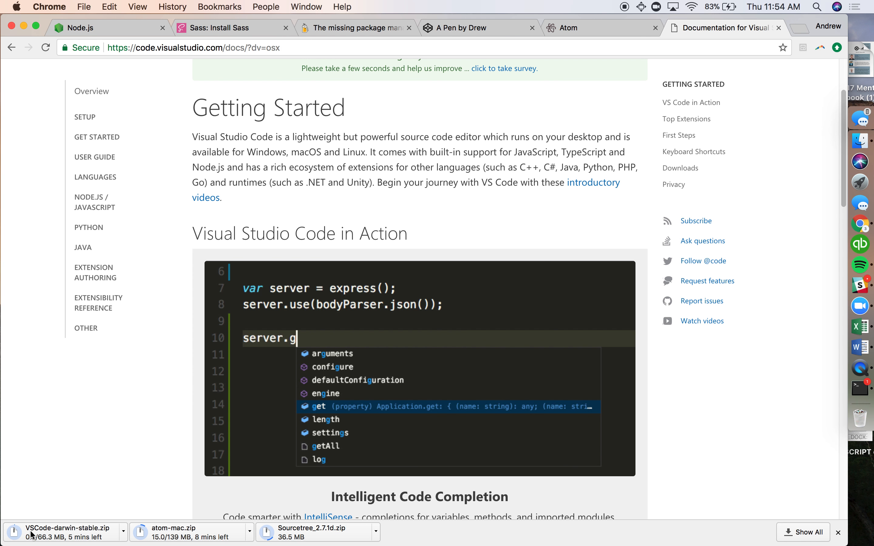
pyautogui.moveTo(185, 537)
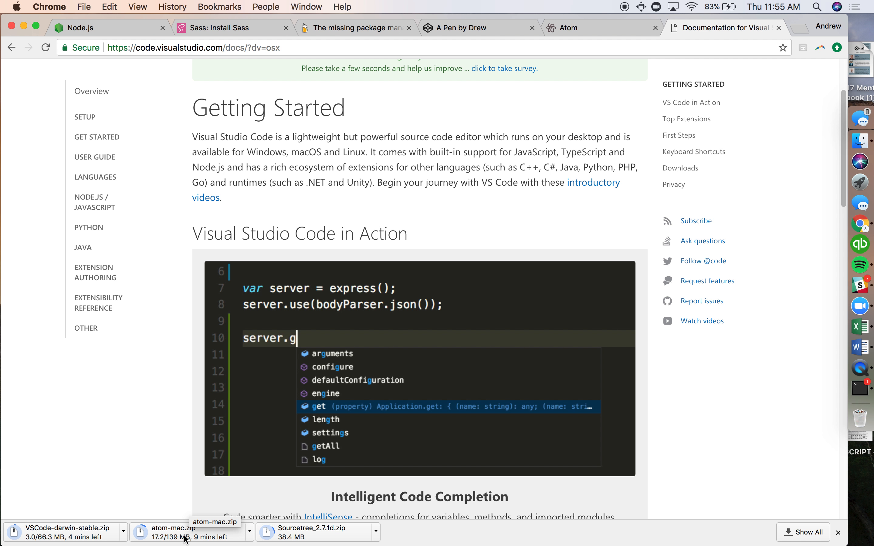
pyautogui.scroll(3)
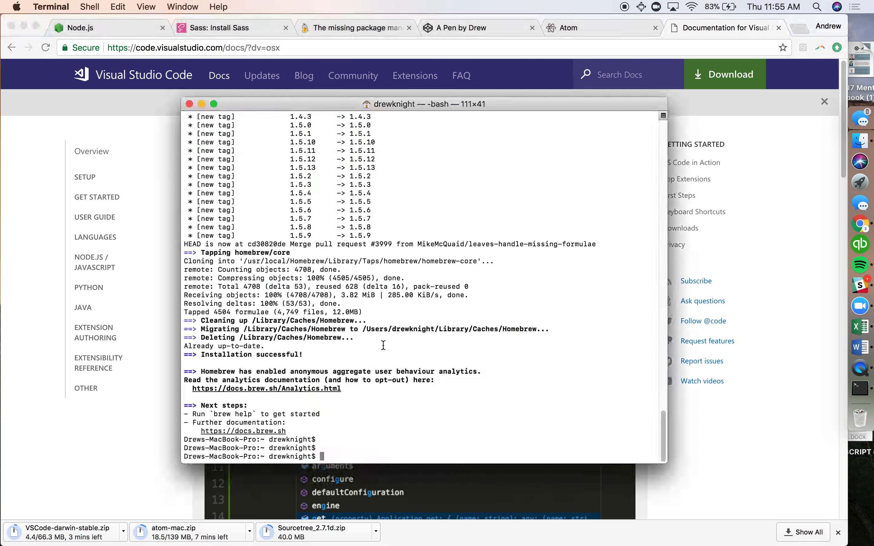
# Run brew -v to confirm Homebrew 1.5.13 is installed
pyautogui.write('brew -v')
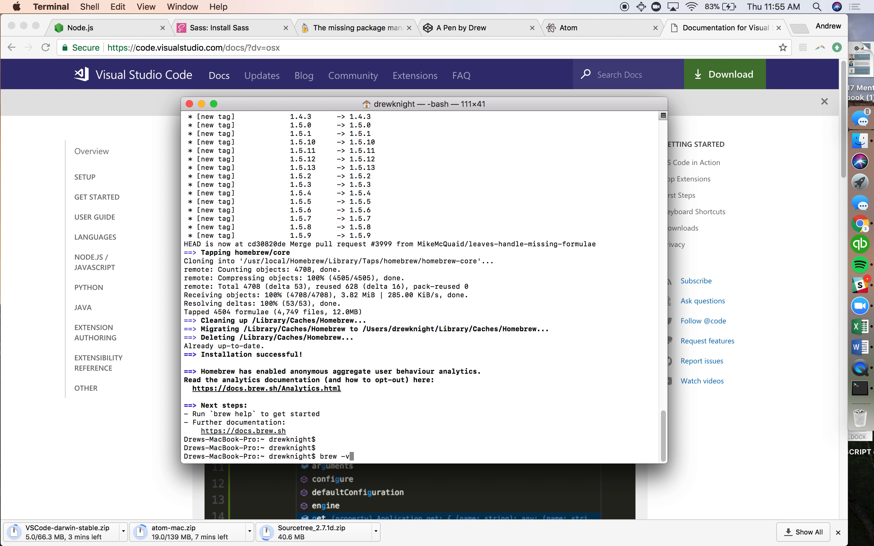
pyautogui.press('Return')
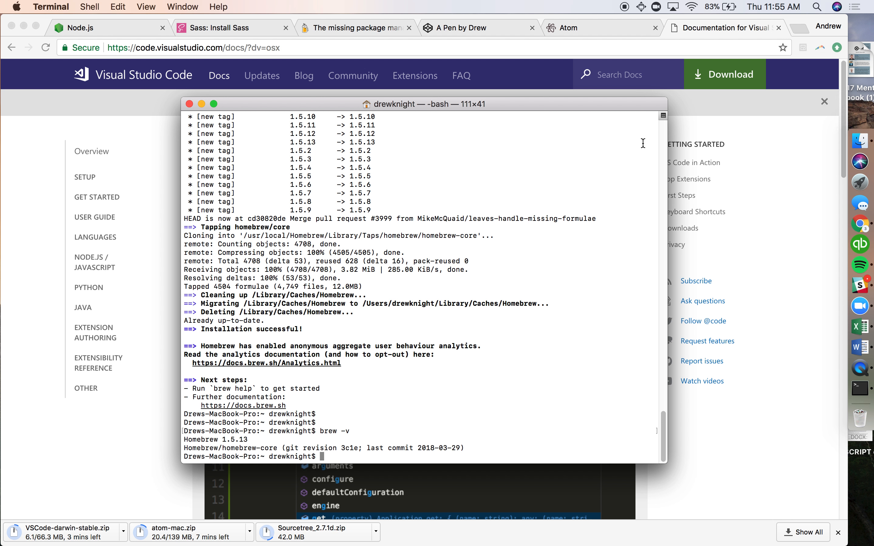
pyautogui.moveTo(583, 96)
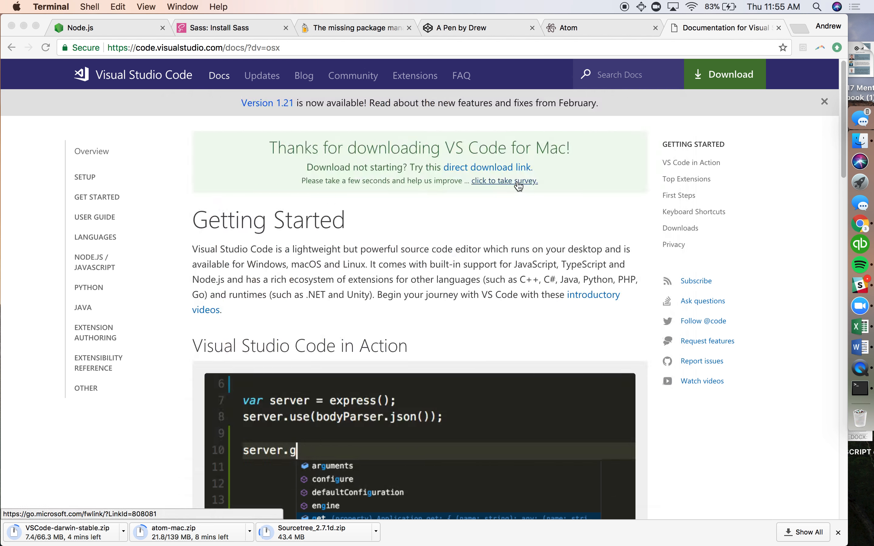
pyautogui.moveTo(512, 304)
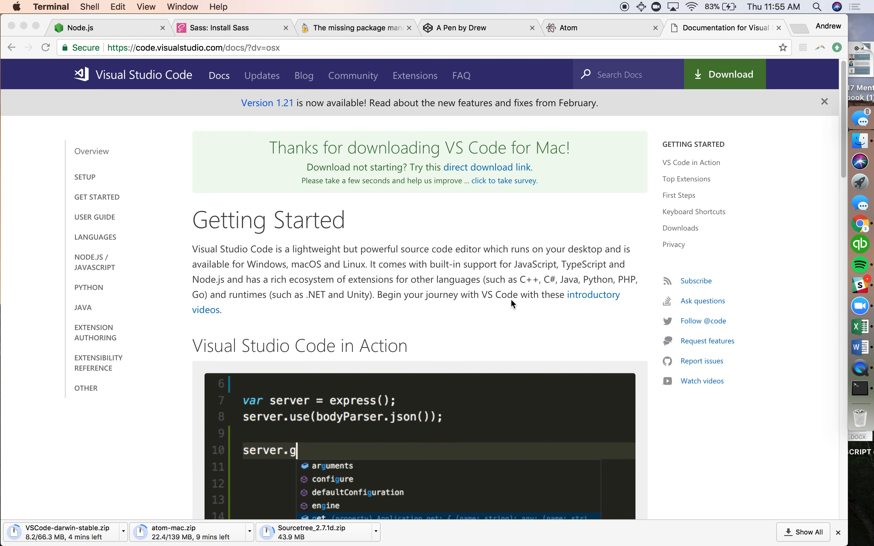
pyautogui.moveTo(789, 304)
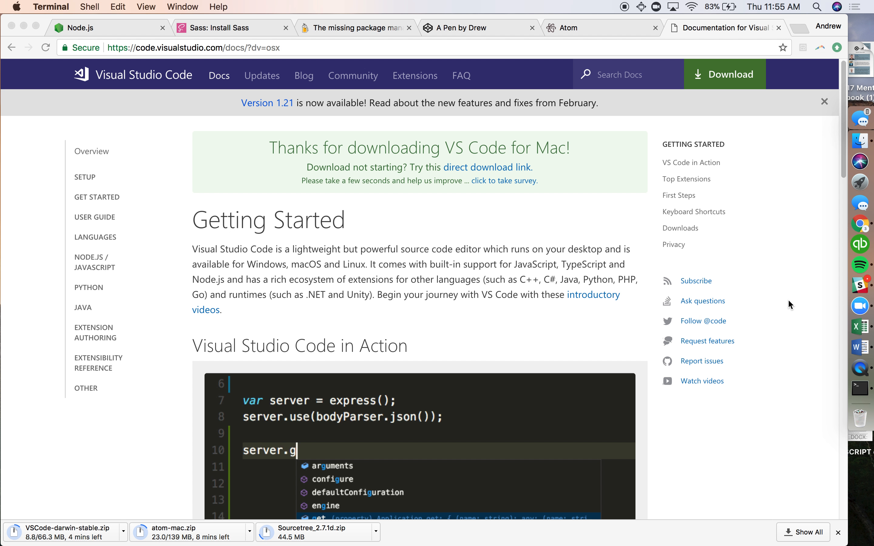
pyautogui.moveTo(61, 515)
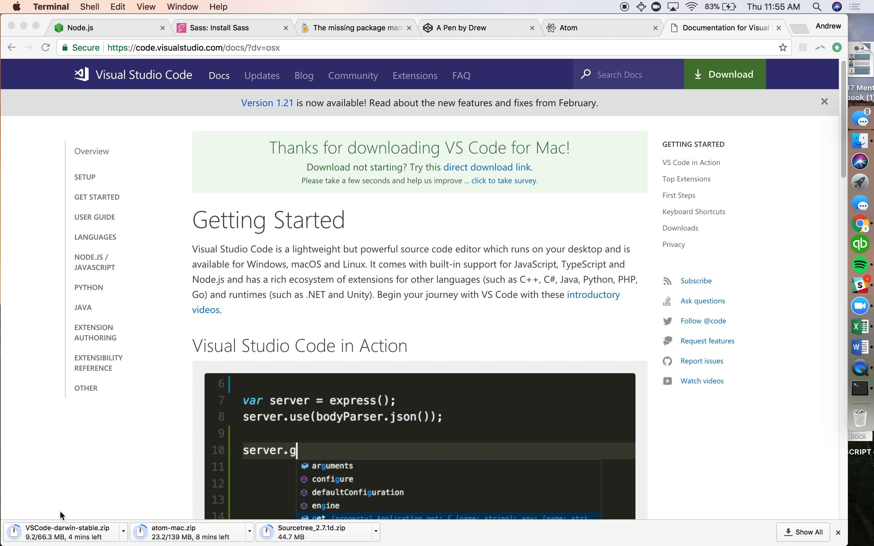
pyautogui.moveTo(775, 291)
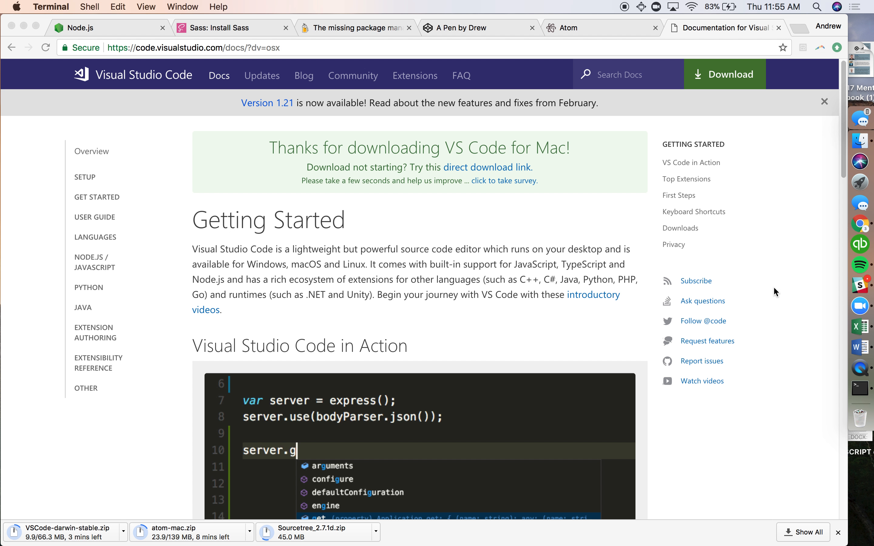